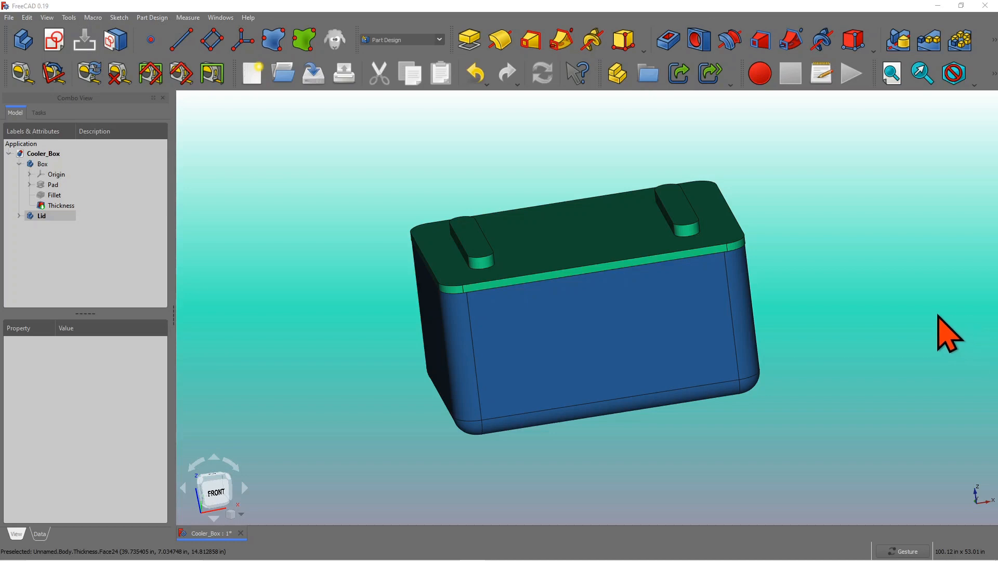
pyautogui.moveTo(942, 334)
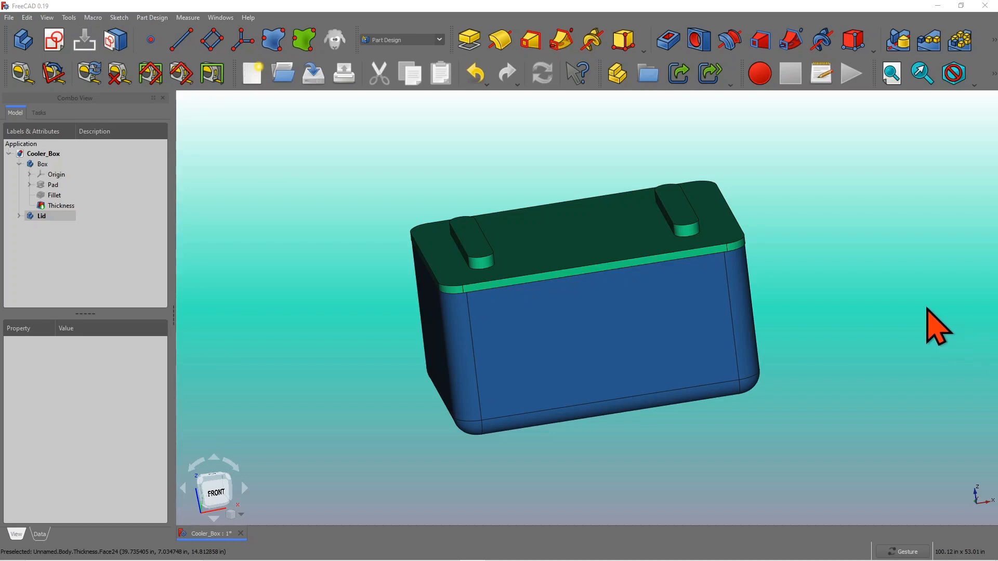
pyautogui.moveTo(908, 258)
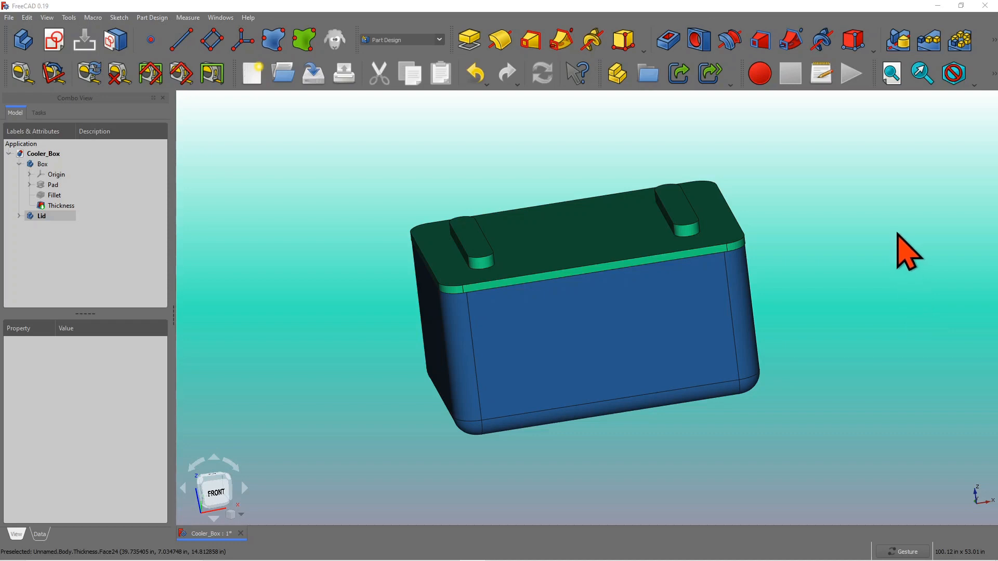
pyautogui.moveTo(315, 114)
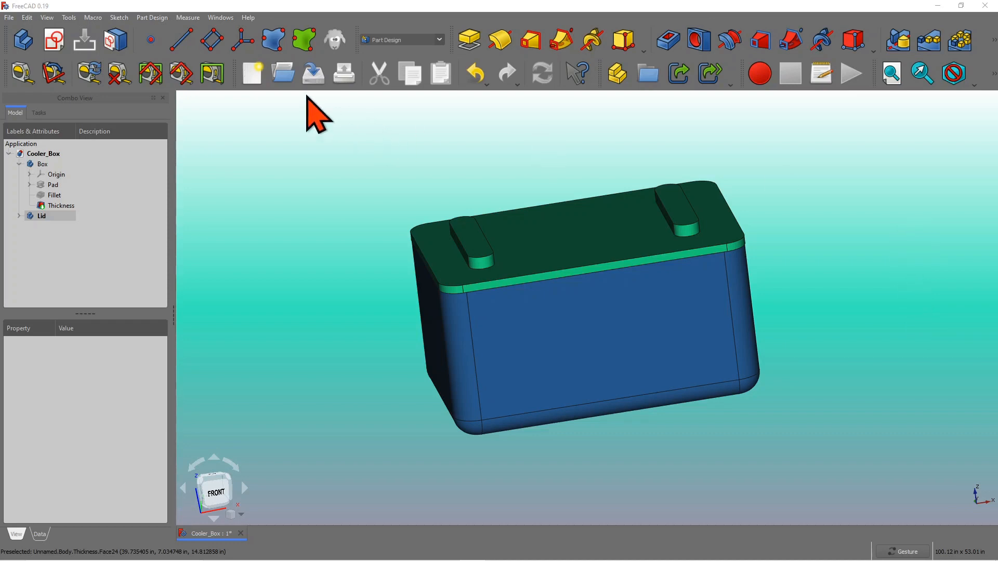
pyautogui.moveTo(272, 37)
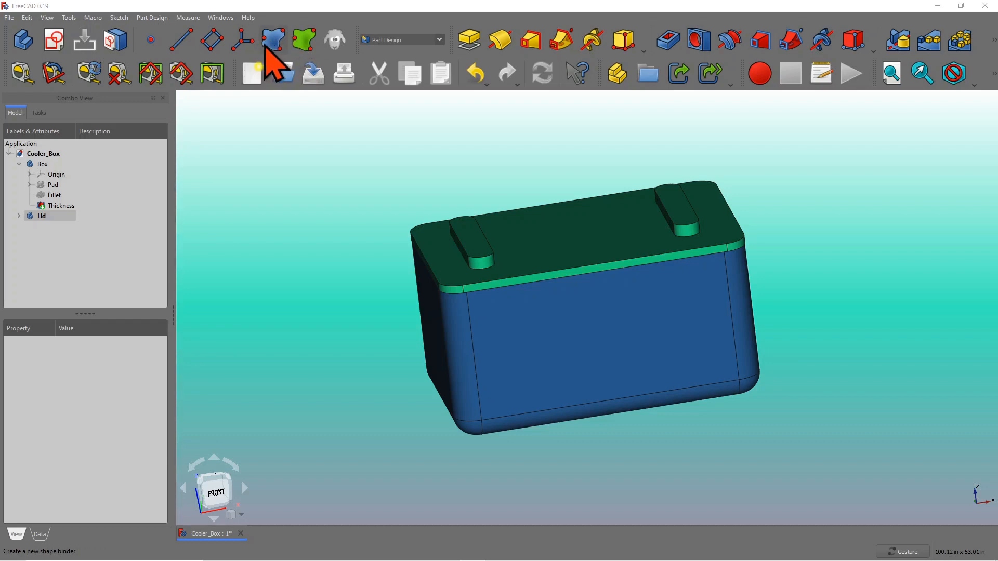
pyautogui.moveTo(365, 406)
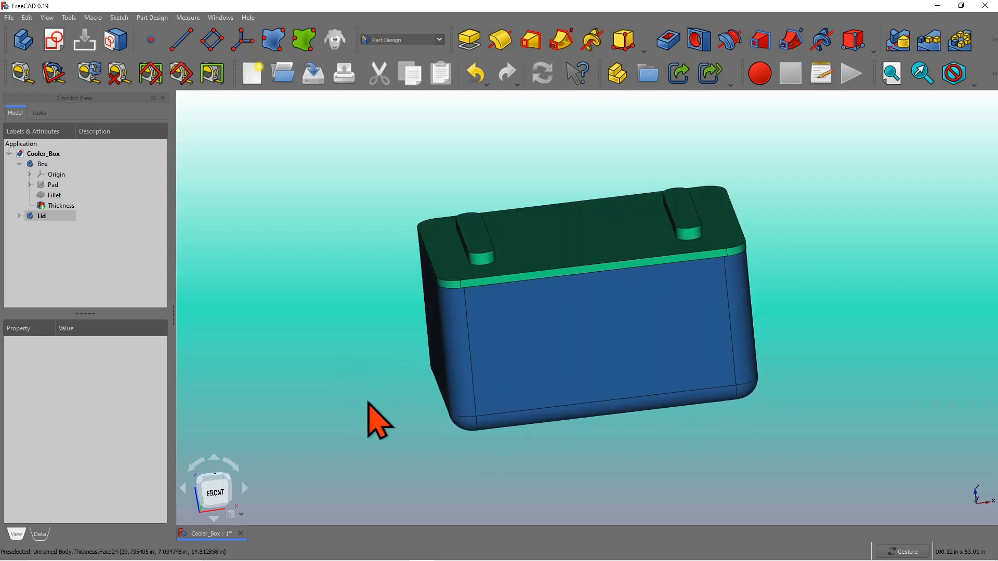
pyautogui.moveTo(541, 249)
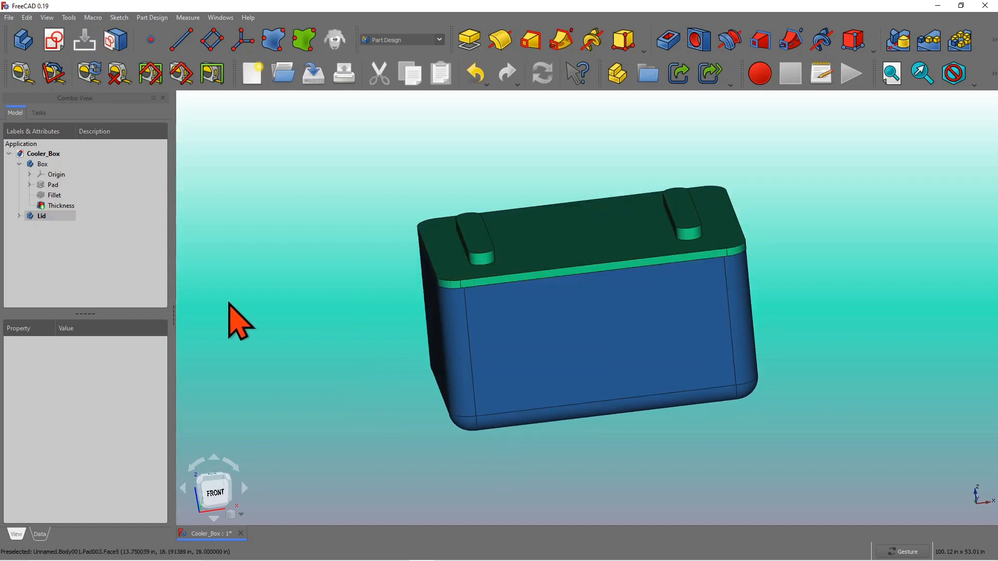
pyautogui.moveTo(255, 354)
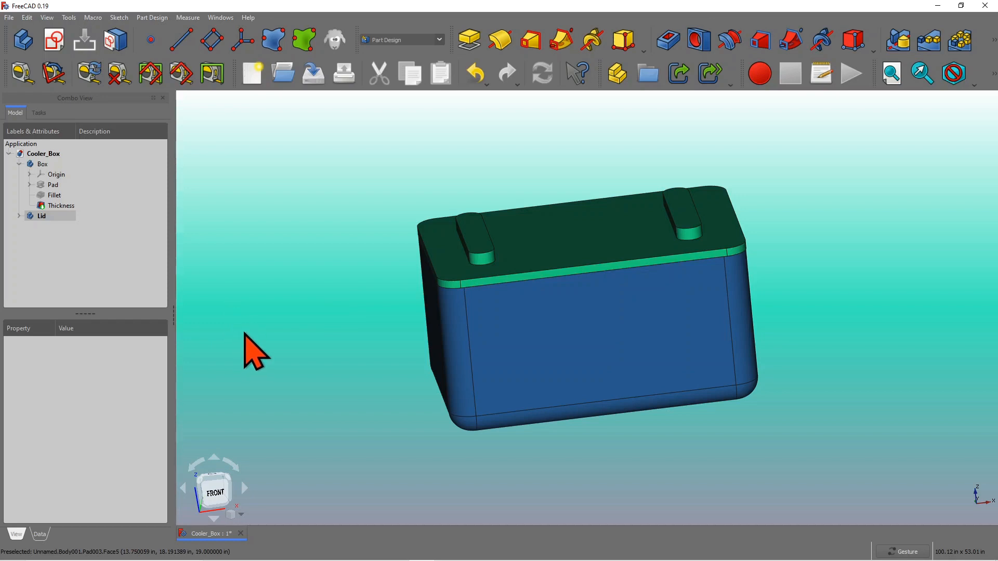
pyautogui.moveTo(264, 343)
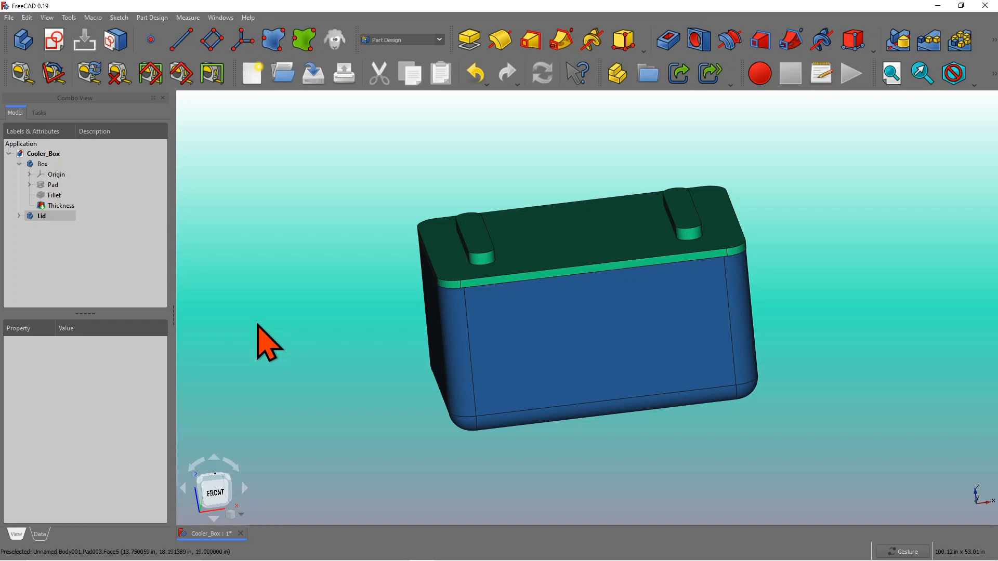
pyautogui.moveTo(312, 289)
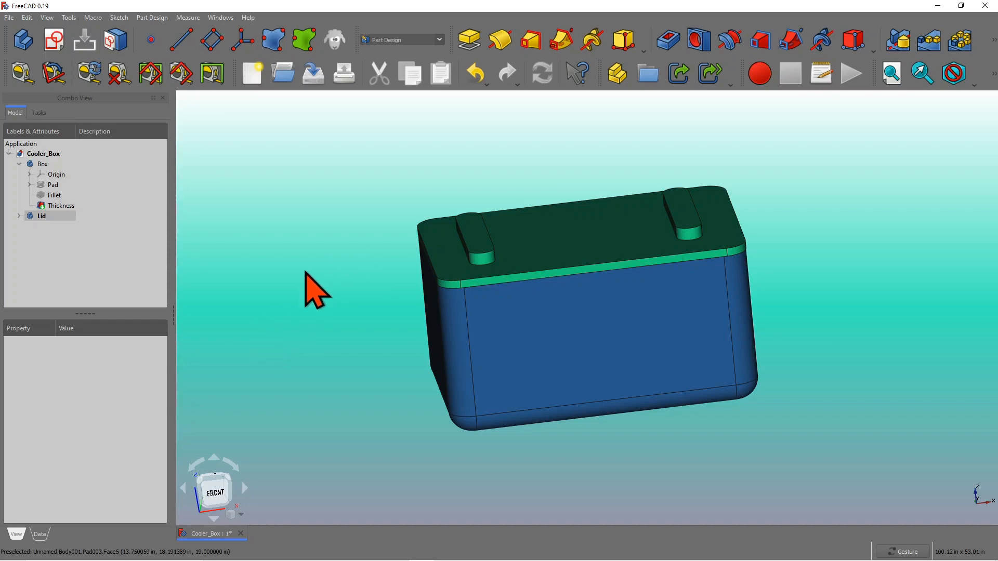
pyautogui.moveTo(417, 474)
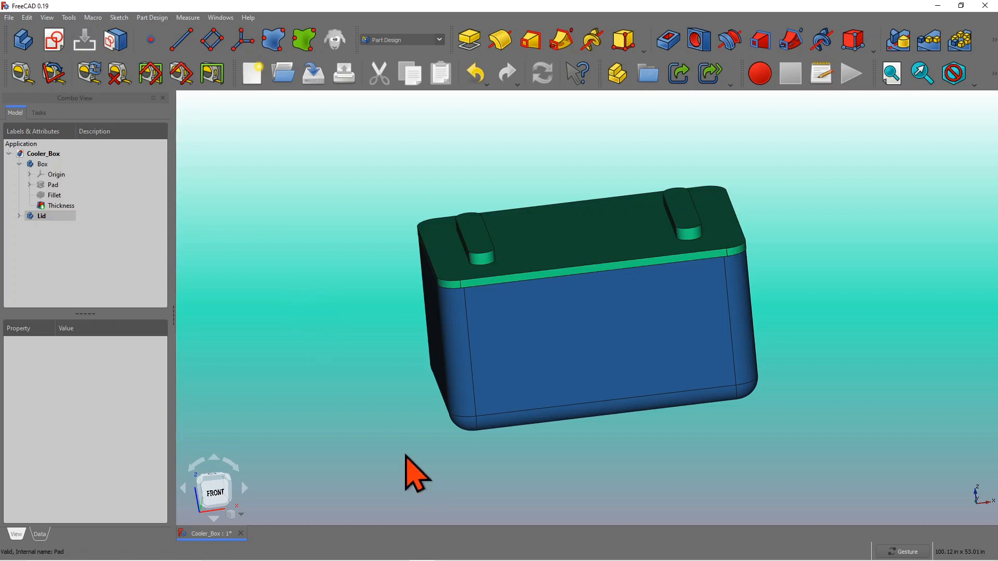
pyautogui.moveTo(401, 445)
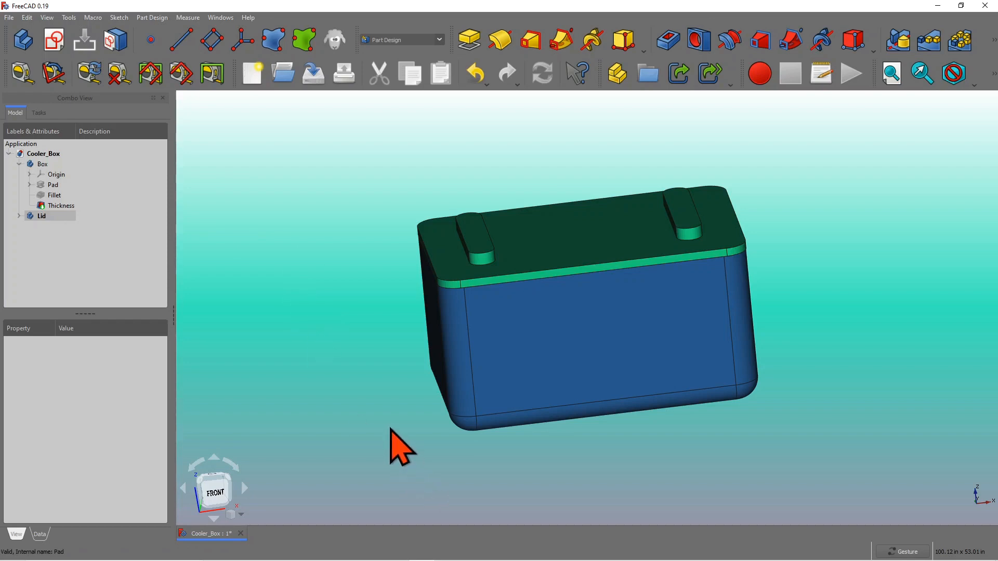
pyautogui.moveTo(375, 446)
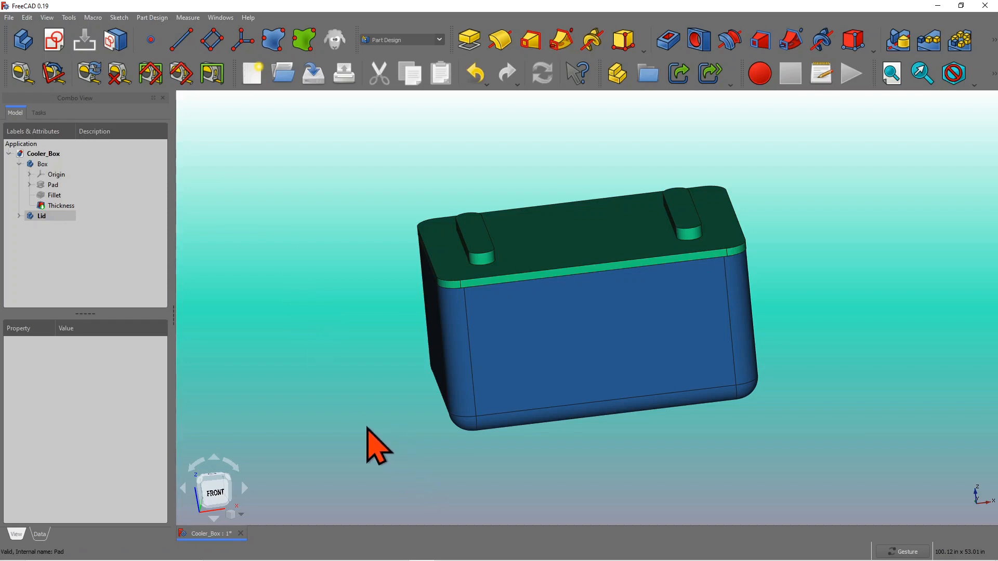
pyautogui.moveTo(290, 261)
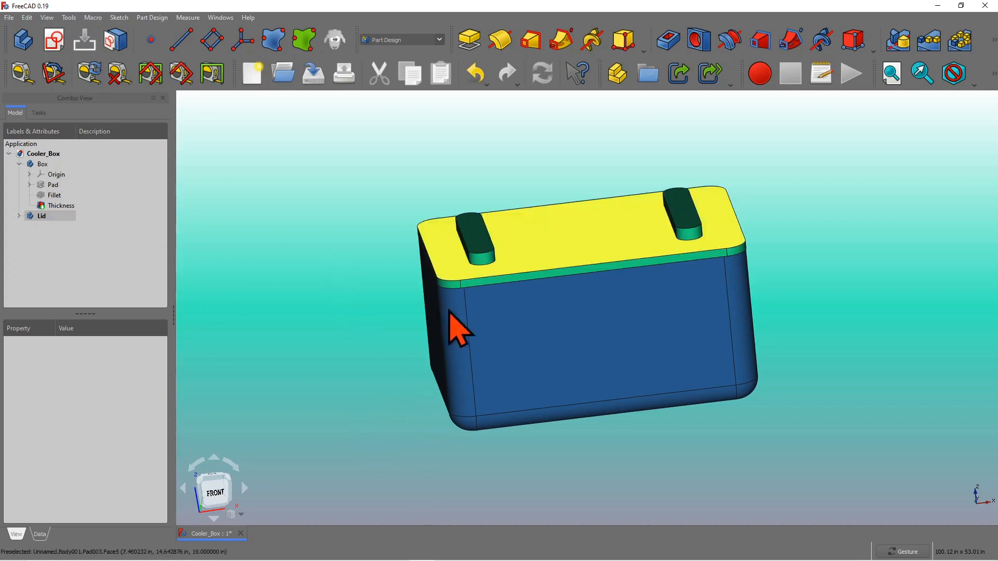
pyautogui.moveTo(474, 283)
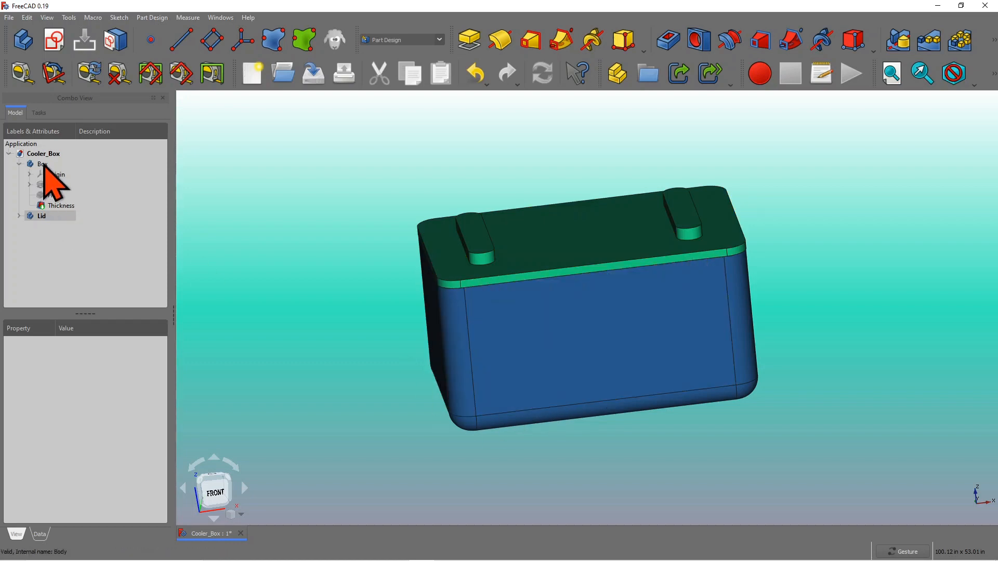
# - Select the Lid body and then the Box body, leaving the lid hidden
pyautogui.click(42, 215)
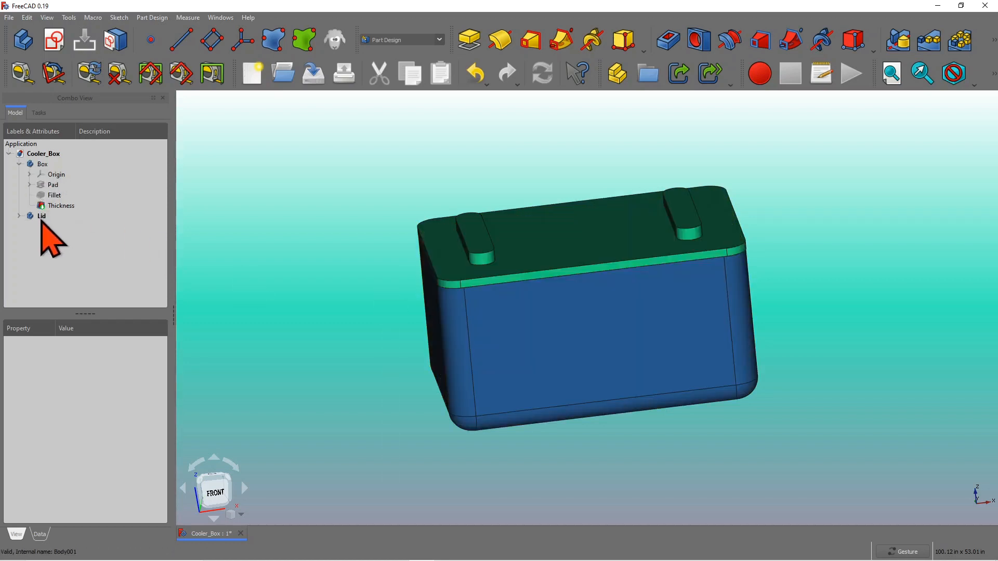
pyautogui.click(42, 216)
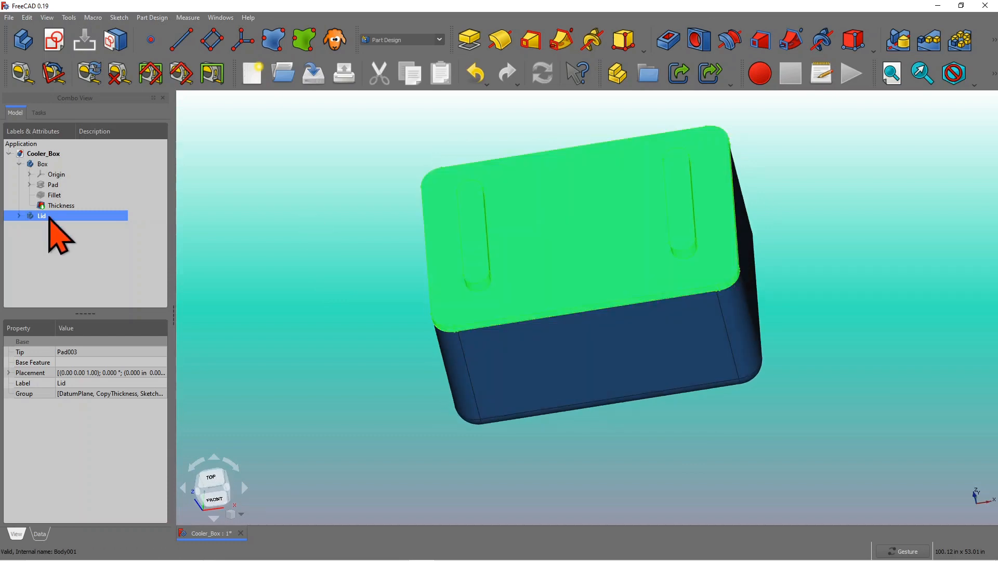
pyautogui.click(42, 163)
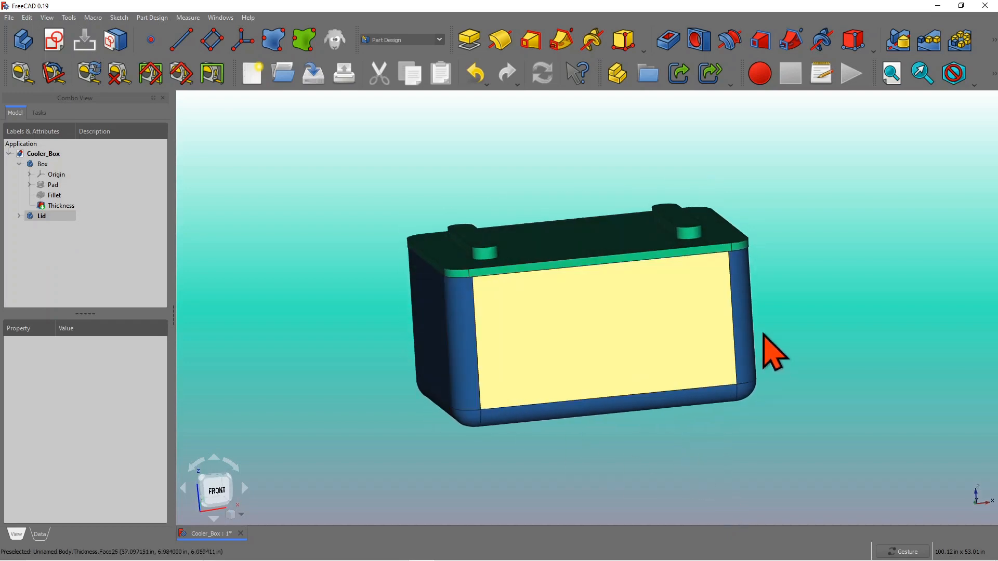
pyautogui.moveTo(739, 397)
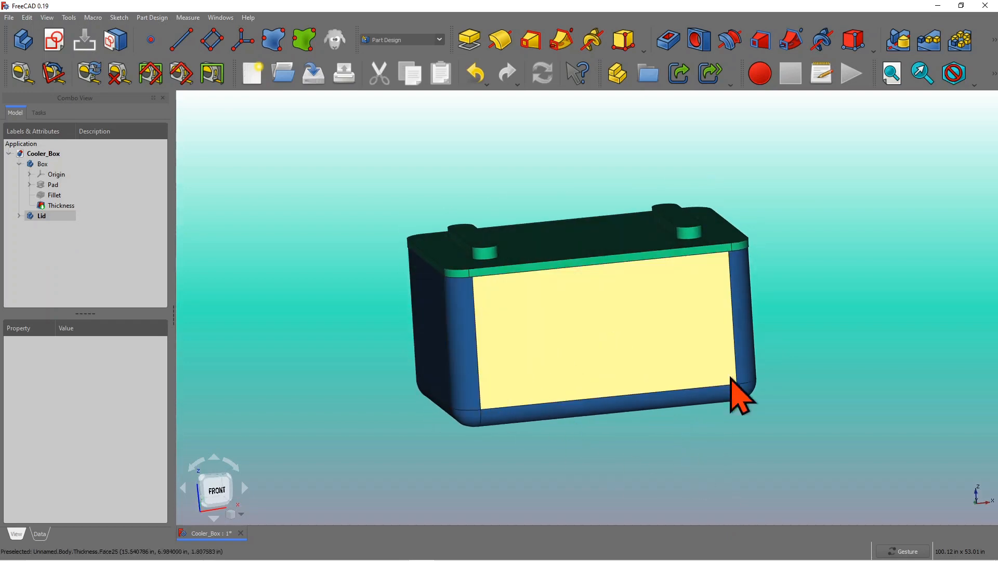
pyautogui.moveTo(586, 395)
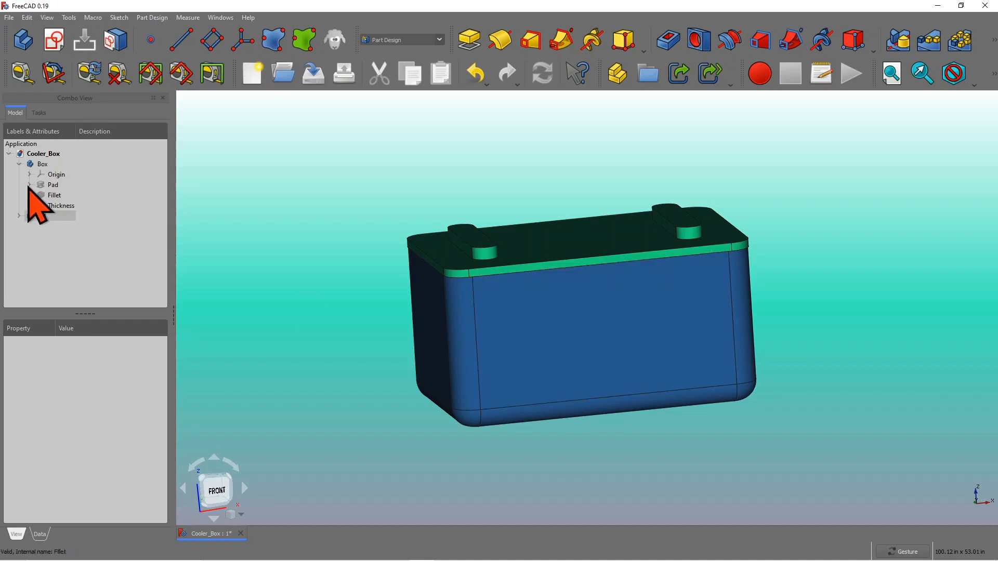
# - View the 36 by 24 in base sketch under Pad, then exit Sketcher
pyautogui.click(30, 185)
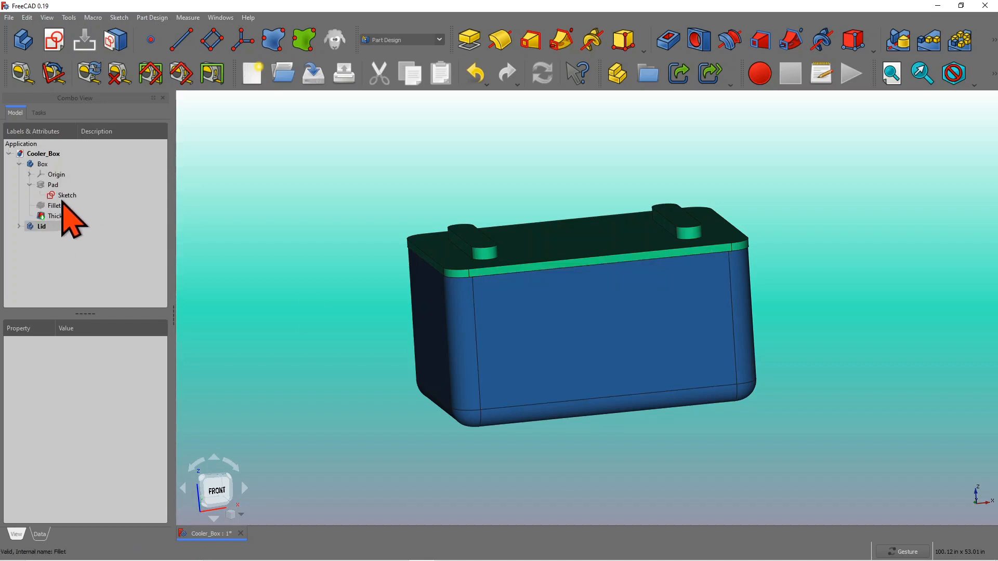
pyautogui.click(67, 195)
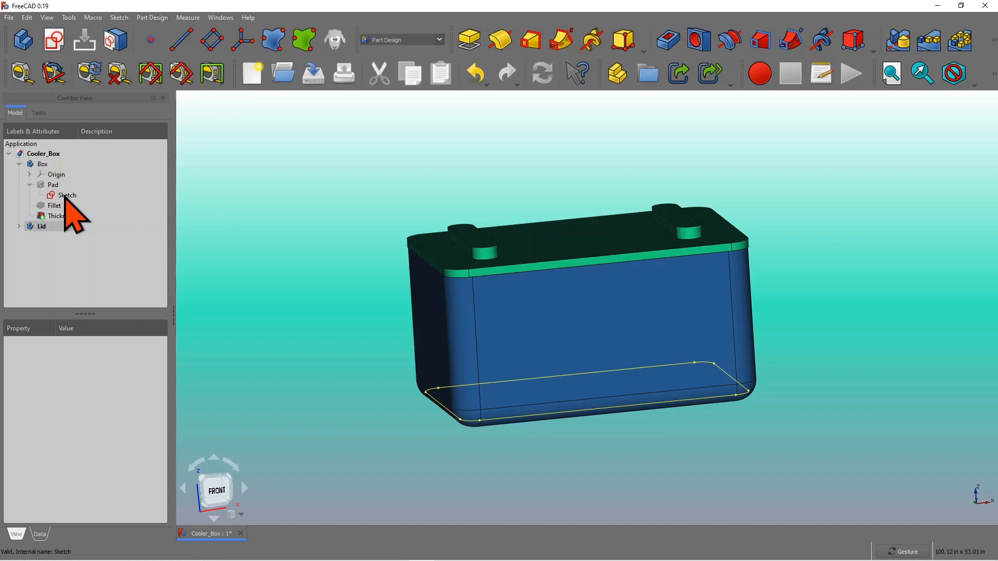
pyautogui.doubleClick(66, 195)
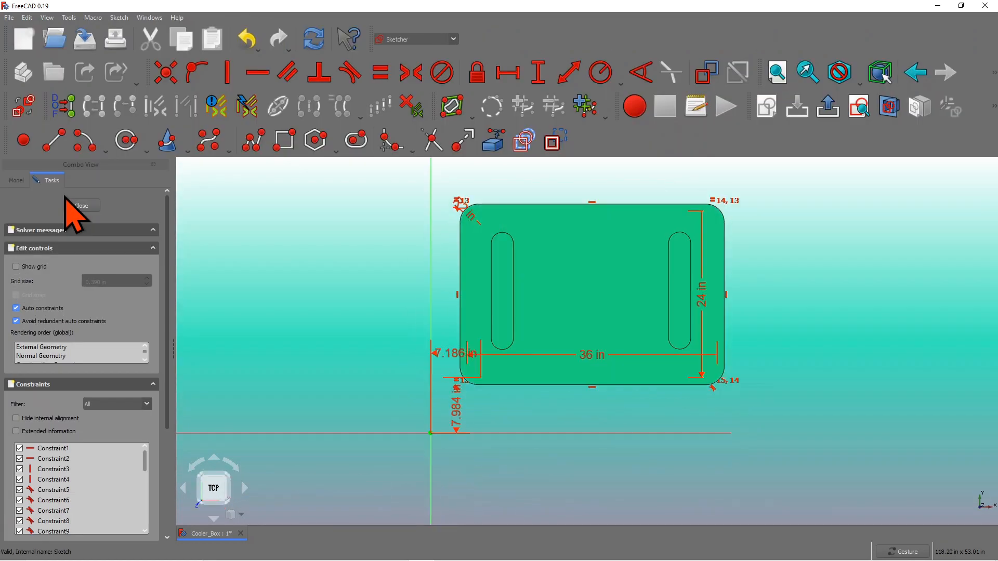
pyautogui.moveTo(81, 206)
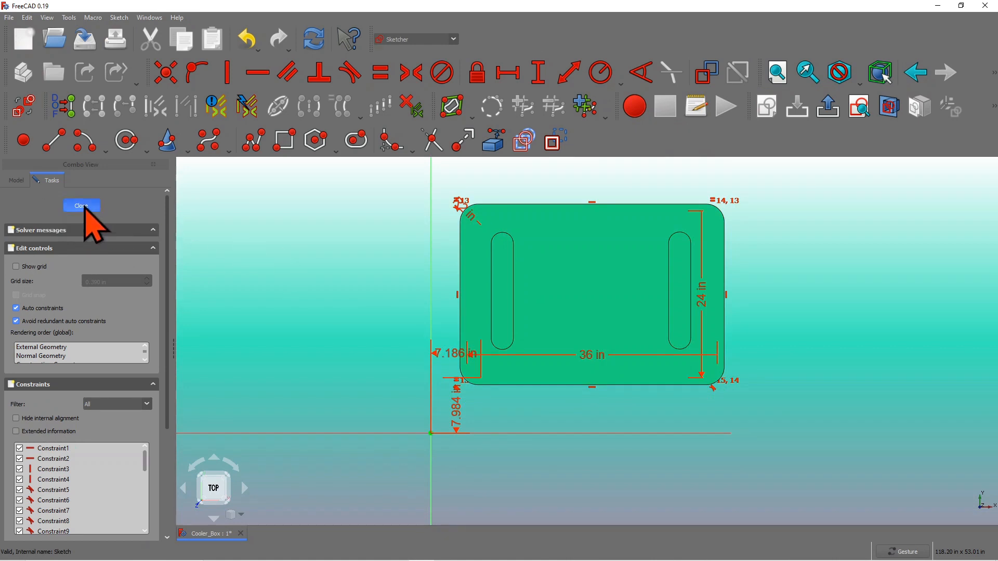
pyautogui.click(81, 204)
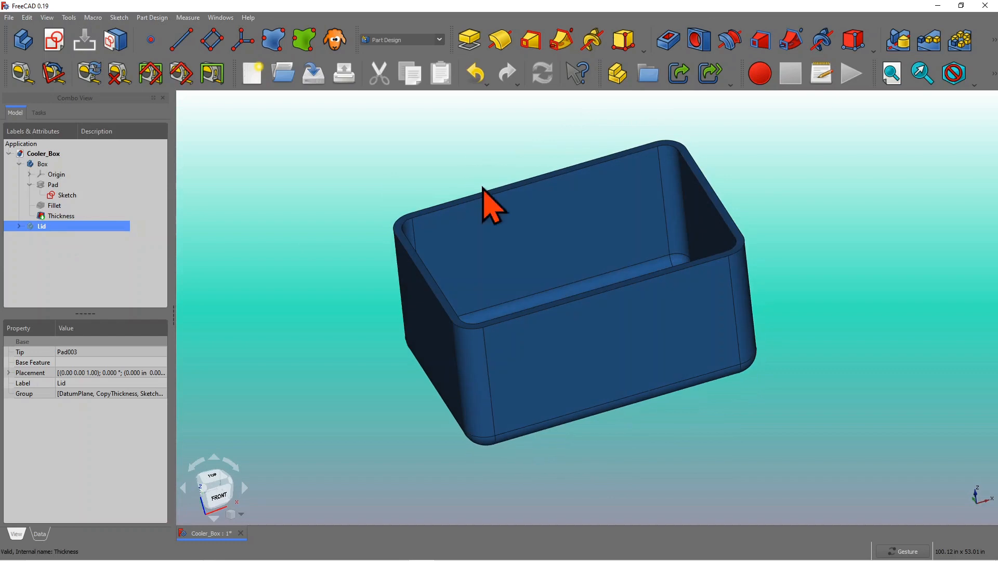
# - Browse the Box, Fillet and Pad features, then open the base Sketch in Sketcher
pyautogui.click(68, 195)
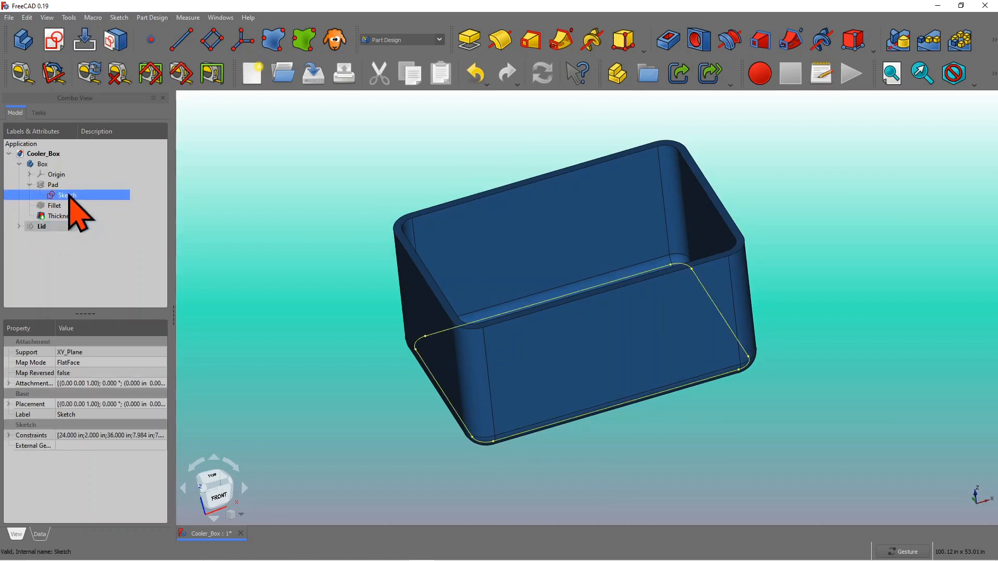
pyautogui.click(42, 165)
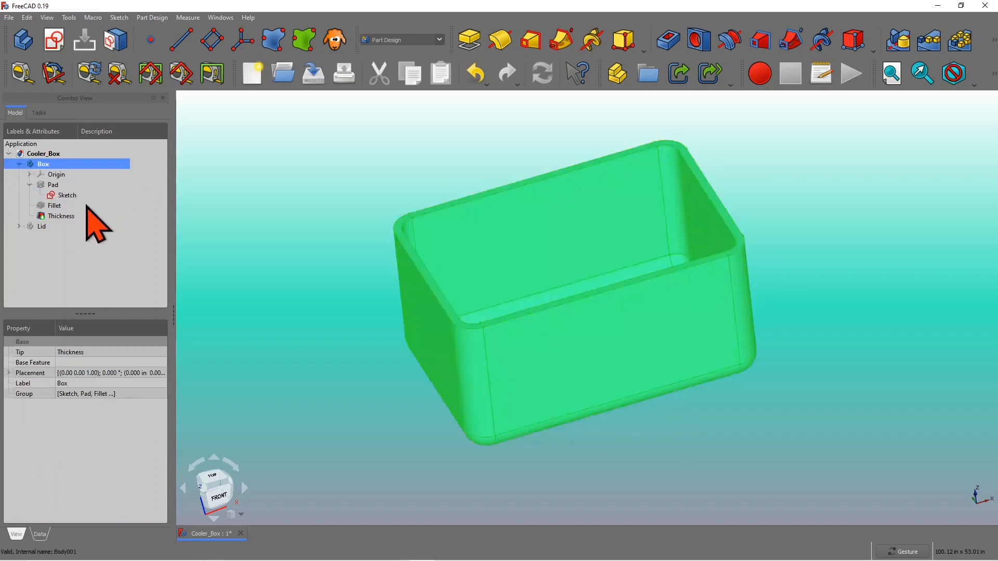
pyautogui.click(54, 205)
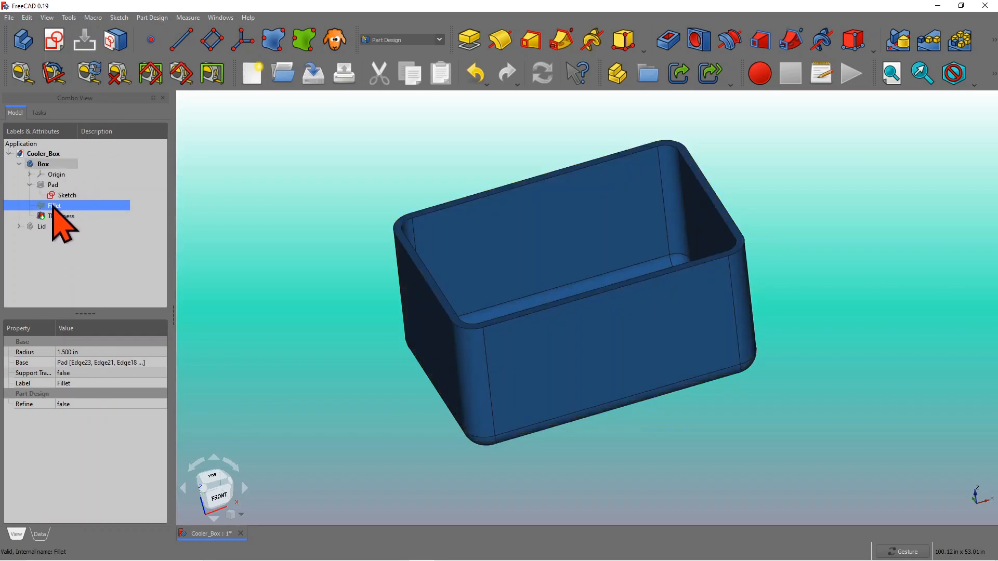
pyautogui.click(67, 195)
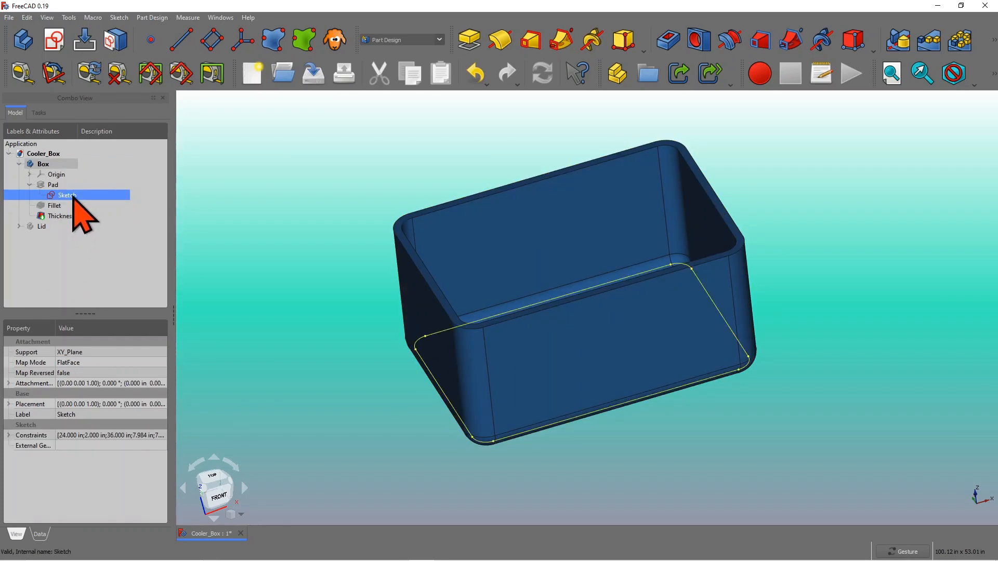
pyautogui.doubleClick(67, 194)
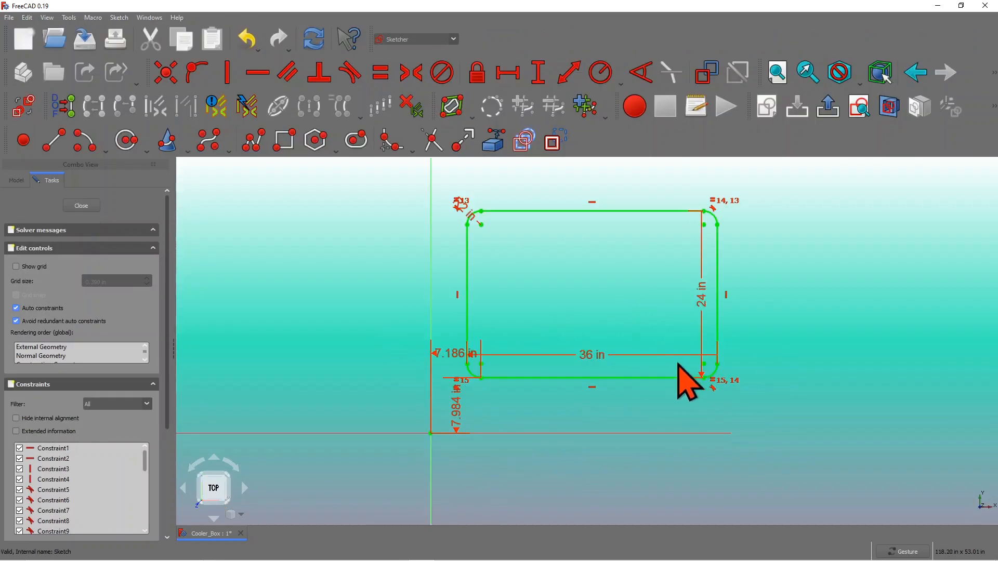
# - Change the sketch length from 36 in to 48 in and exit Sketcher
pyautogui.doubleClick(590, 355)
pyautogui.write('48')
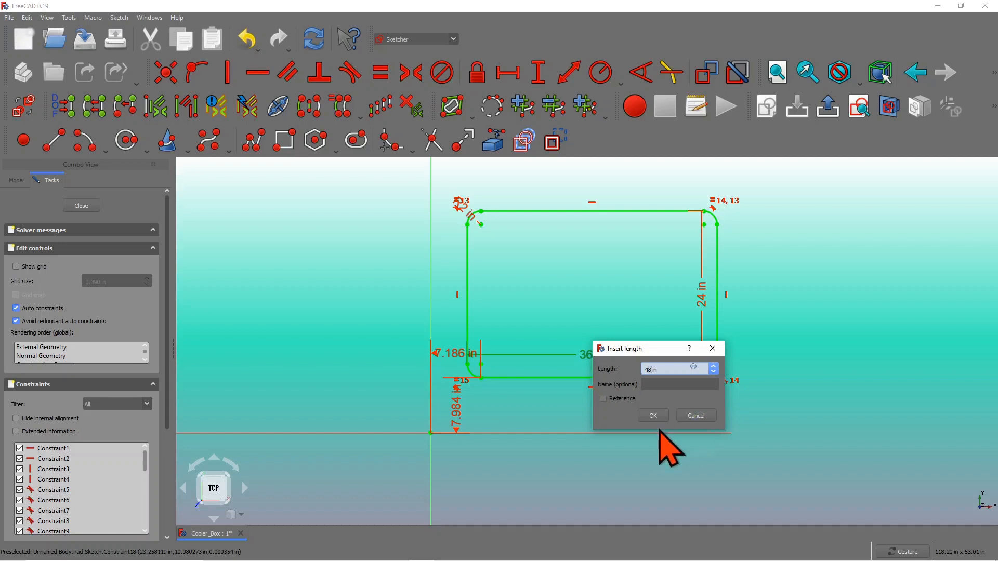
pyautogui.click(652, 416)
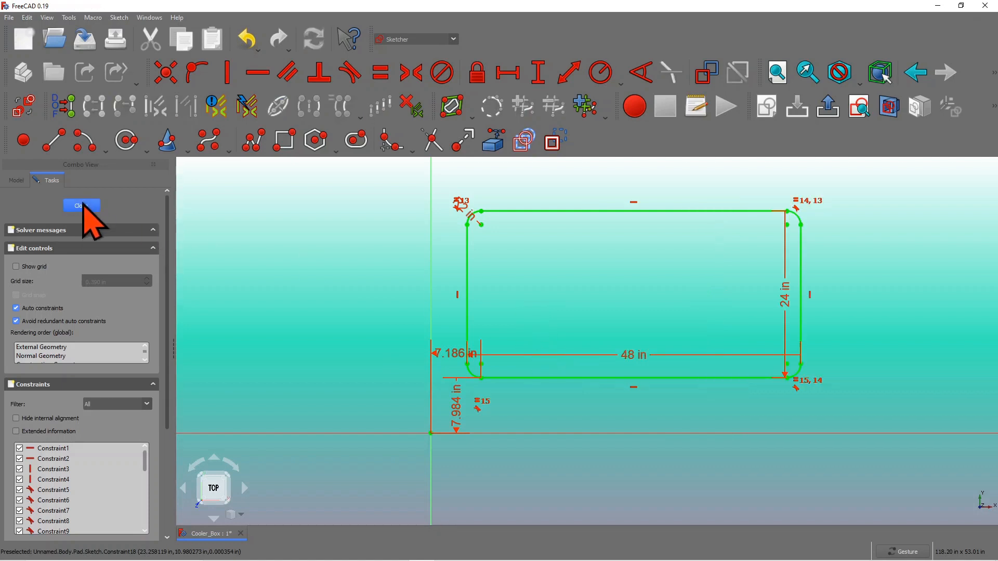
pyautogui.click(81, 206)
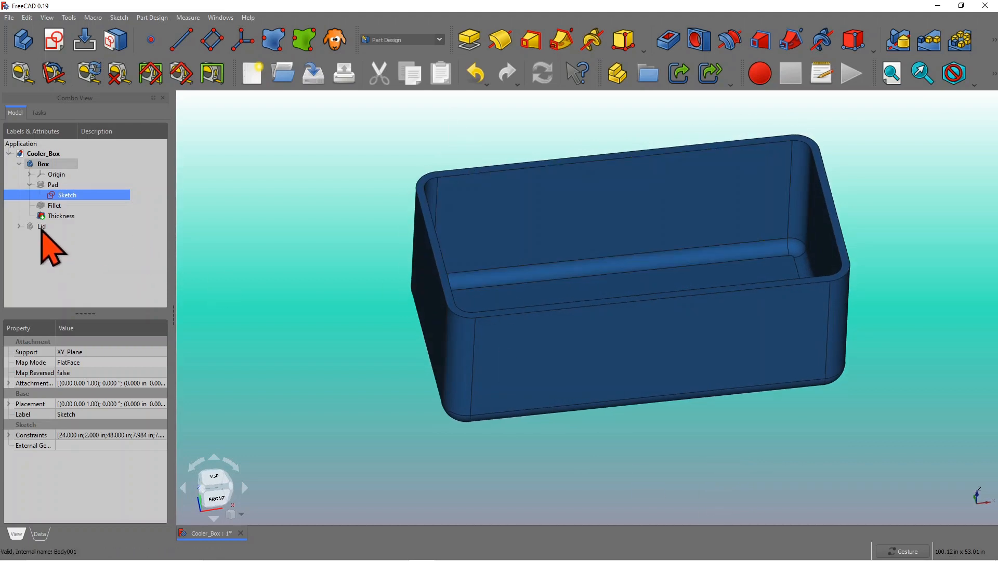
# - Show the Lid on the lengthened box and save the document as Cooler_Box1
pyautogui.click(41, 227)
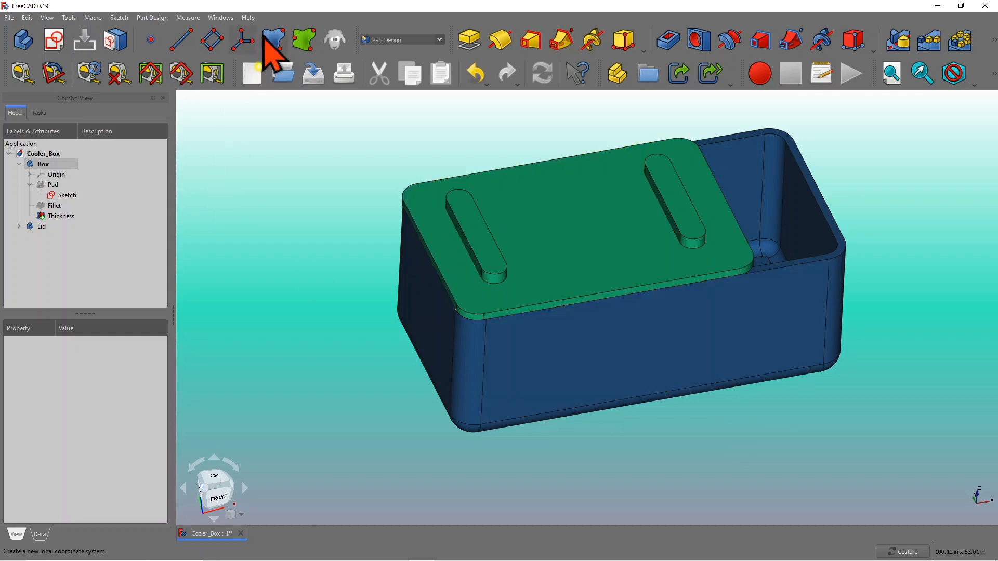
pyautogui.moveTo(275, 61)
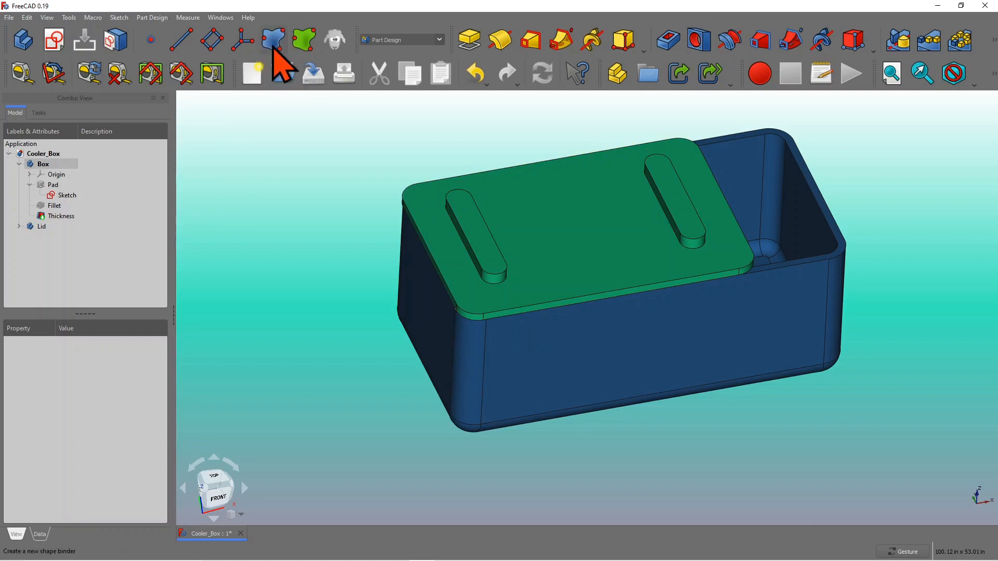
pyautogui.moveTo(290, 67)
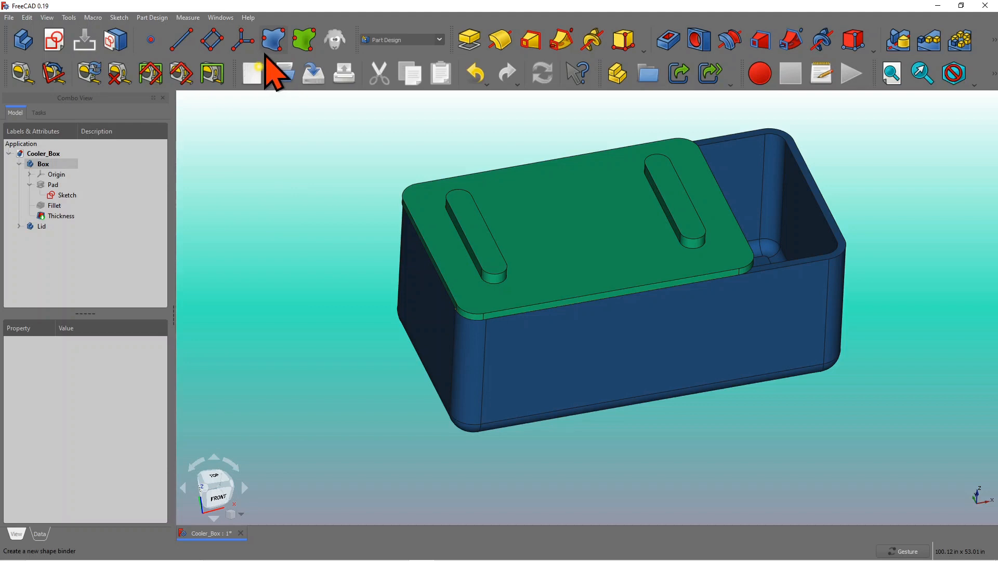
pyautogui.moveTo(290, 156)
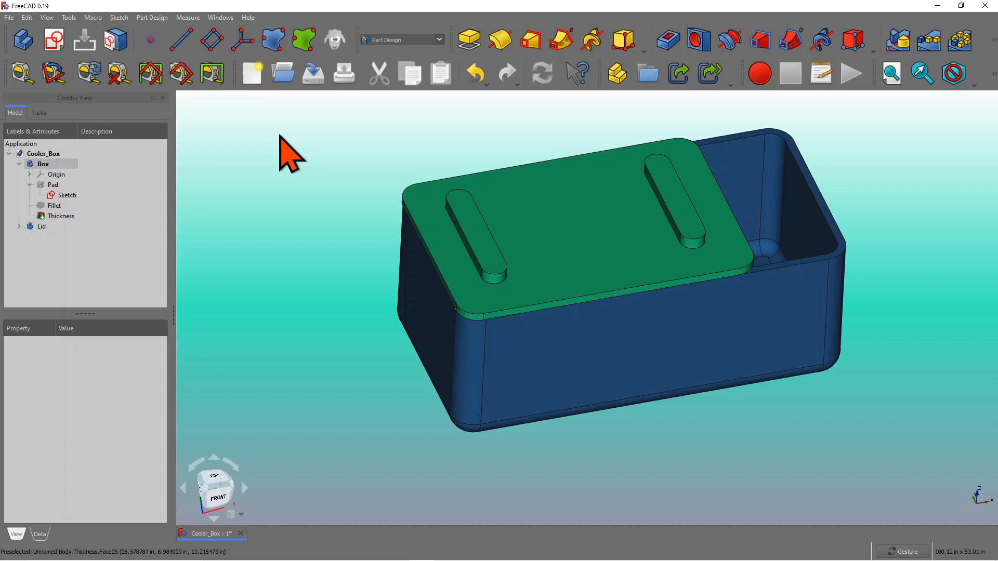
pyautogui.moveTo(860, 445)
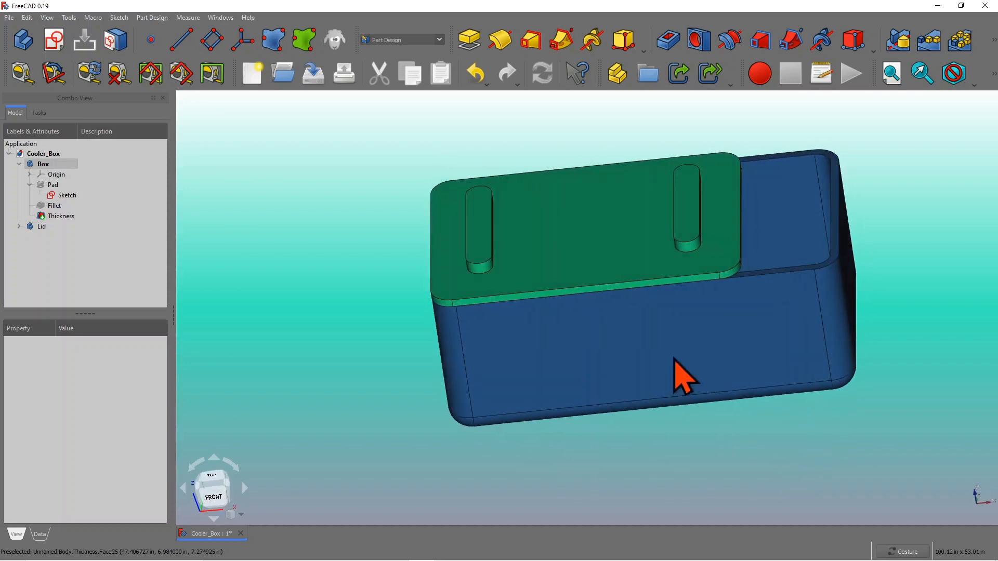
pyautogui.moveTo(815, 436)
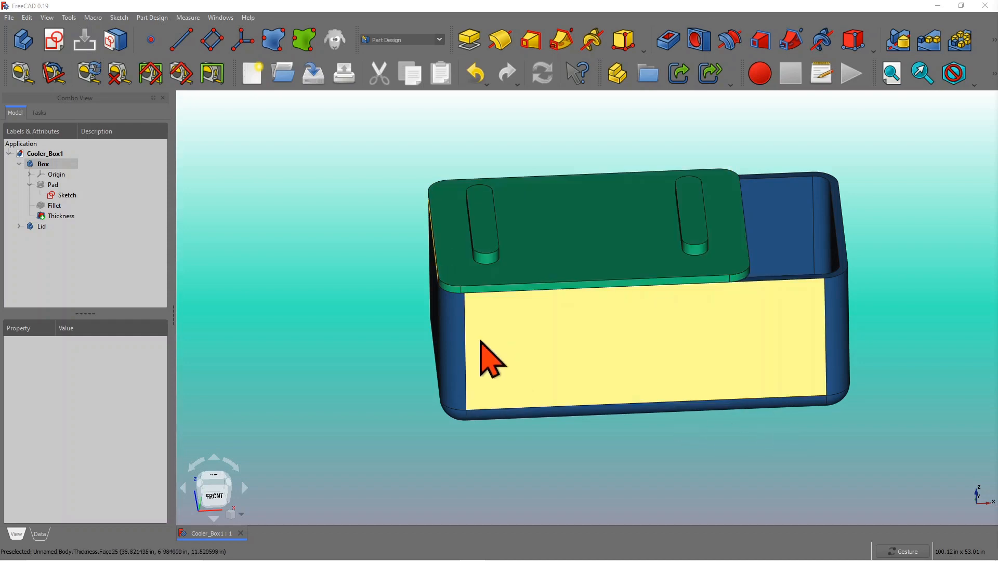
pyautogui.click(42, 227)
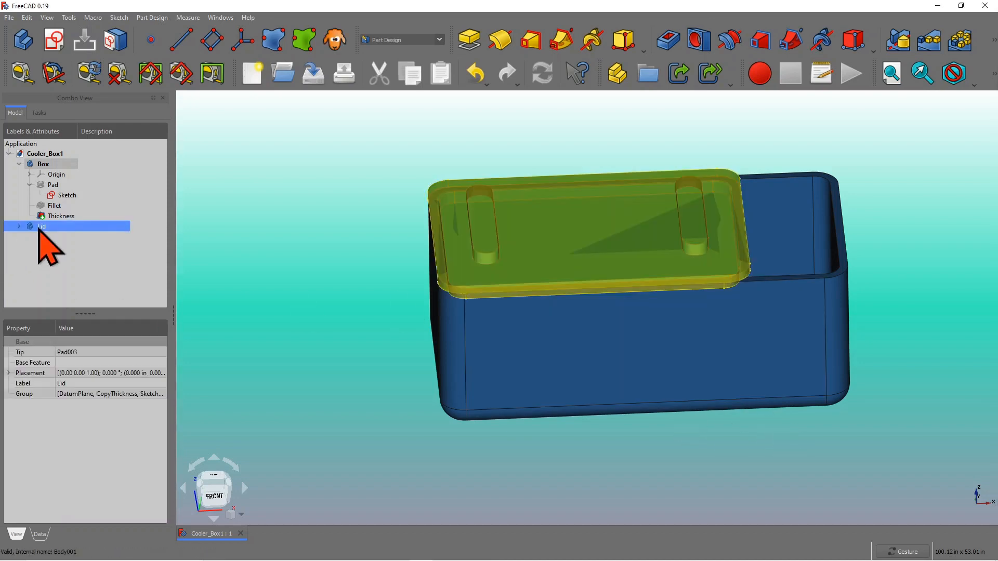
pyautogui.rightClick(40, 227)
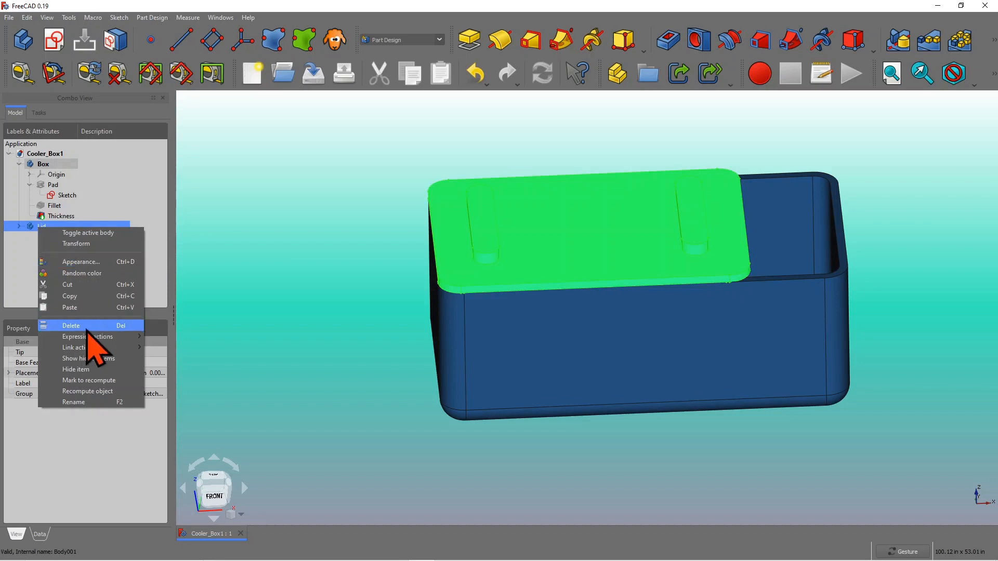
# - Delete the Lid body from the Cooler_Box1 model tree
pyautogui.click(71, 326)
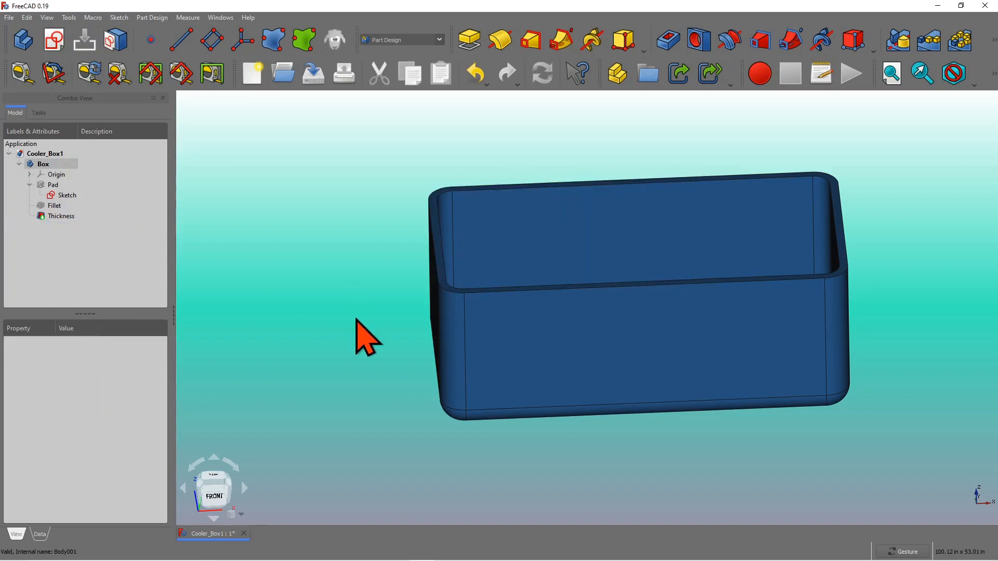
pyautogui.moveTo(650, 300)
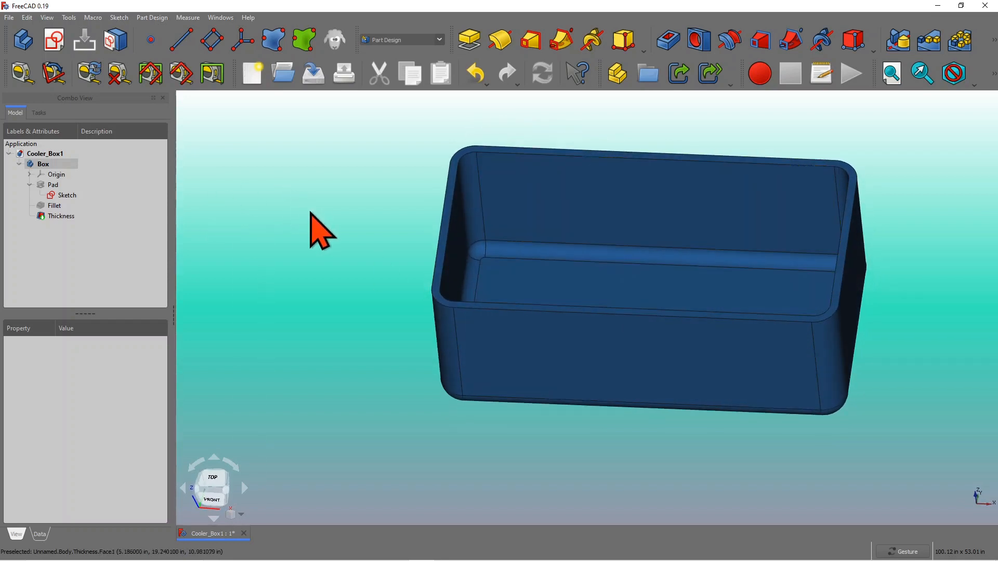
pyautogui.moveTo(346, 245)
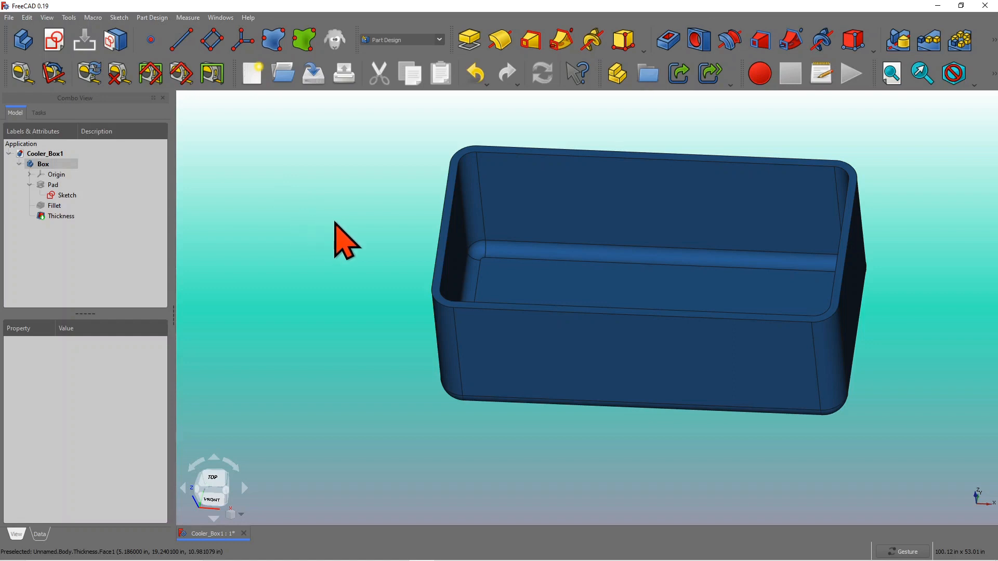
pyautogui.moveTo(341, 245)
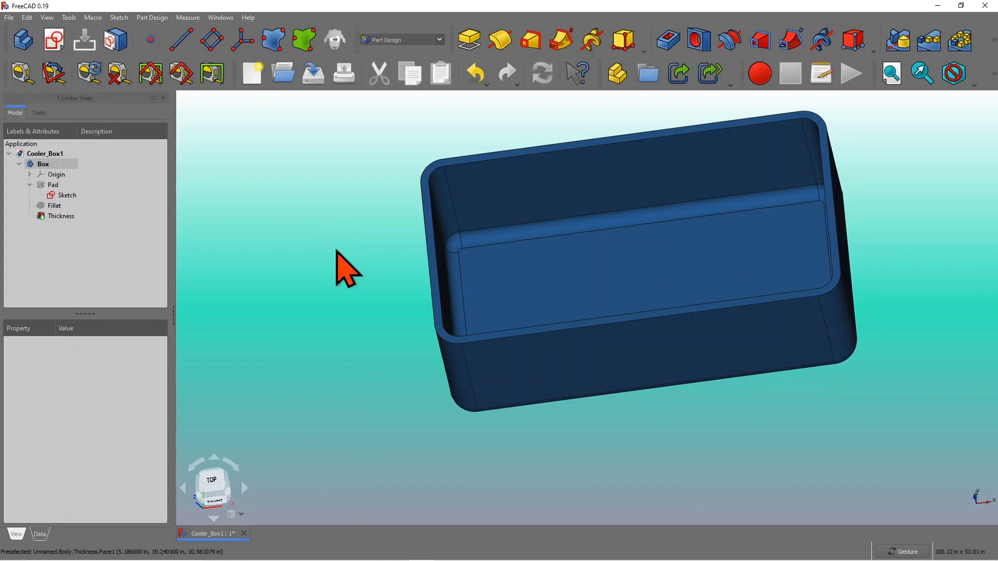
pyautogui.moveTo(241, 230)
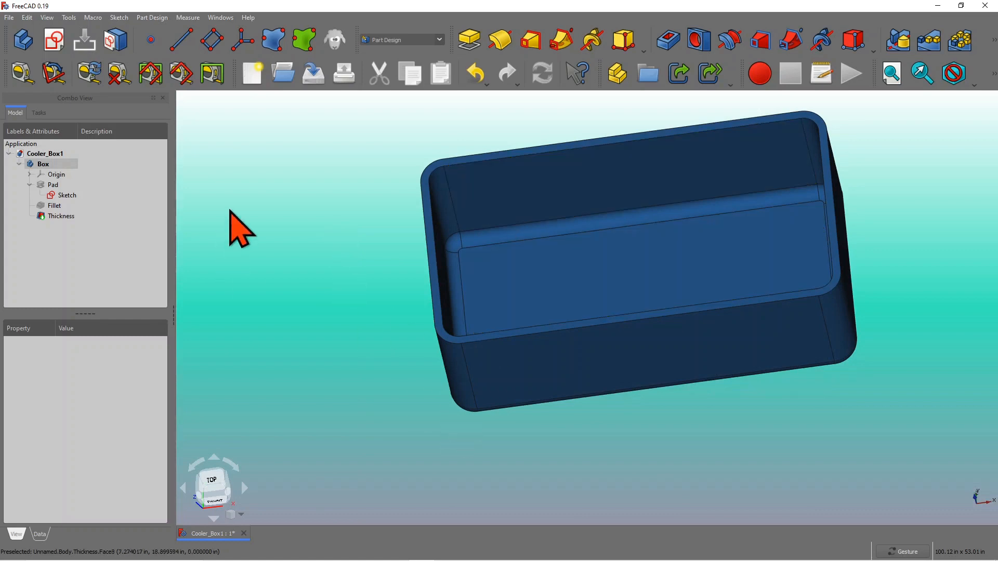
pyautogui.moveTo(290, 175)
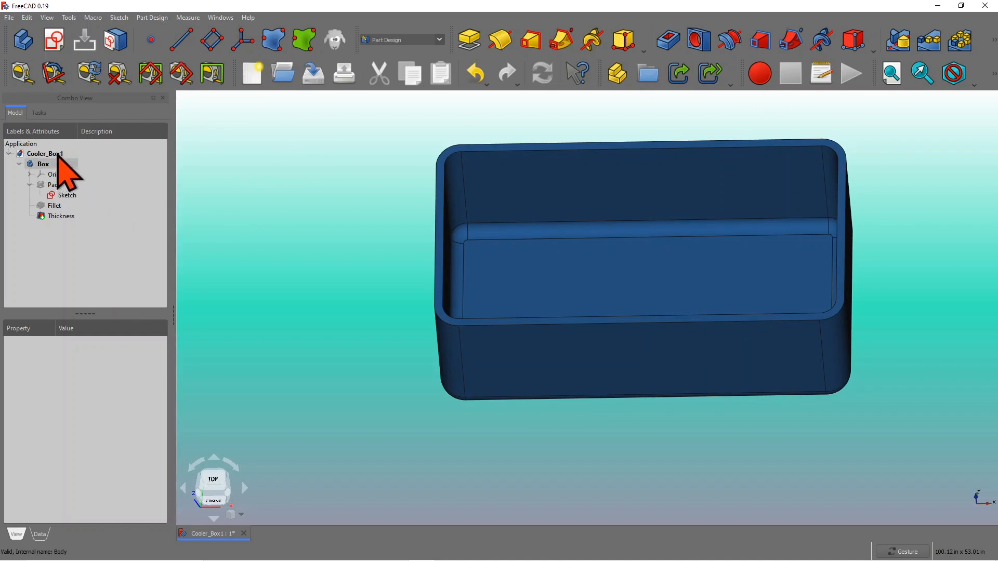
# - Create Body001 and expand the Box body to reveal its features
pyautogui.click(44, 154)
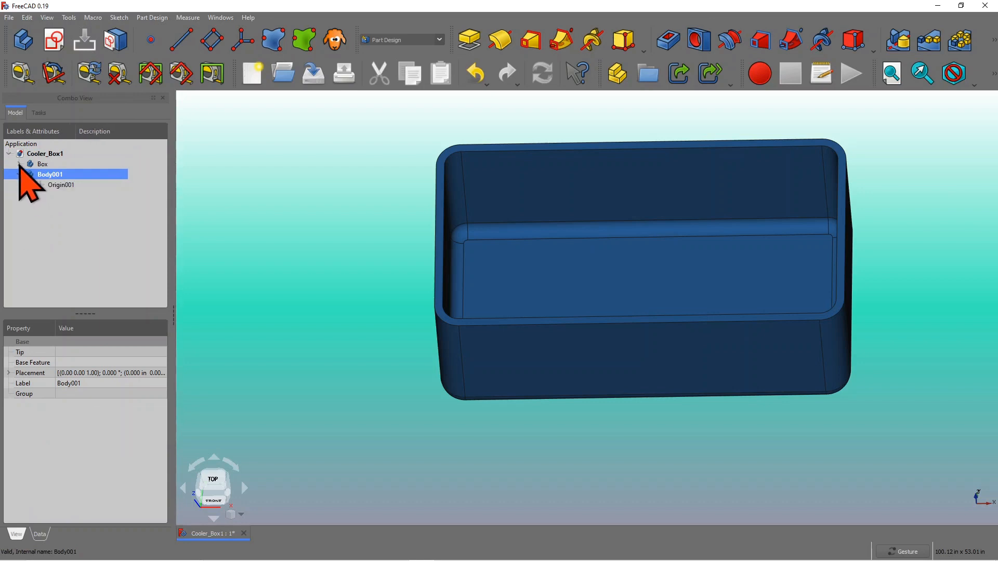
pyautogui.click(20, 164)
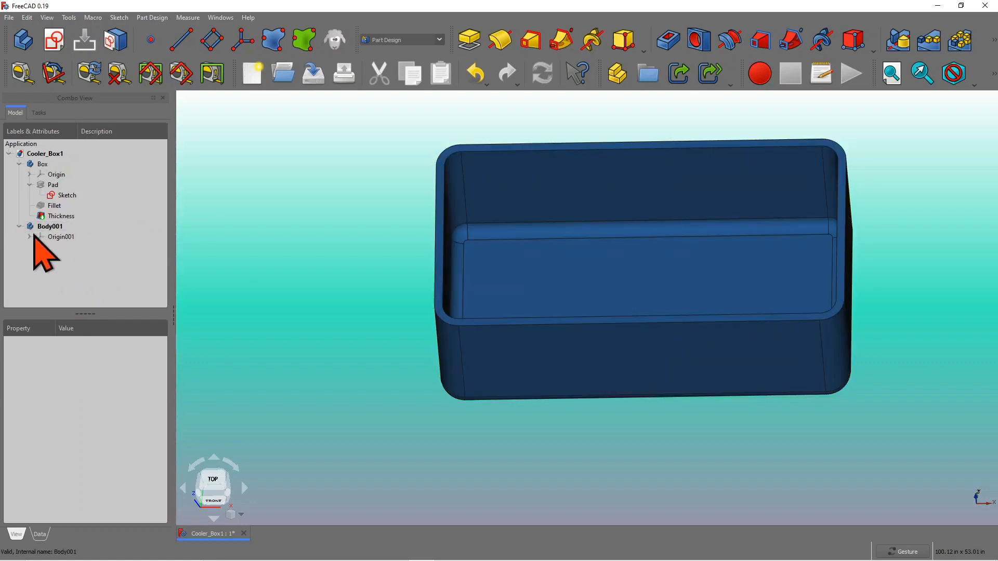
pyautogui.click(43, 164)
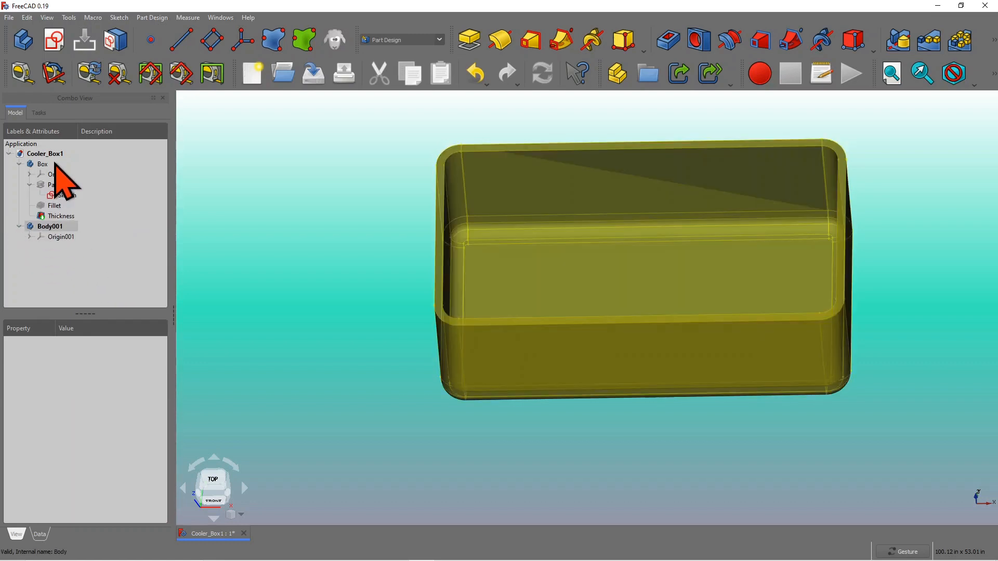
pyautogui.click(56, 175)
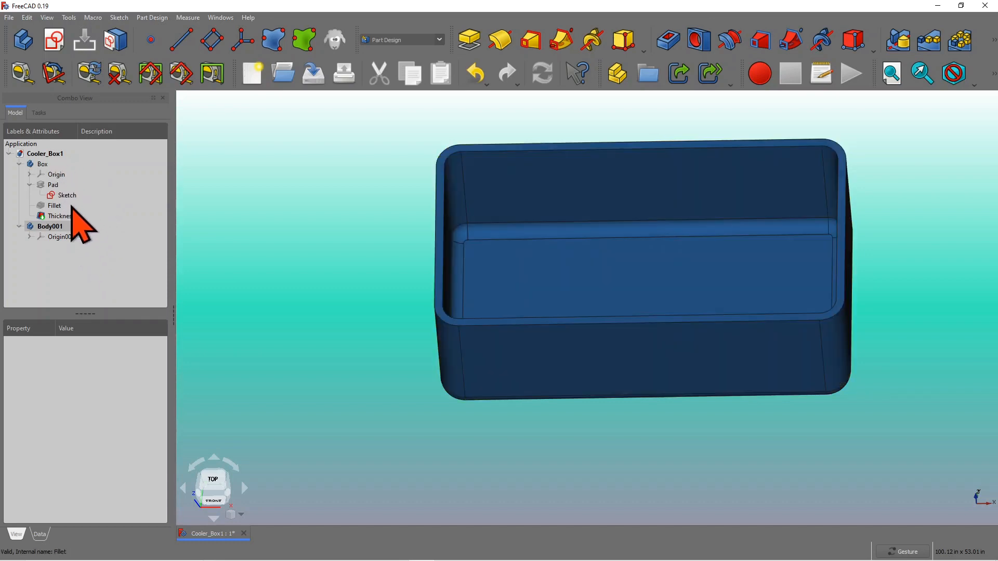
pyautogui.click(61, 216)
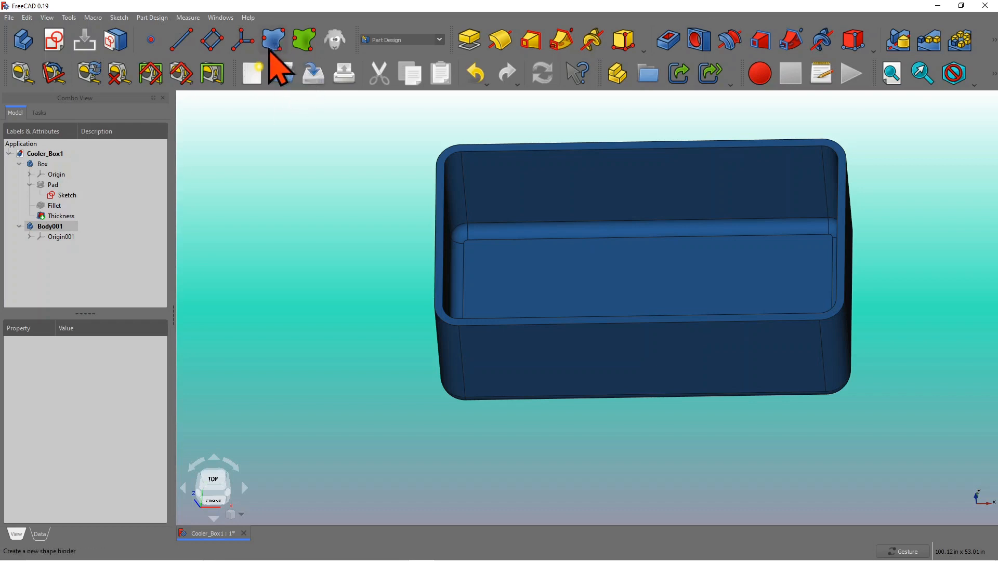
pyautogui.moveTo(295, 45)
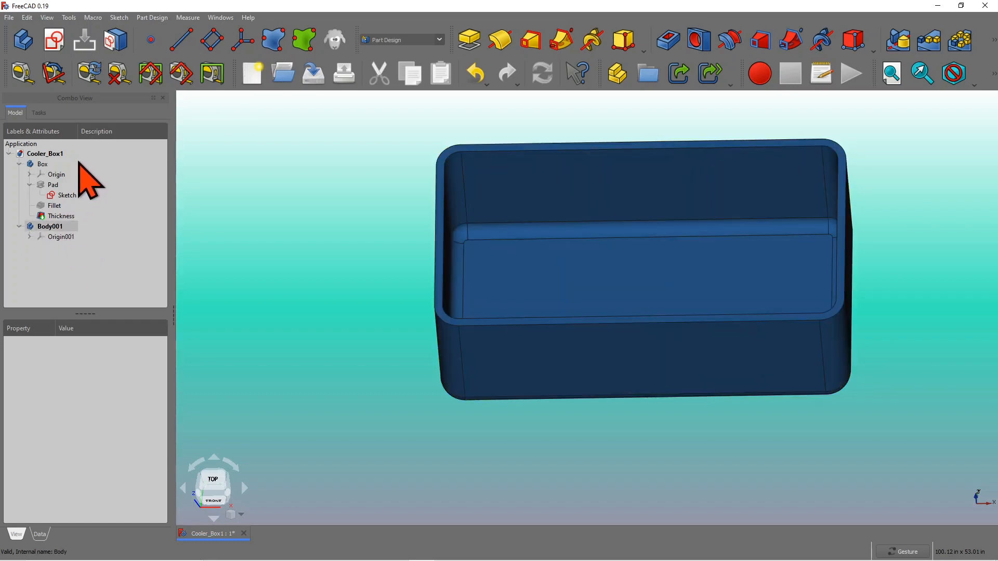
# - Select the top inner rim edge loop of the Thickness feature
pyautogui.click(67, 195)
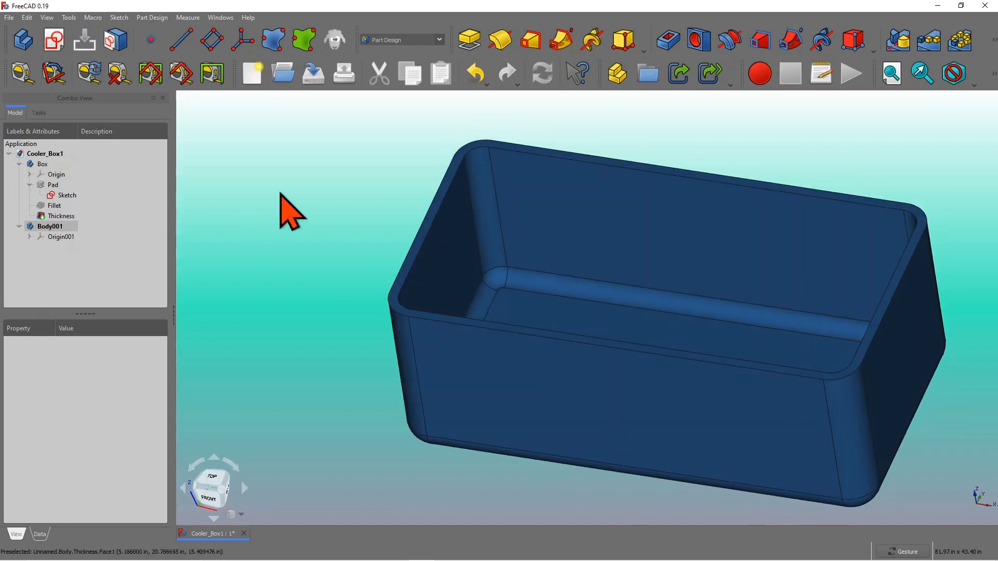
pyautogui.moveTo(433, 226)
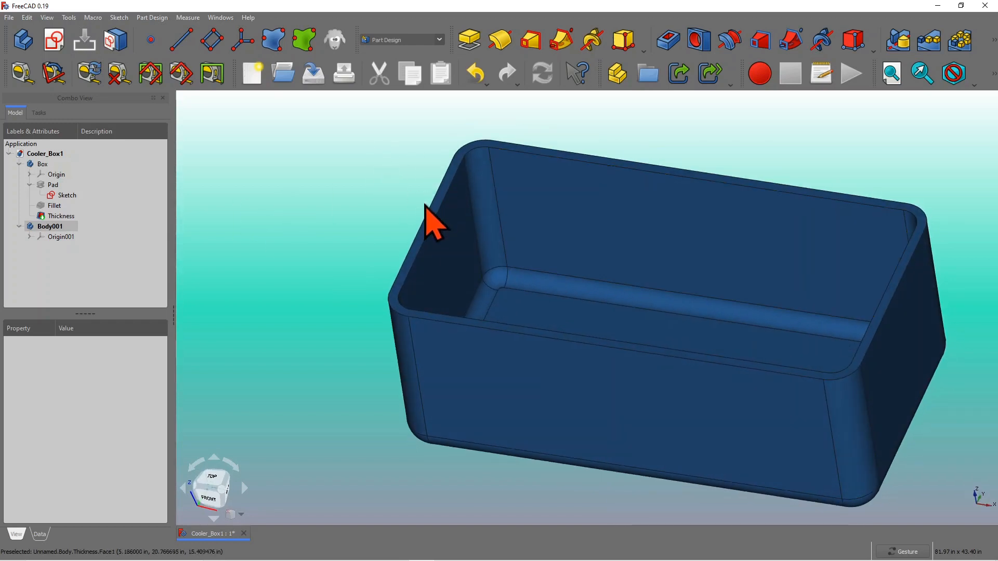
pyautogui.moveTo(480, 172)
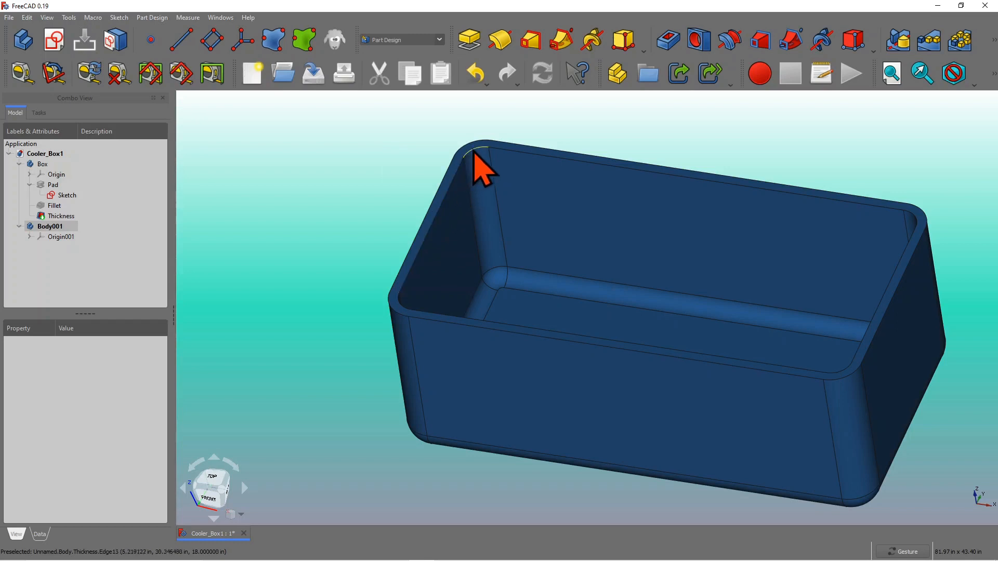
pyautogui.moveTo(293, 283)
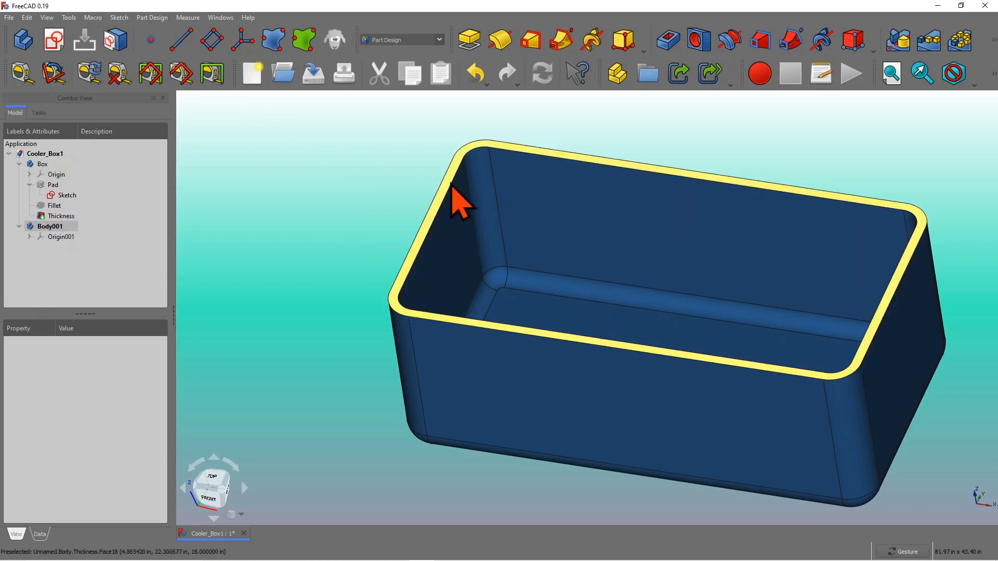
pyautogui.moveTo(459, 216)
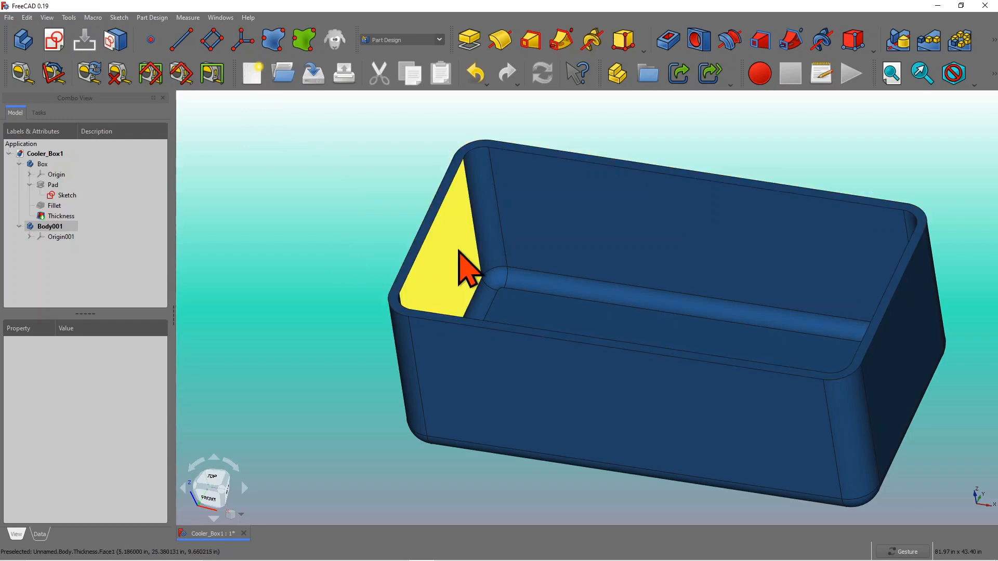
pyautogui.moveTo(462, 272)
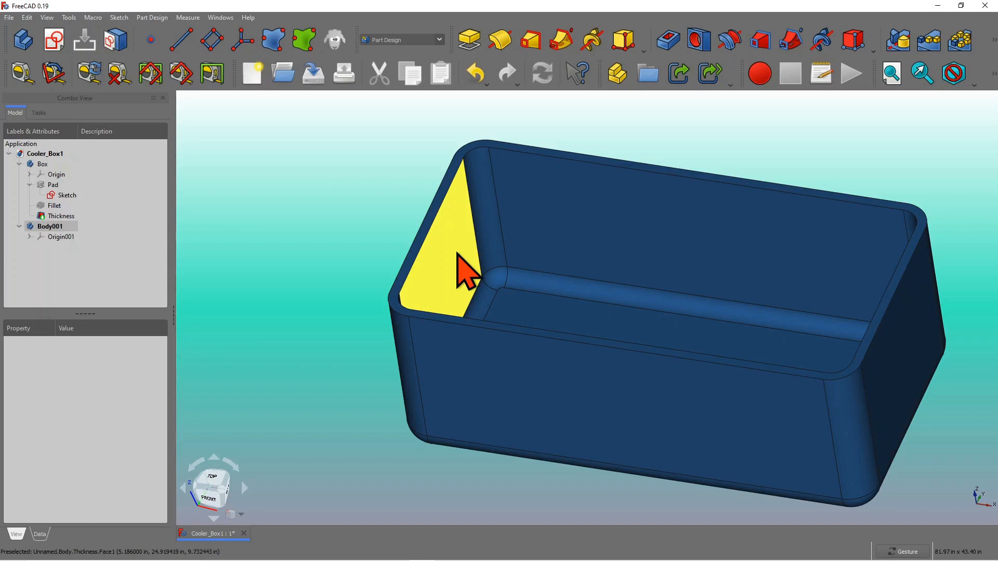
pyautogui.moveTo(382, 201)
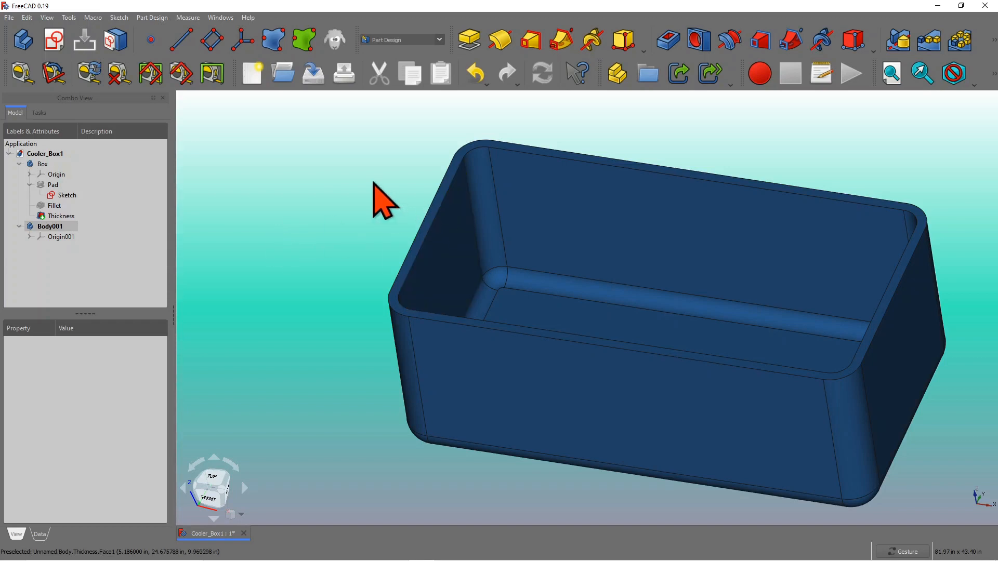
pyautogui.moveTo(431, 210)
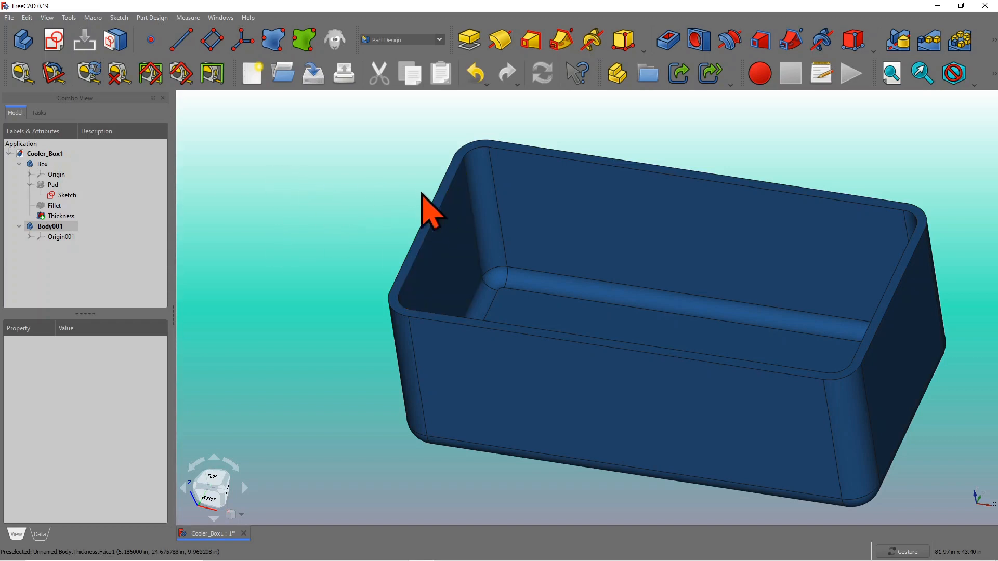
pyautogui.moveTo(439, 245)
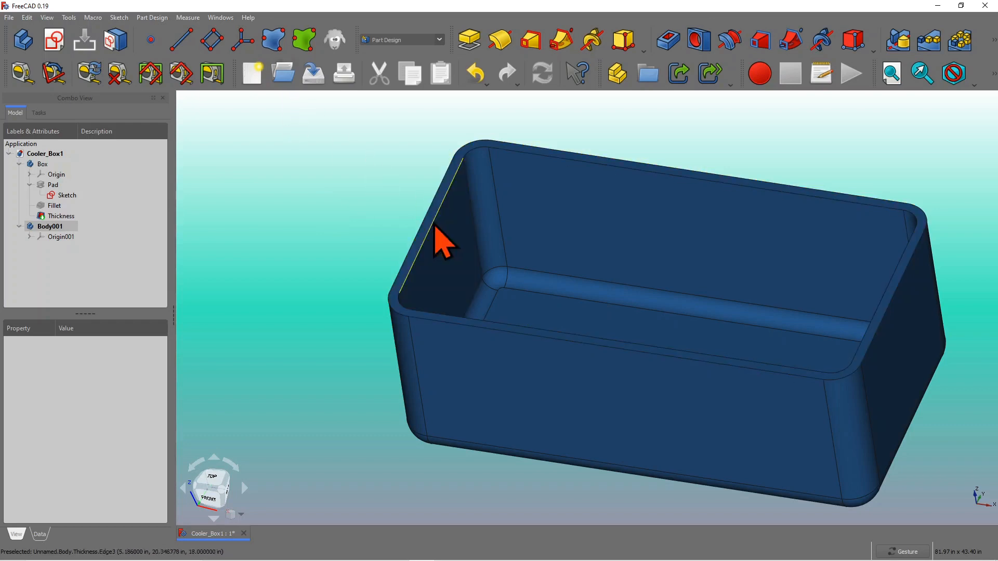
pyautogui.moveTo(439, 239)
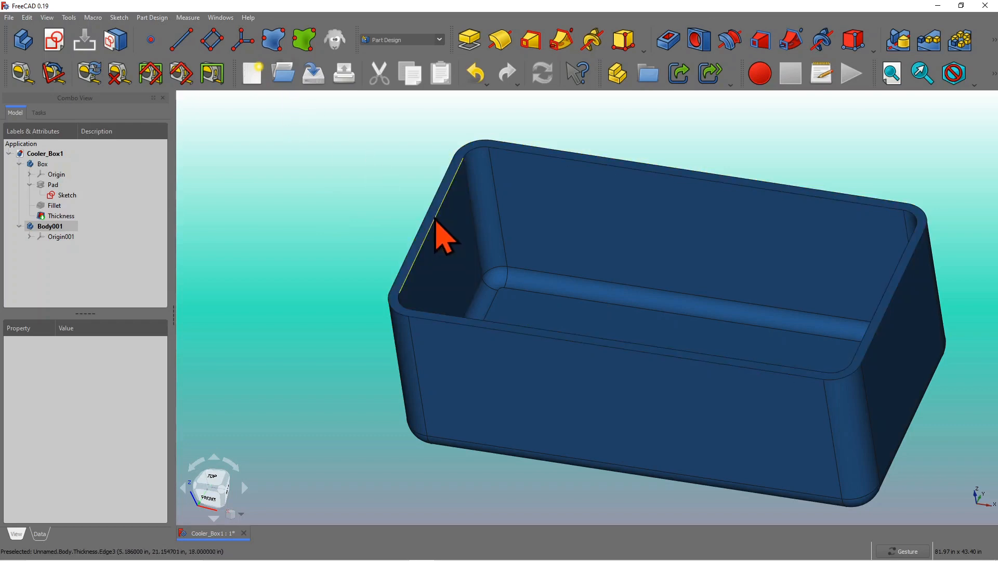
pyautogui.click(61, 216)
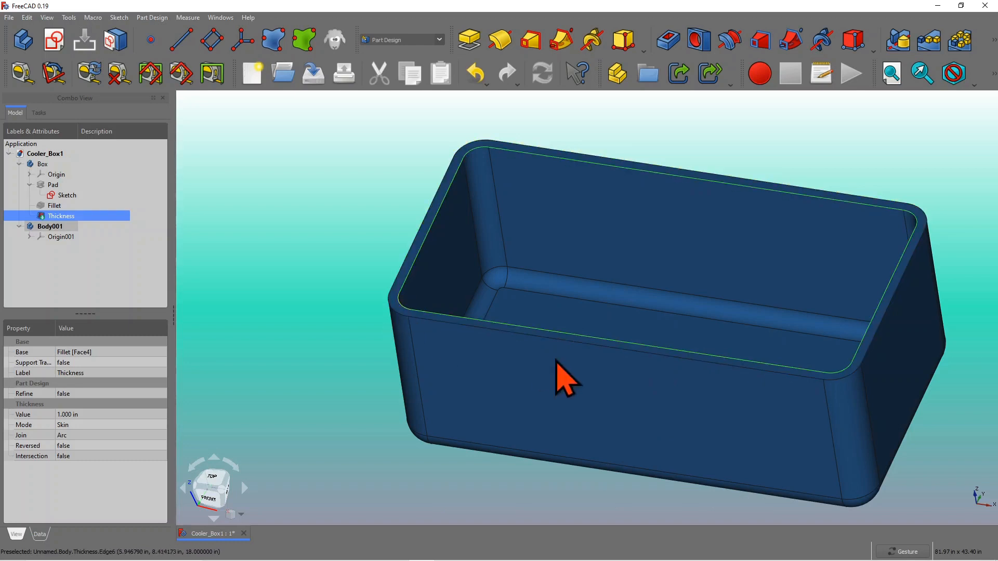
pyautogui.moveTo(293, 178)
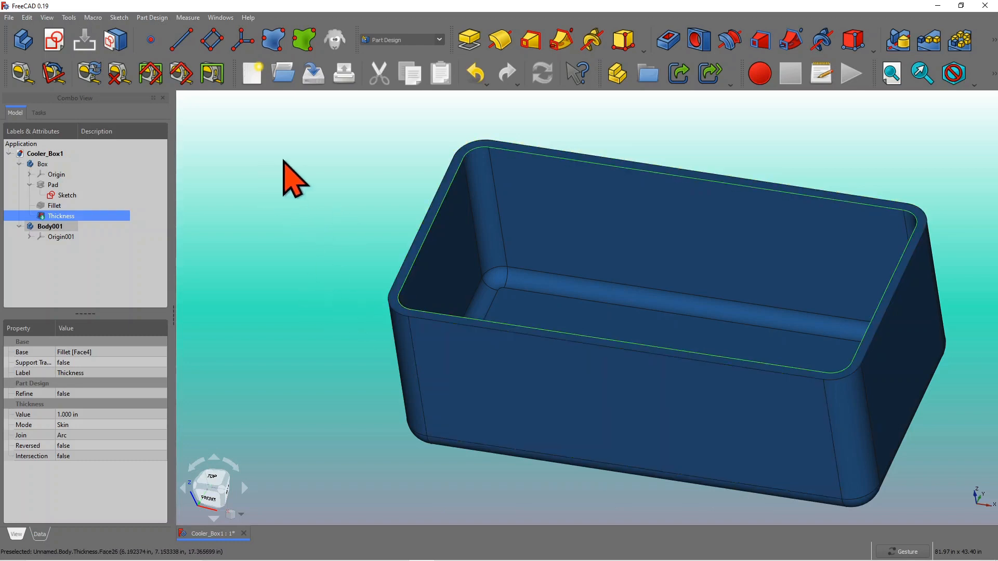
pyautogui.moveTo(275, 45)
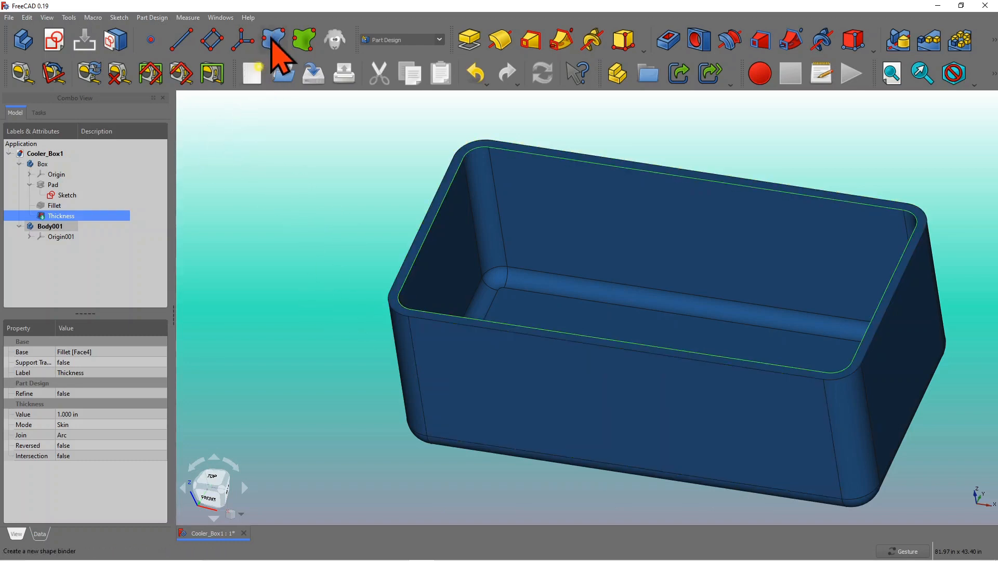
pyautogui.moveTo(274, 42)
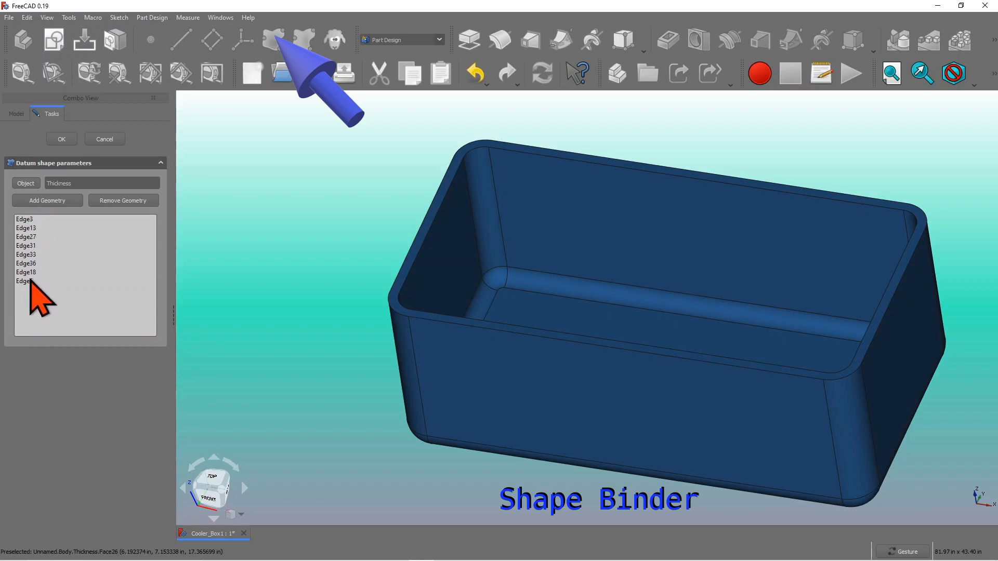
# - Set the binder Object to Thickness with edges 3, 13, 27, 31, 33, 36, 18, 6
pyautogui.click(26, 184)
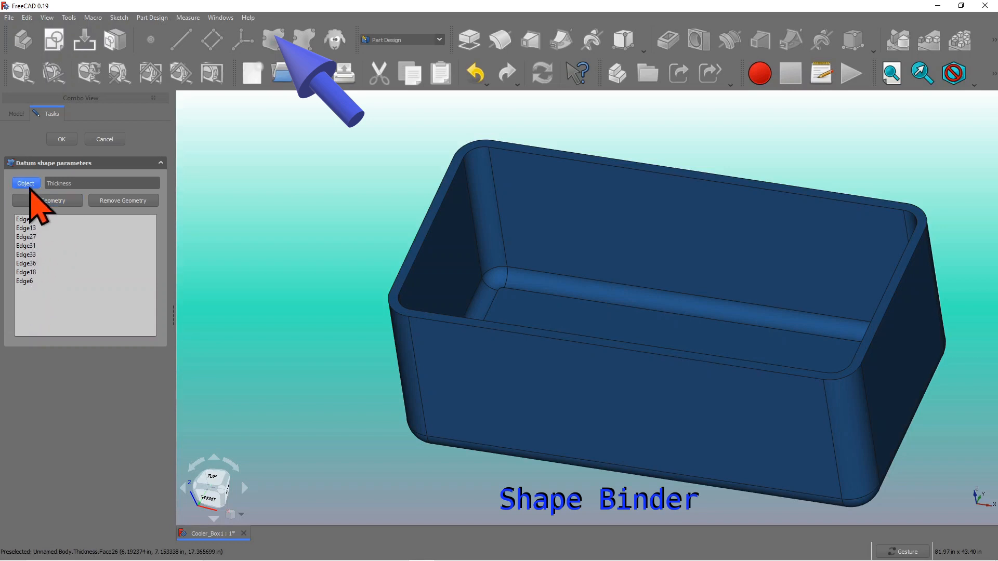
pyautogui.moveTo(167, 277)
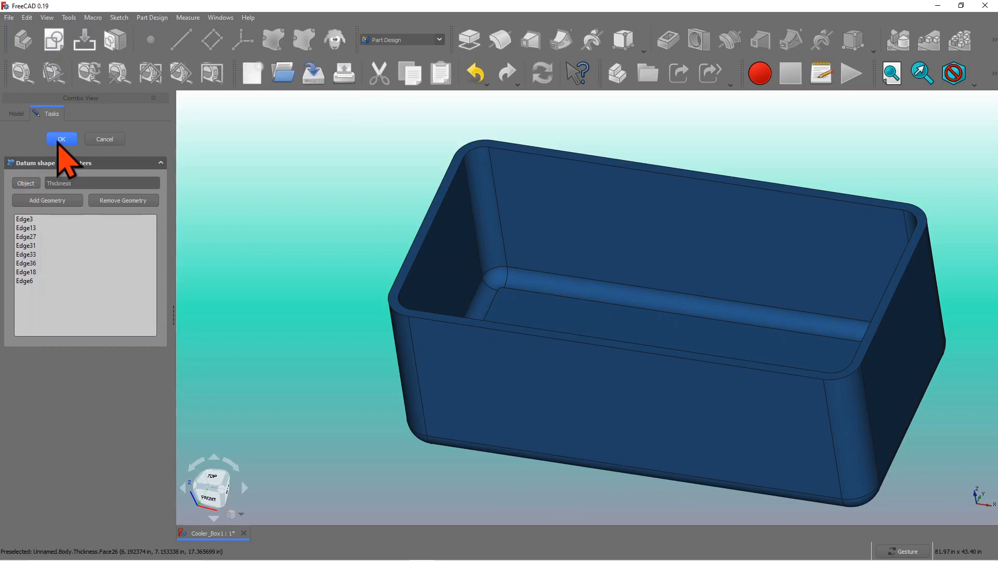
pyautogui.click(61, 139)
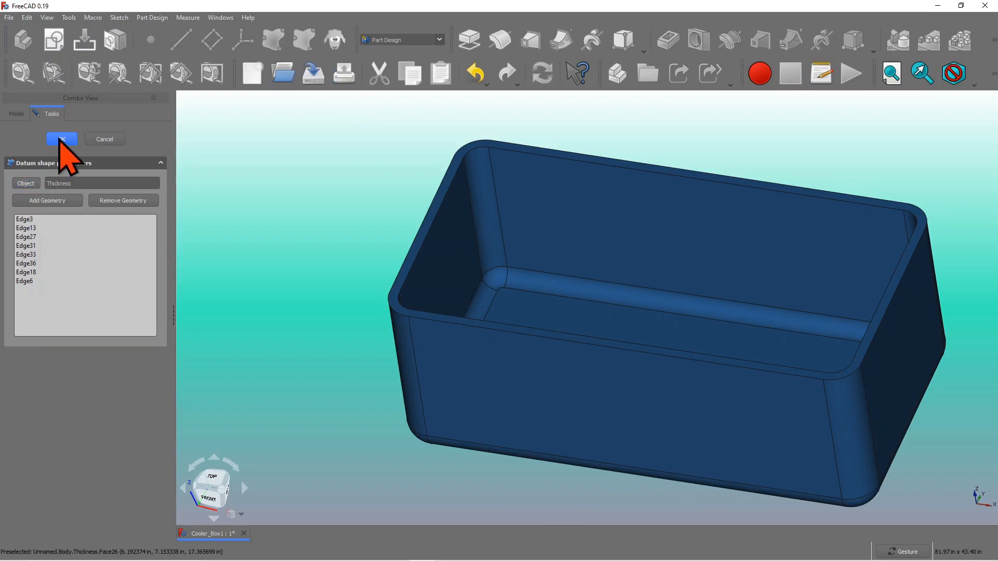
# - Confirm the binder and check ShapeBinder's Support property under Body001
pyautogui.click(61, 139)
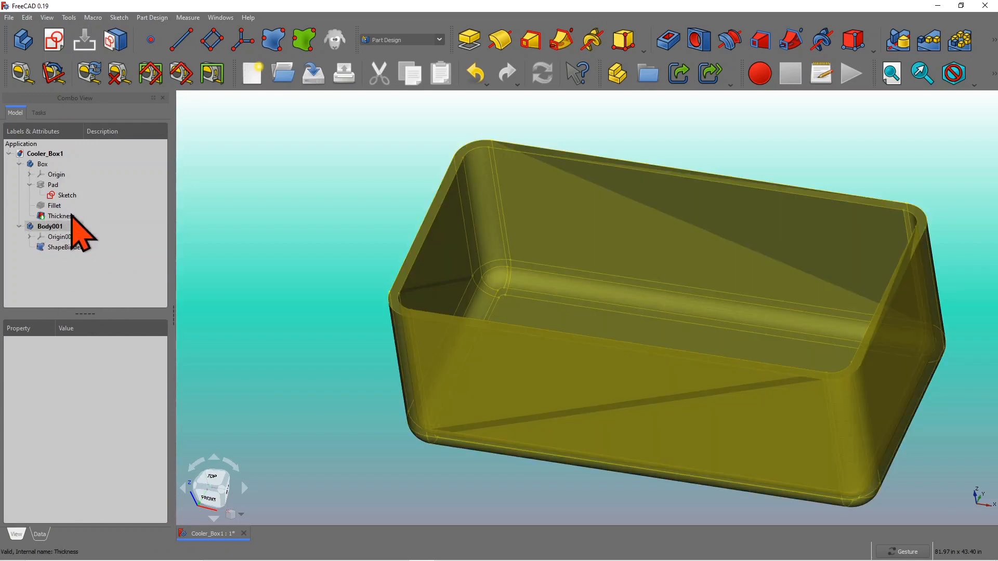
pyautogui.moveTo(94, 248)
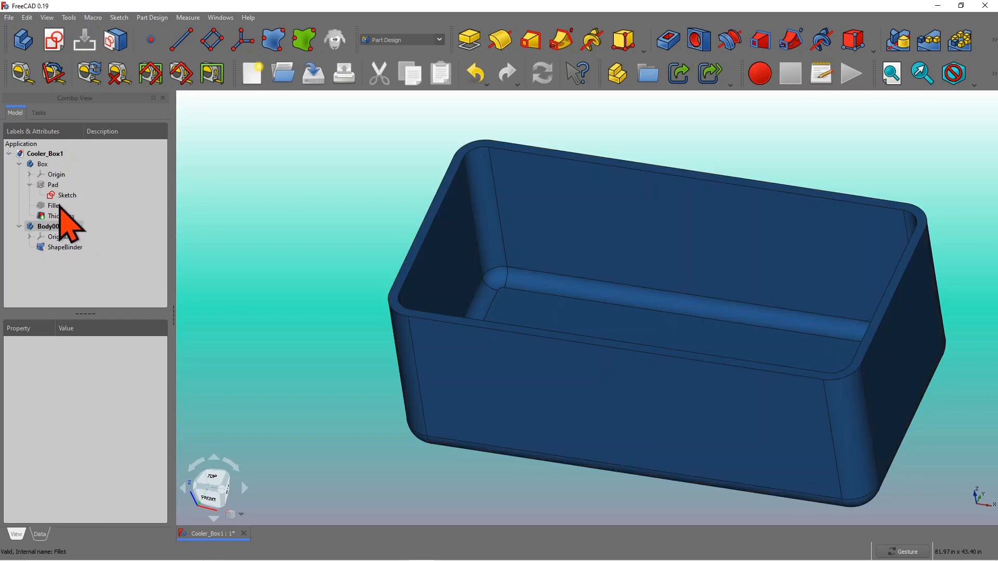
pyautogui.click(50, 227)
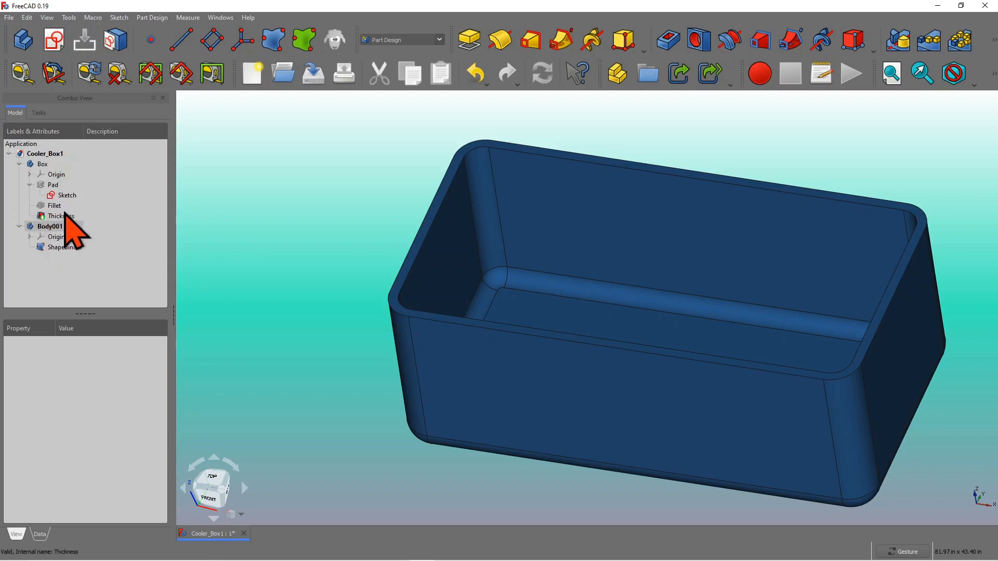
pyautogui.click(65, 247)
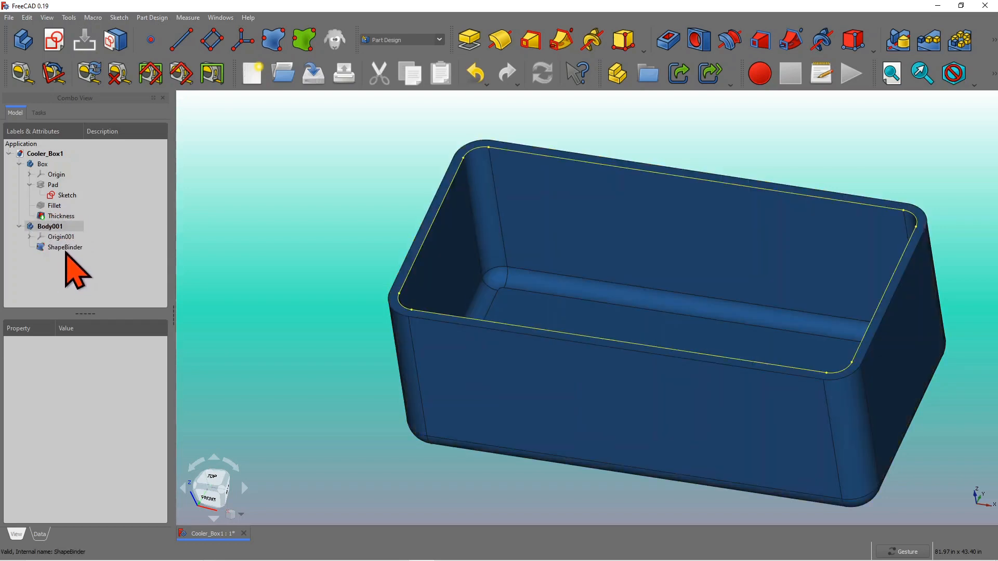
pyautogui.click(64, 247)
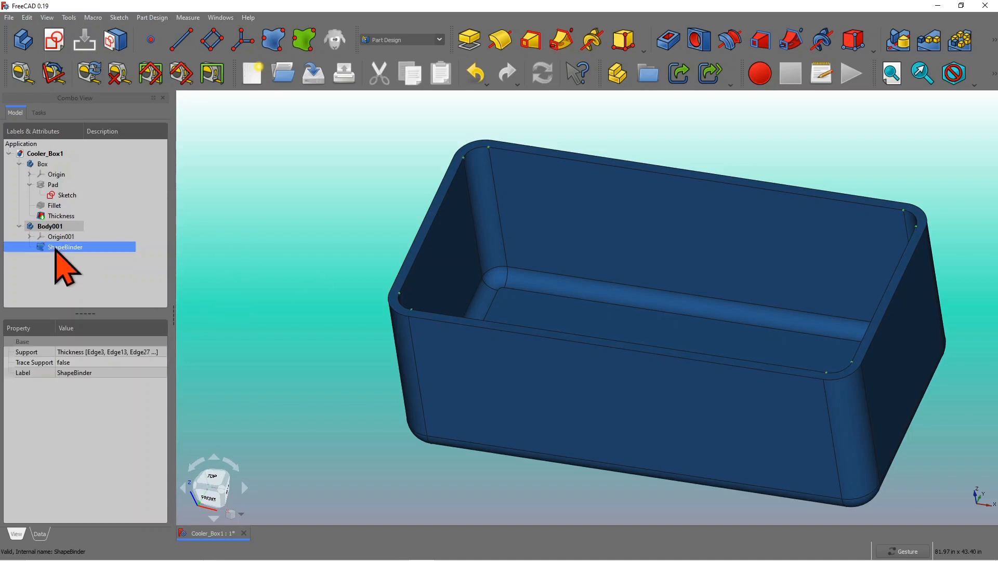
pyautogui.moveTo(789, 375)
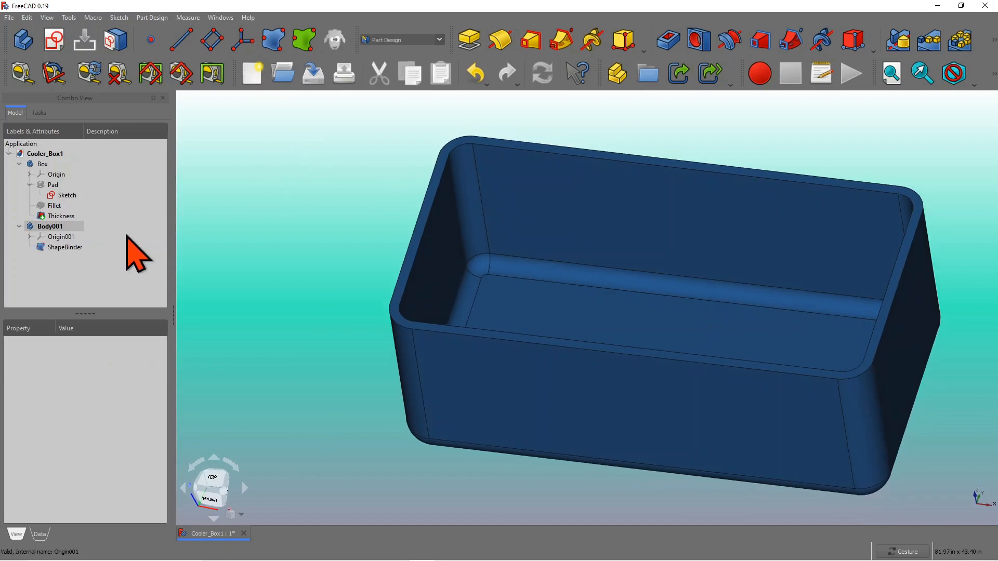
pyautogui.moveTo(425, 221)
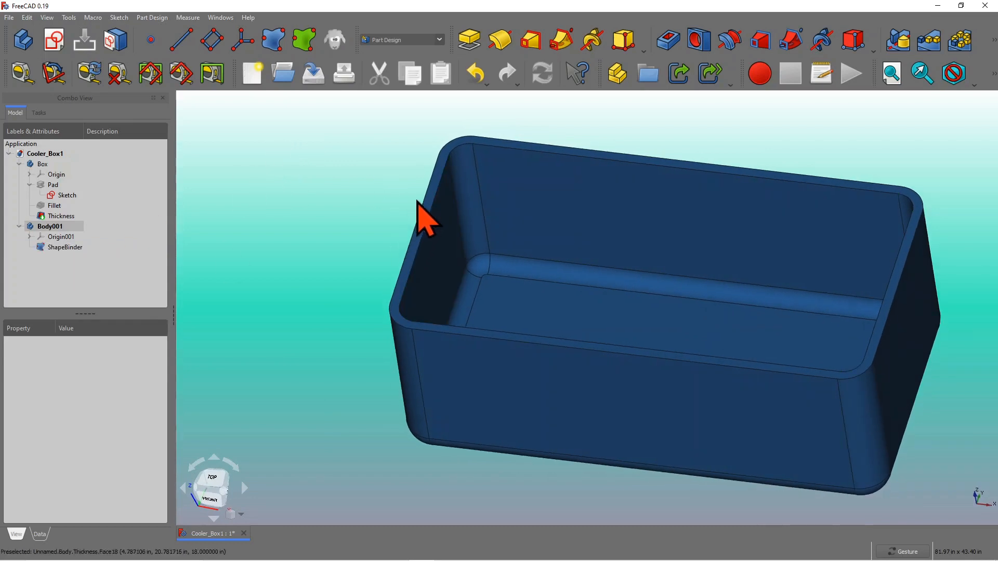
pyautogui.moveTo(207, 278)
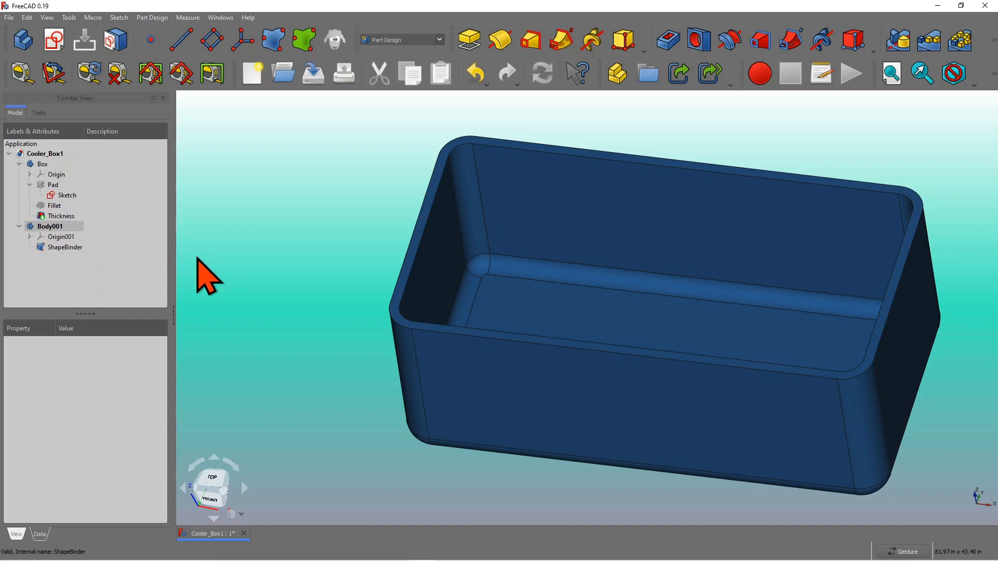
pyautogui.moveTo(300, 260)
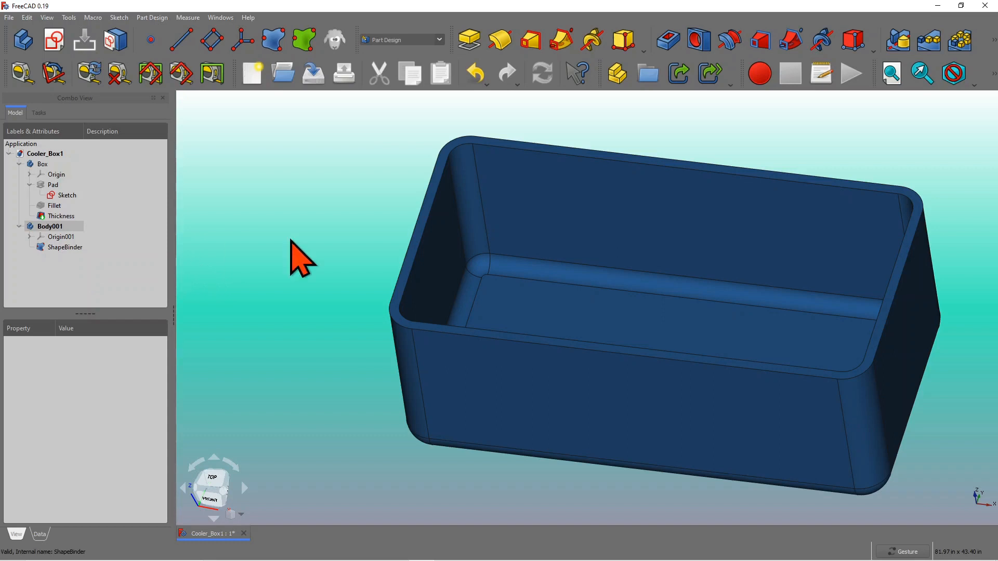
pyautogui.moveTo(274, 40)
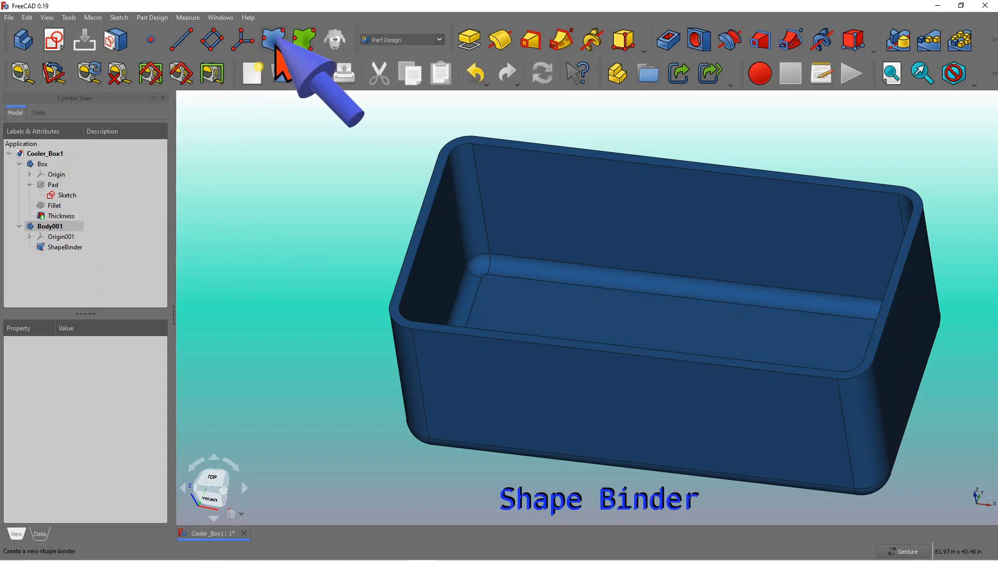
# - Build ShapeBinder001 from the Thickness feature, adding rim edges Edge41 and Edge42
pyautogui.click(272, 39)
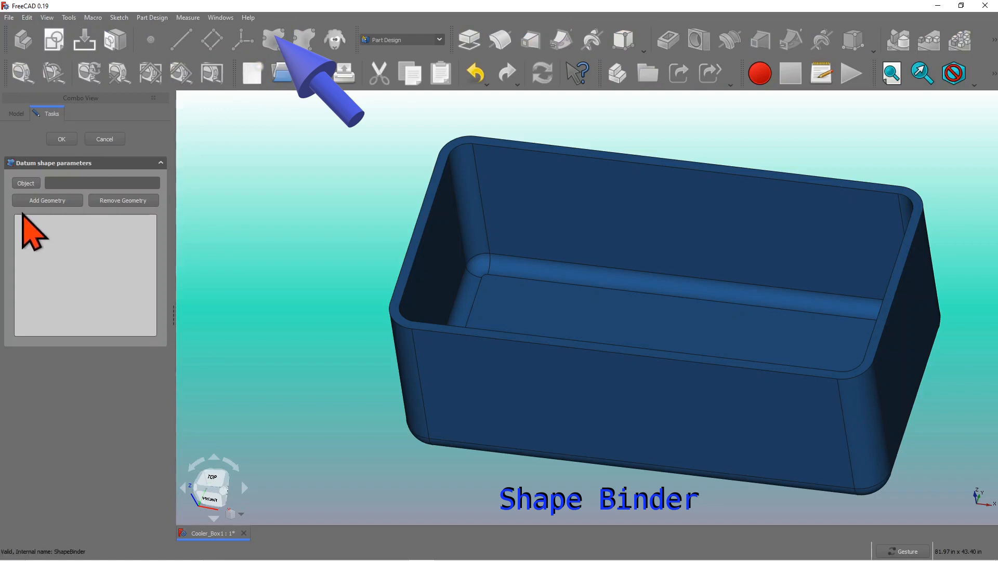
pyautogui.click(26, 183)
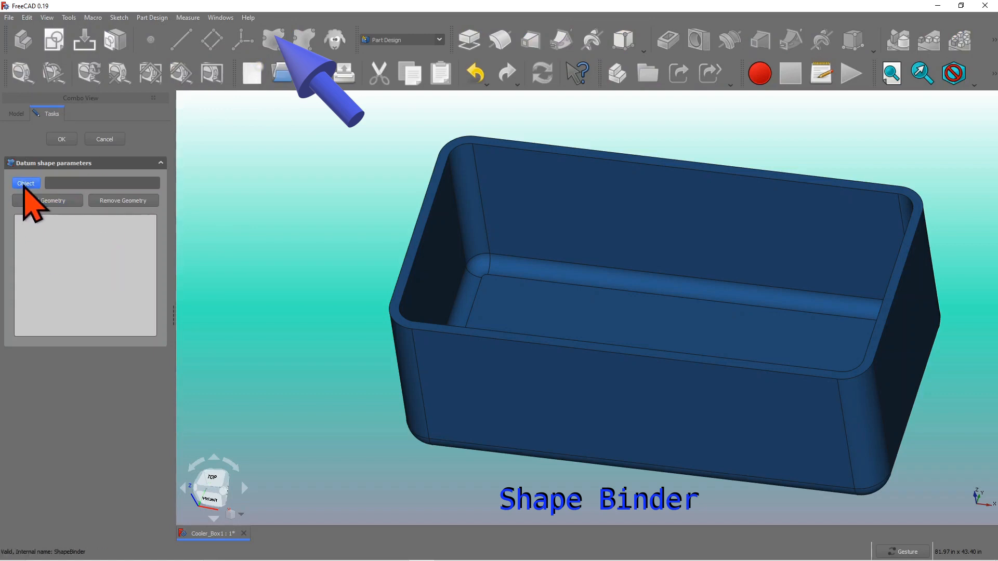
pyautogui.moveTo(226, 410)
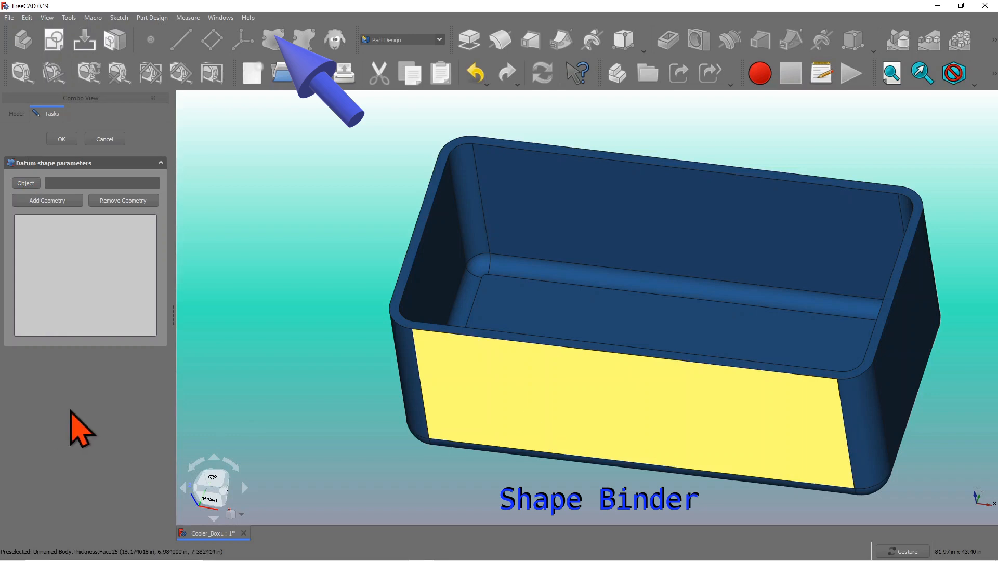
pyautogui.click(47, 200)
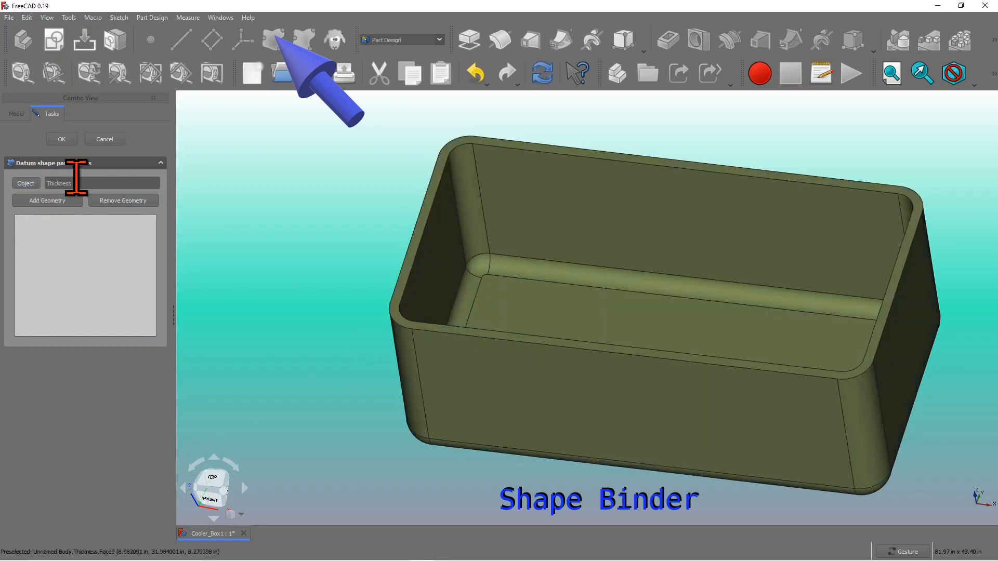
pyautogui.moveTo(68, 307)
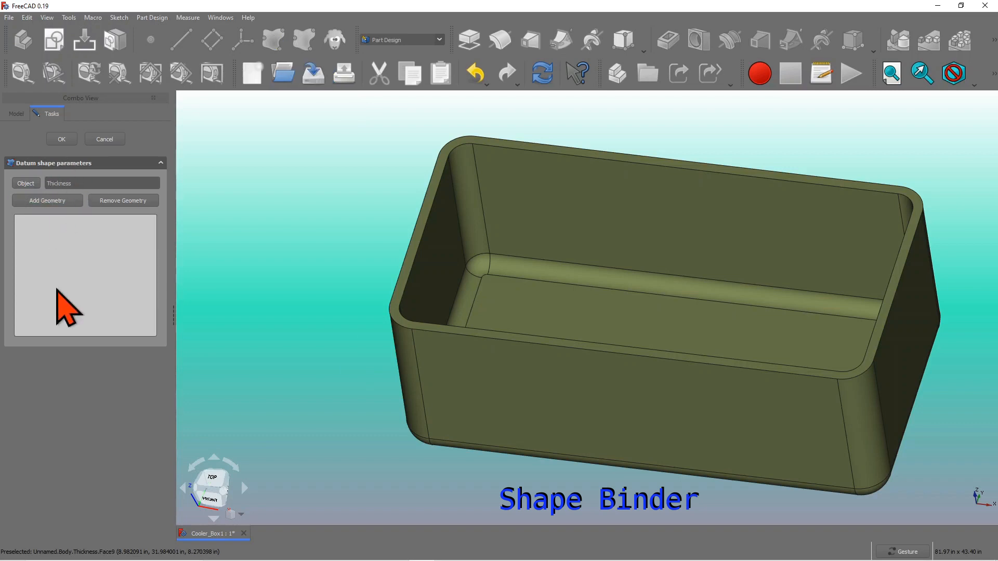
pyautogui.moveTo(60, 229)
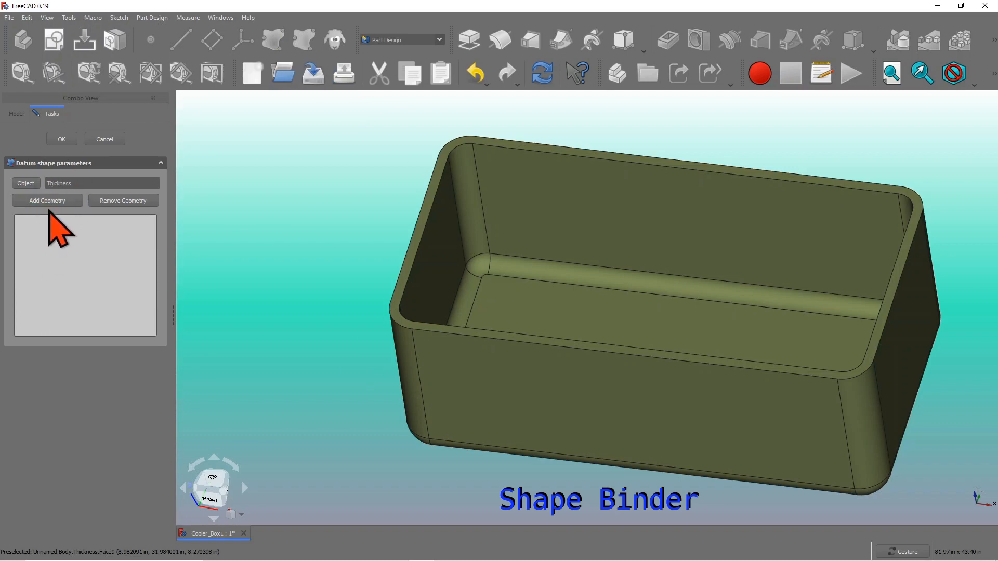
pyautogui.click(47, 200)
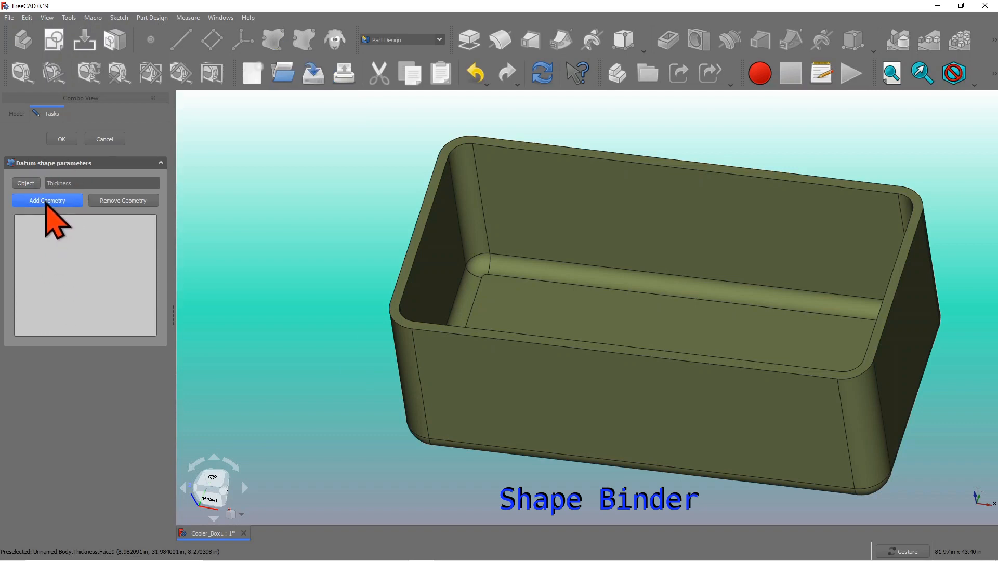
pyautogui.moveTo(426, 236)
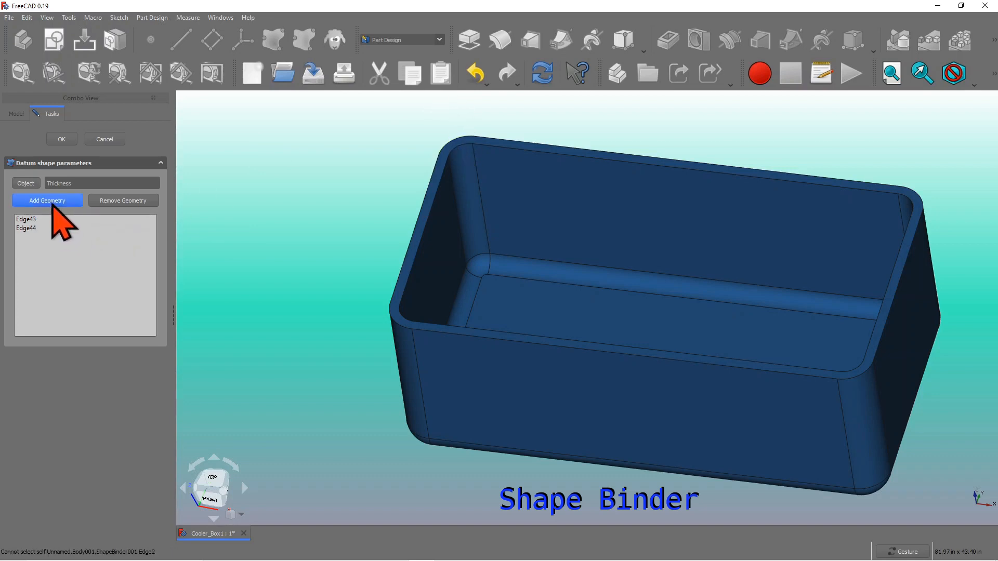
pyautogui.moveTo(704, 184)
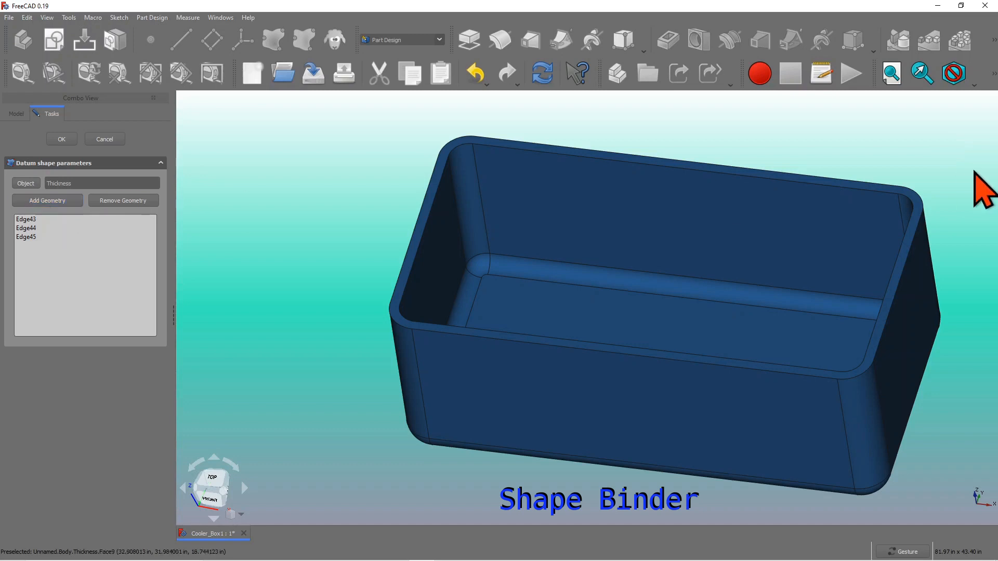
pyautogui.moveTo(925, 220)
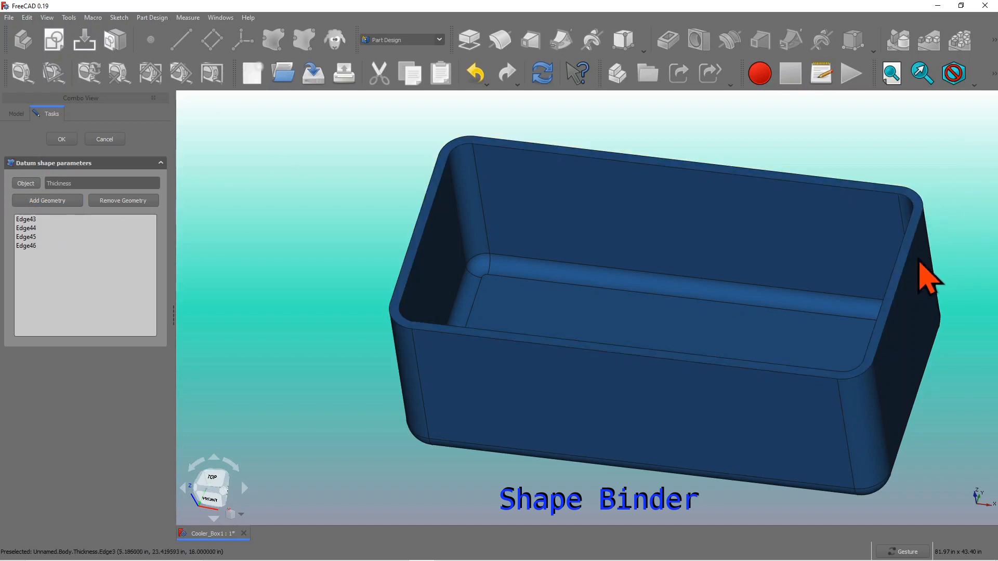
pyautogui.moveTo(911, 274)
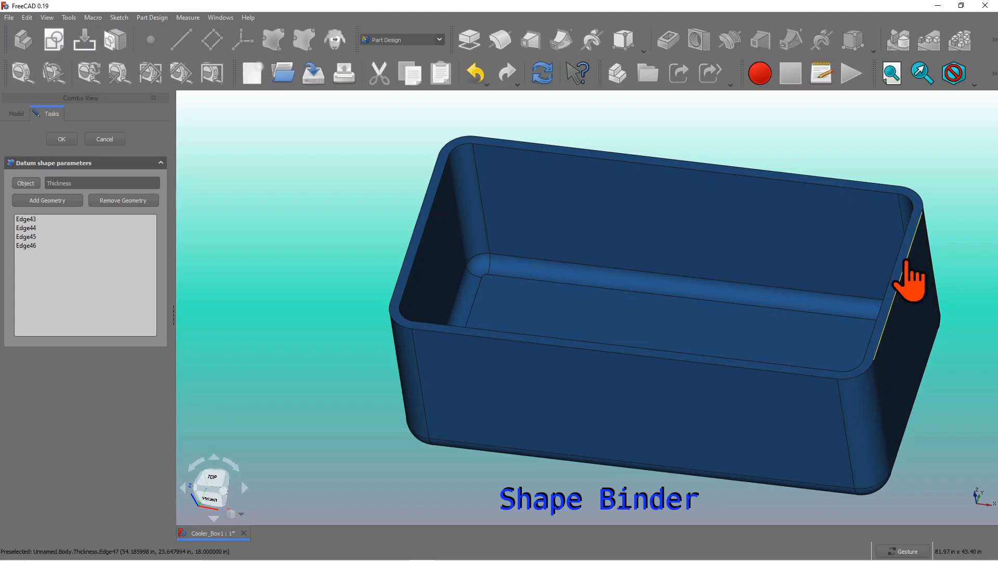
pyautogui.click(909, 277)
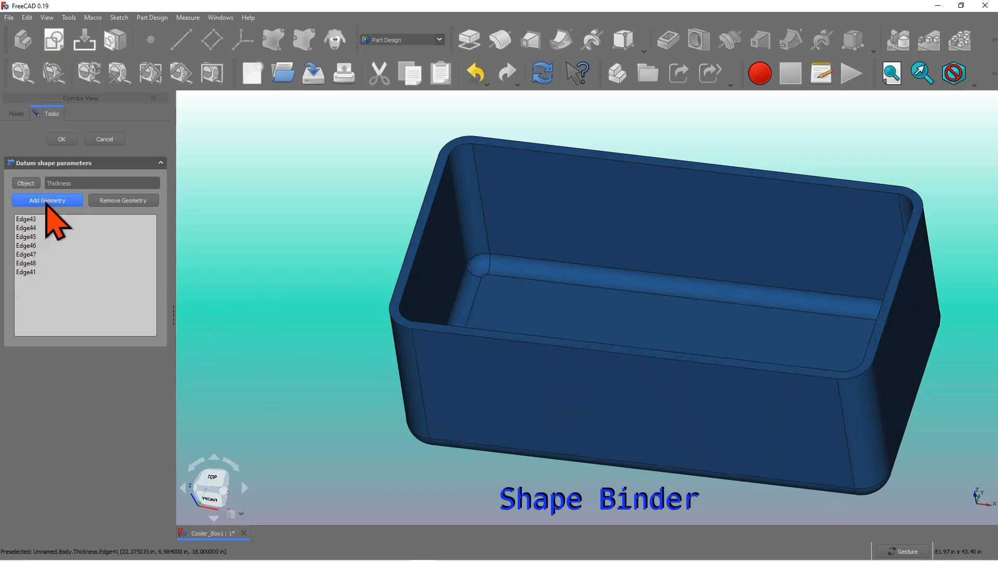
pyautogui.moveTo(108, 261)
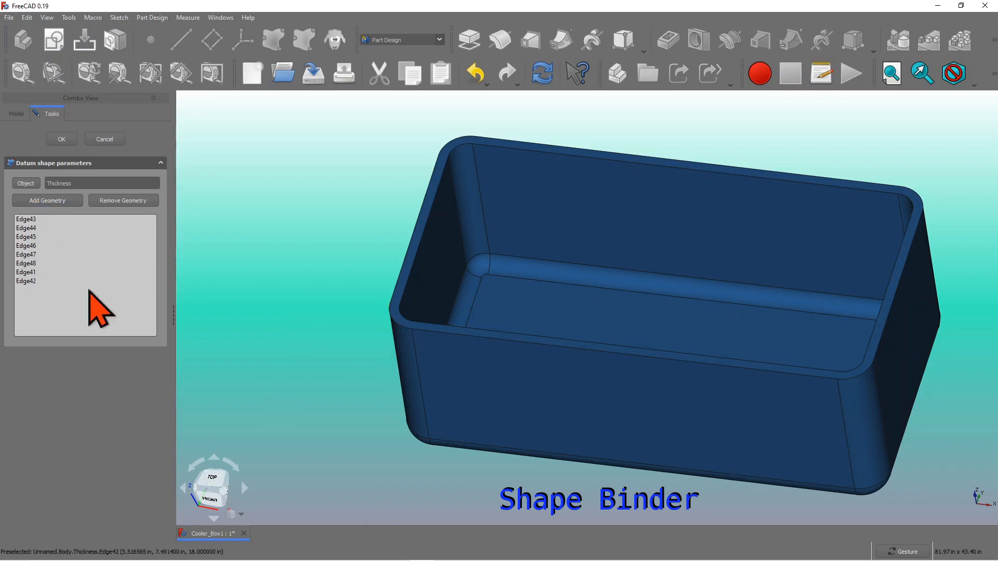
pyautogui.moveTo(372, 242)
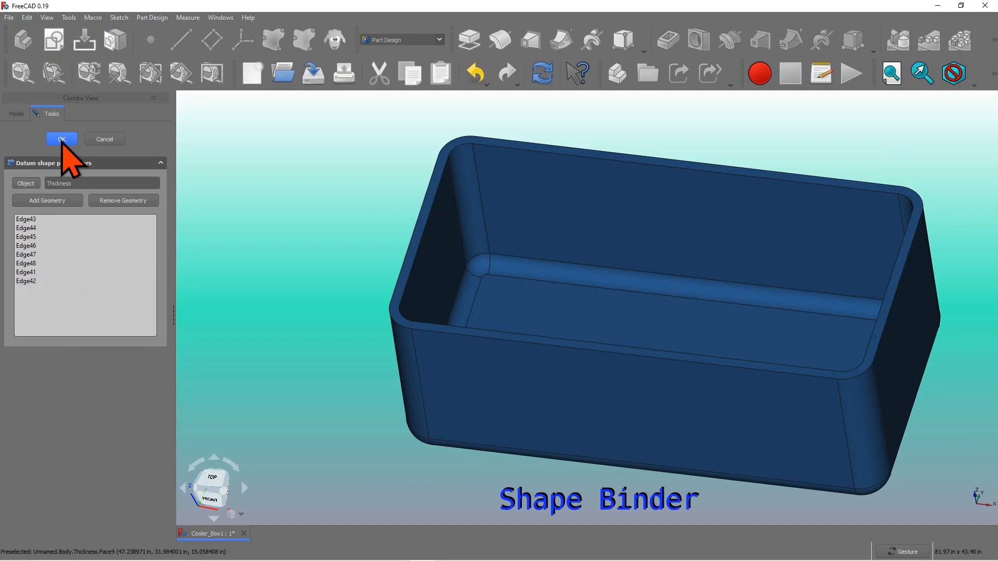
pyautogui.click(61, 138)
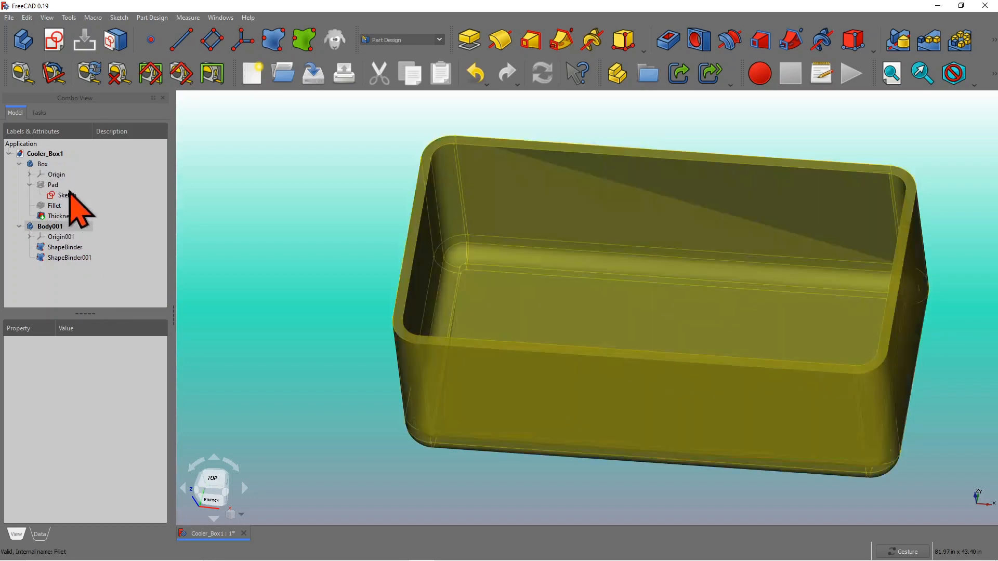
pyautogui.click(51, 226)
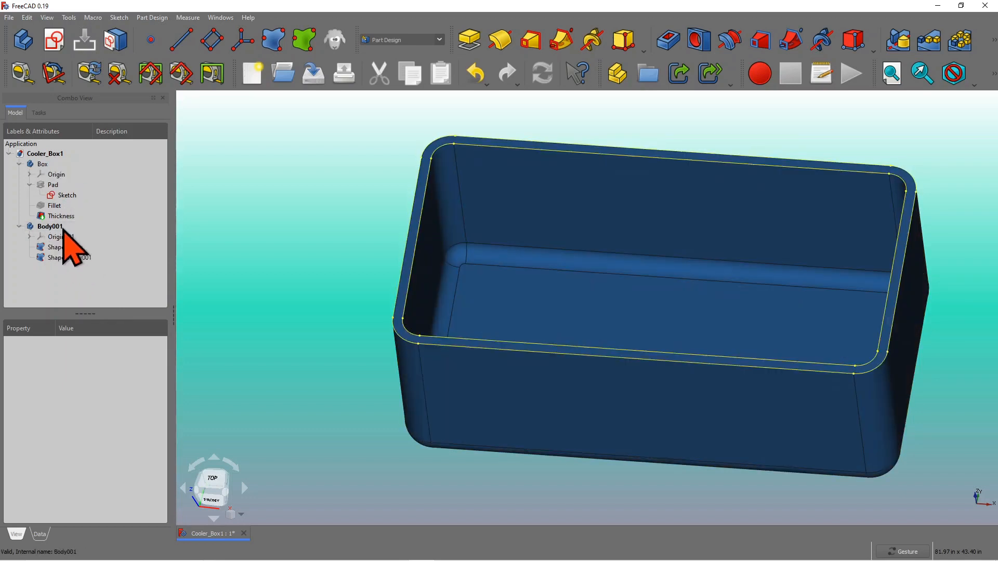
pyautogui.click(50, 226)
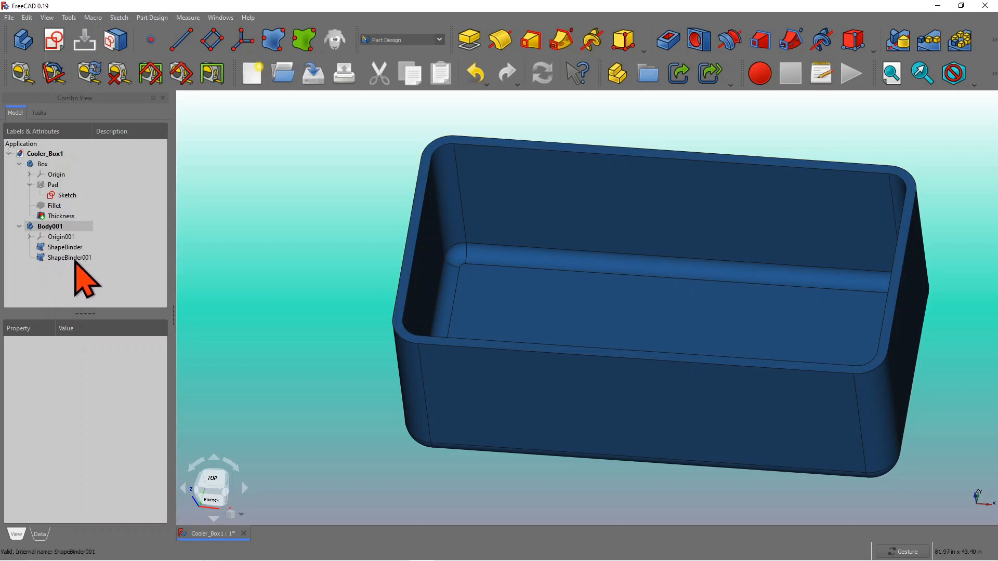
pyautogui.click(70, 258)
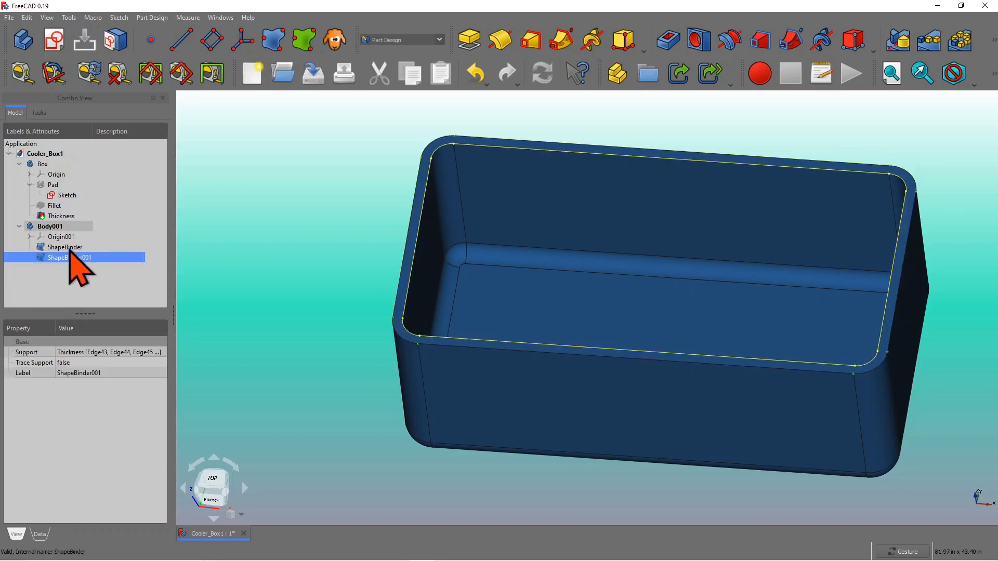
pyautogui.click(65, 247)
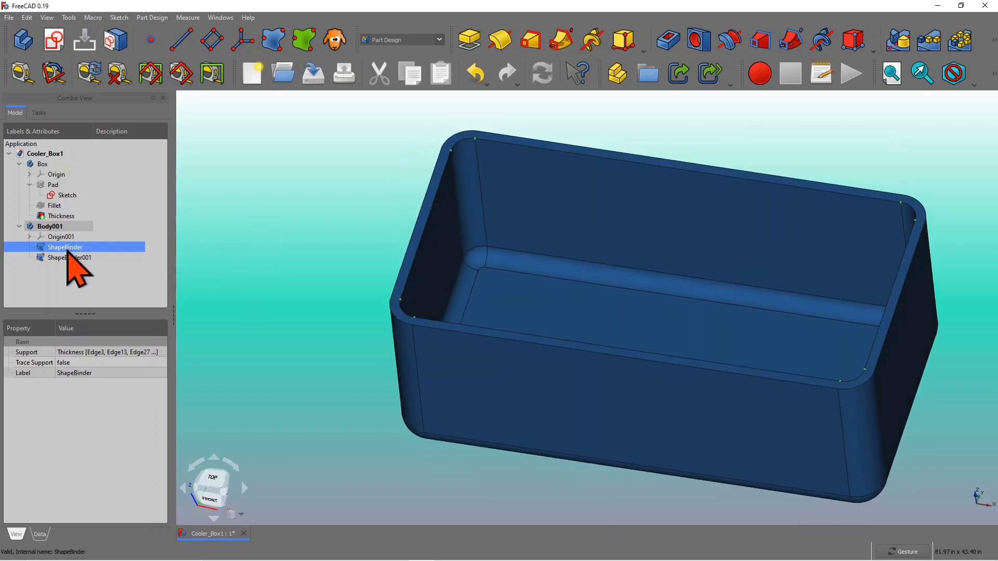
pyautogui.moveTo(83, 287)
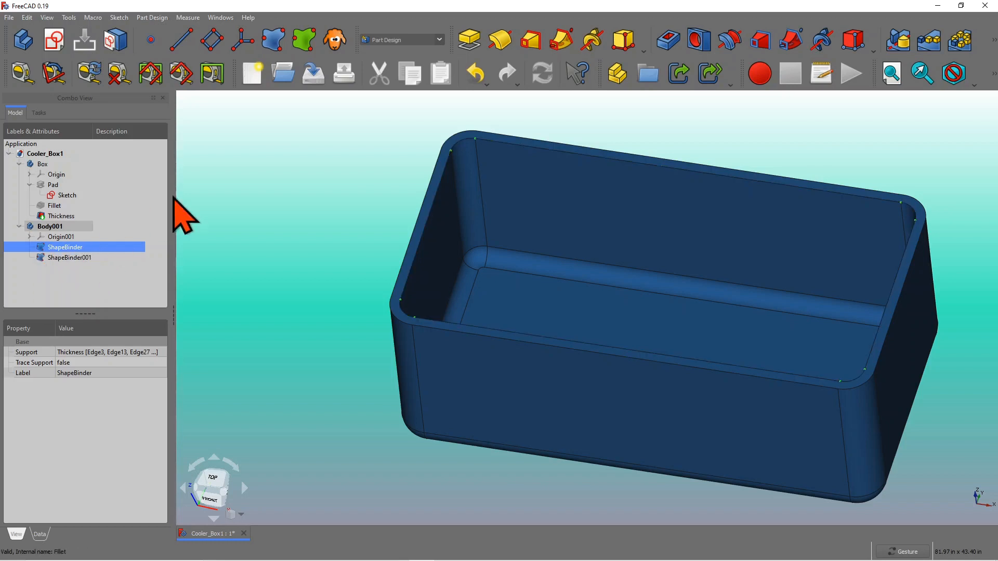
pyautogui.moveTo(469, 40)
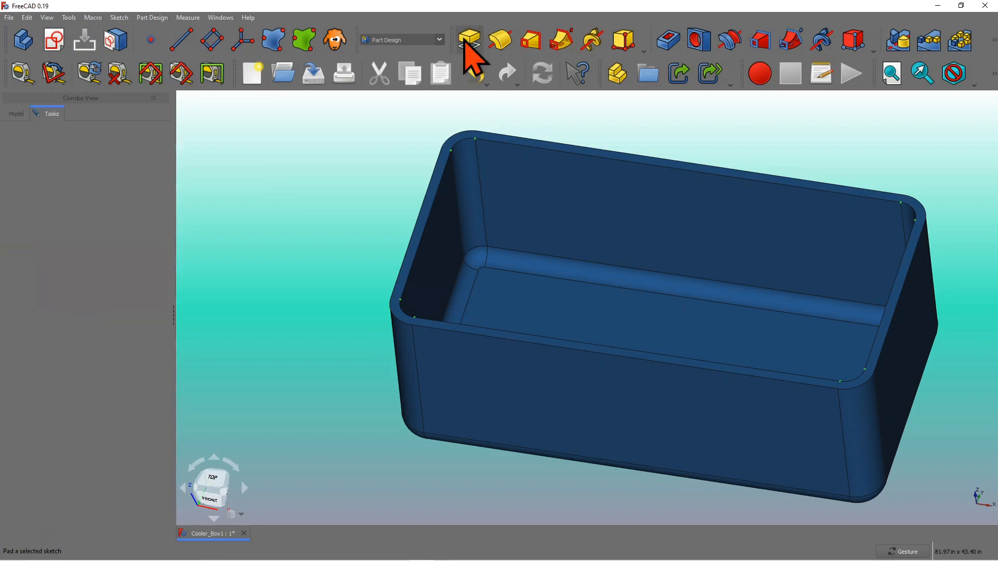
# - Pad the ShapeBinder 1.5 in reversed as Pad001, then select Pad001 in the tree
pyautogui.click(468, 40)
pyautogui.write('1.5')
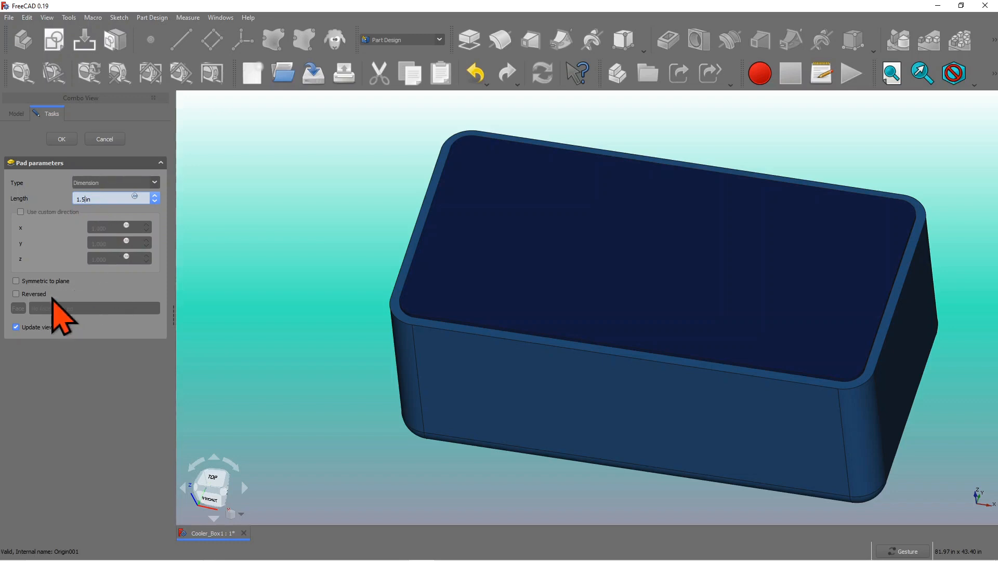
pyautogui.click(16, 294)
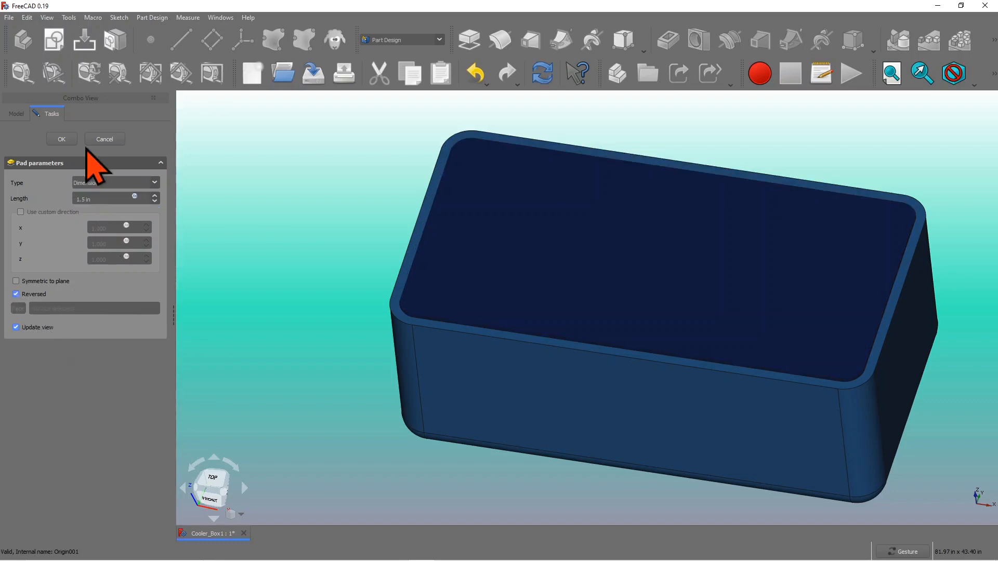
pyautogui.click(61, 139)
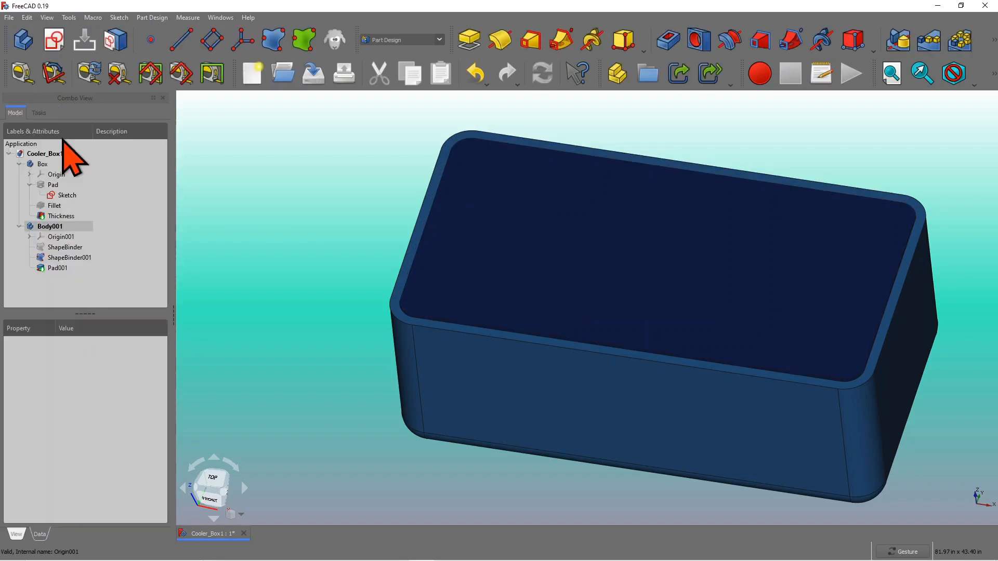
pyautogui.click(57, 268)
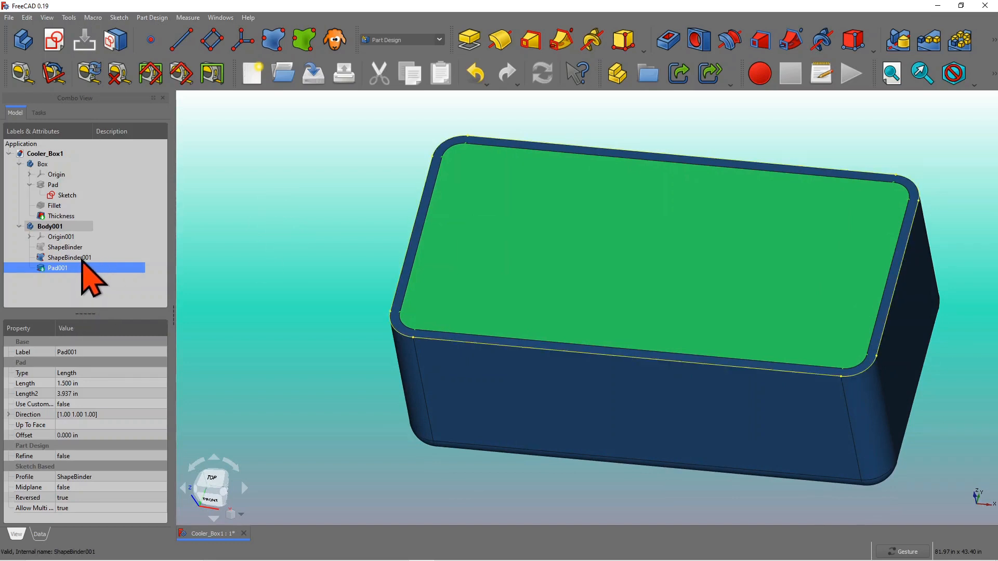
# - Pad ShapeBinder001 by 1.5 in to create the Pad002 lid slab
pyautogui.click(69, 257)
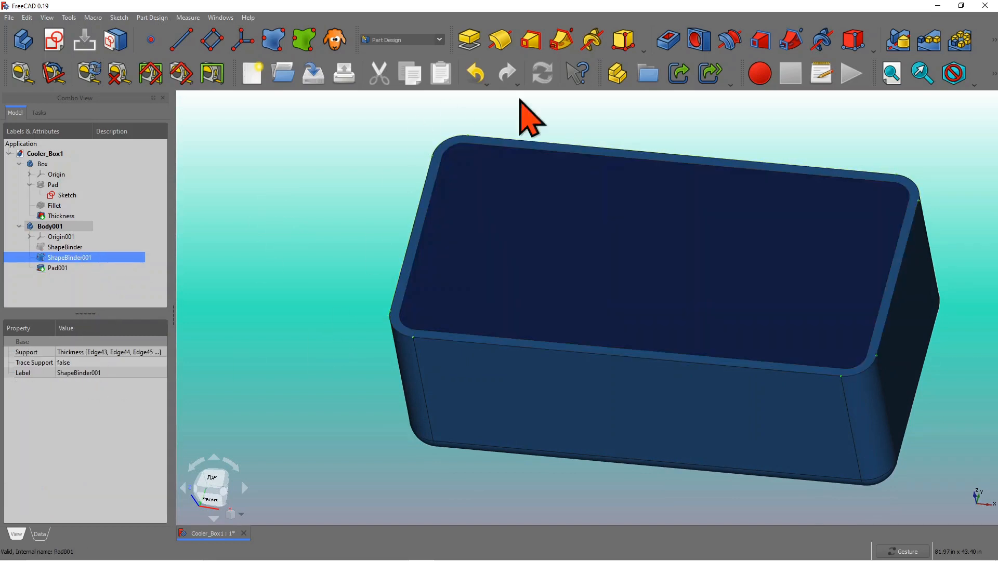
pyautogui.moveTo(938, 304)
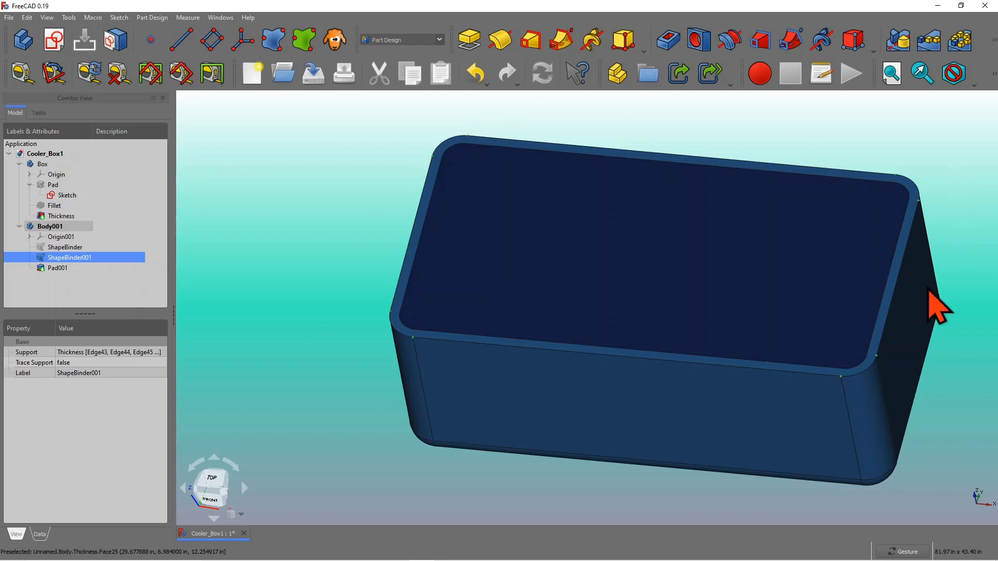
pyautogui.moveTo(930, 137)
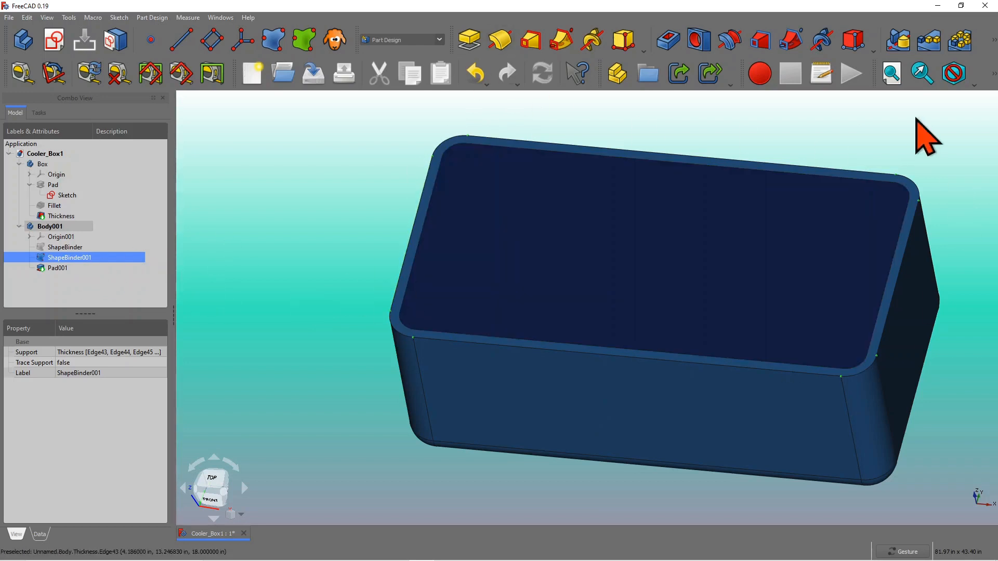
pyautogui.moveTo(173, 224)
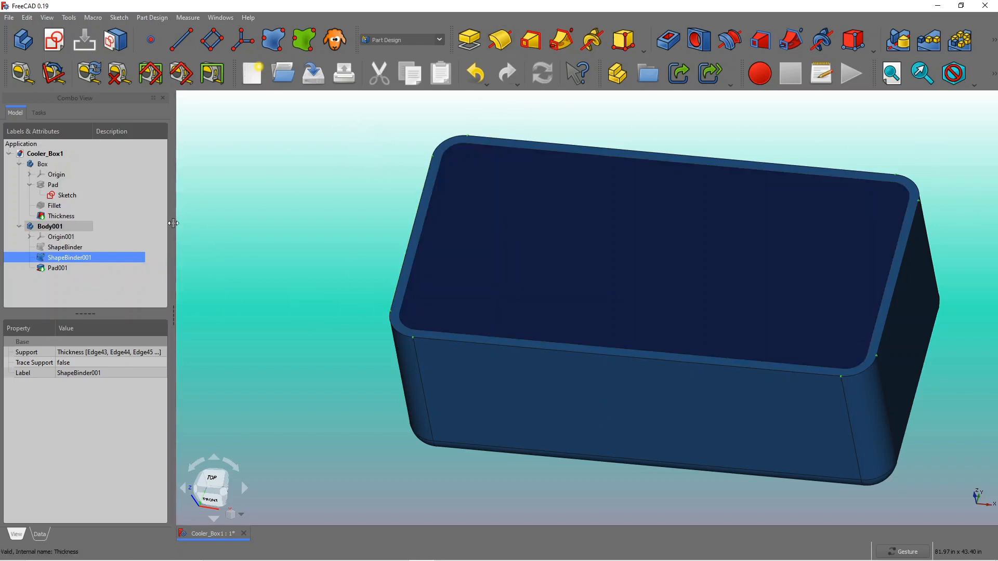
pyautogui.moveTo(469, 39)
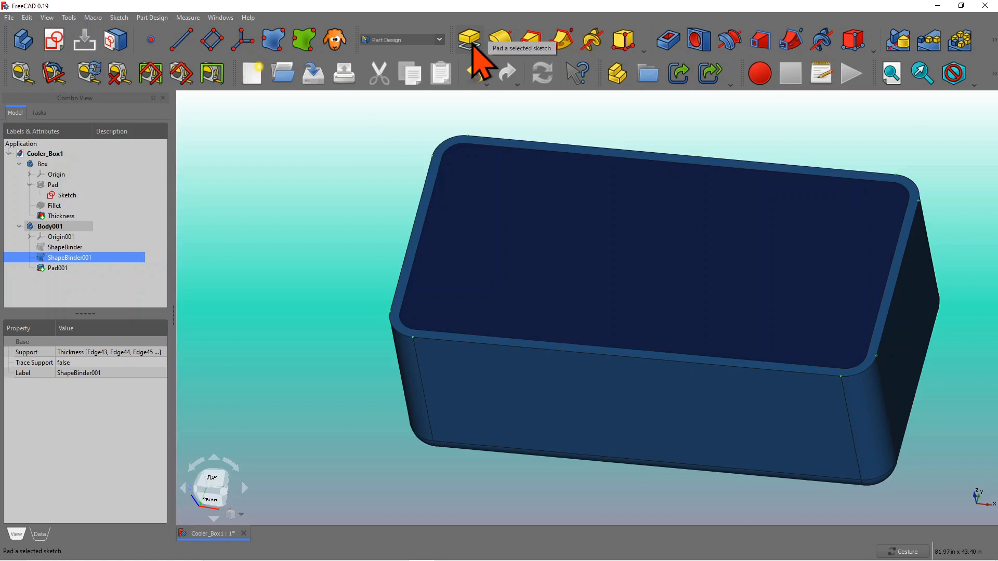
pyautogui.click(469, 40)
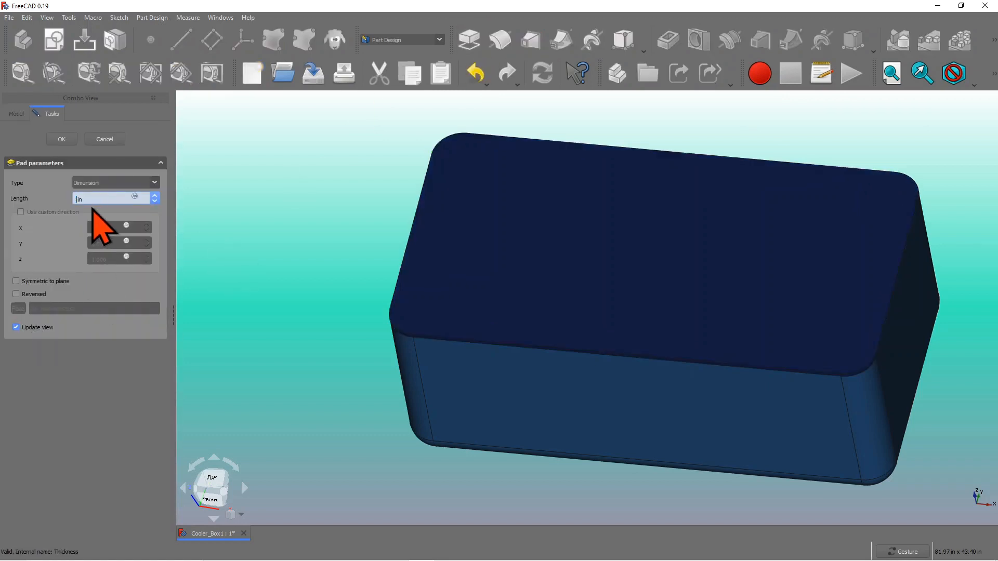
pyautogui.write('1.5')
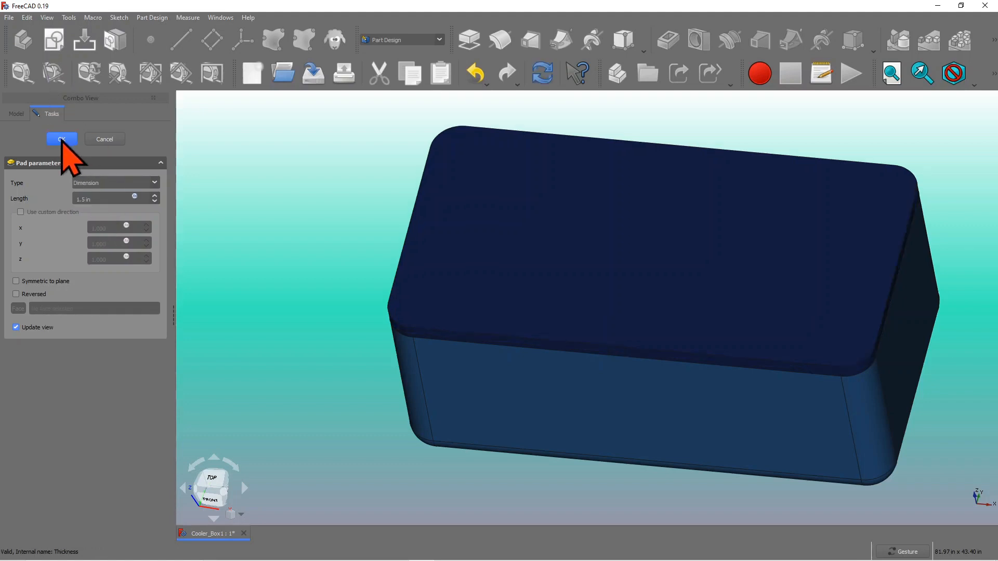
pyautogui.click(62, 139)
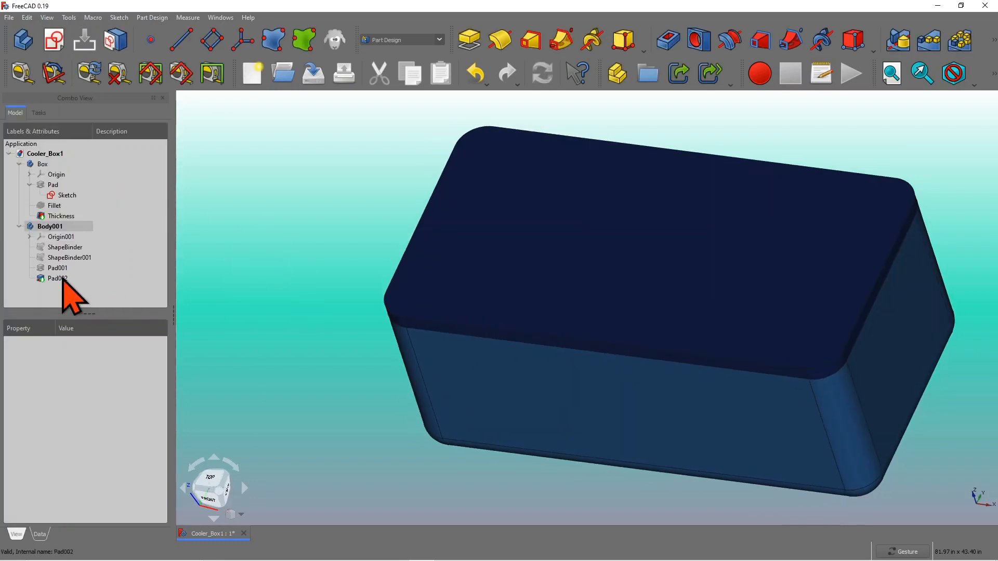
pyautogui.click(57, 278)
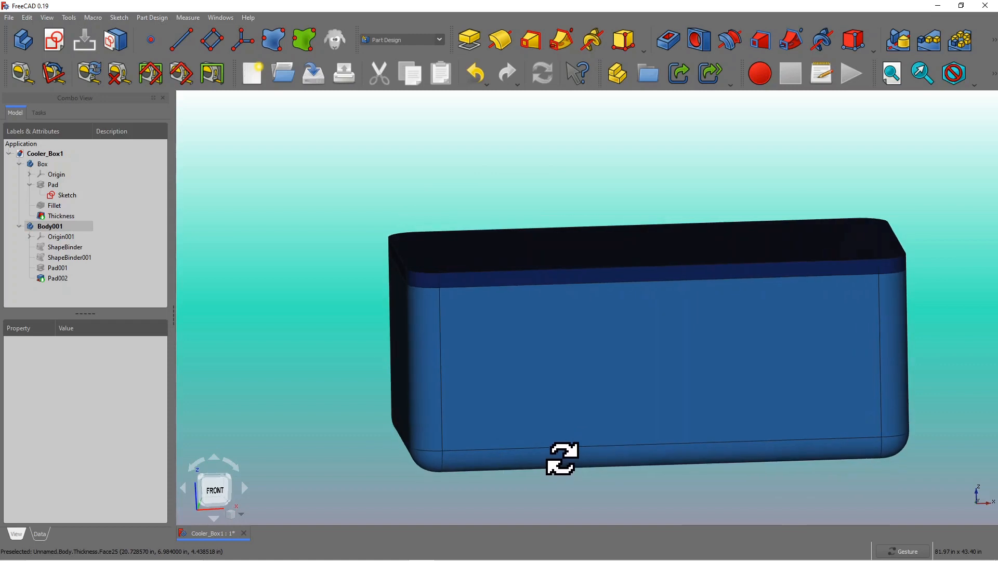
pyautogui.click(9, 17)
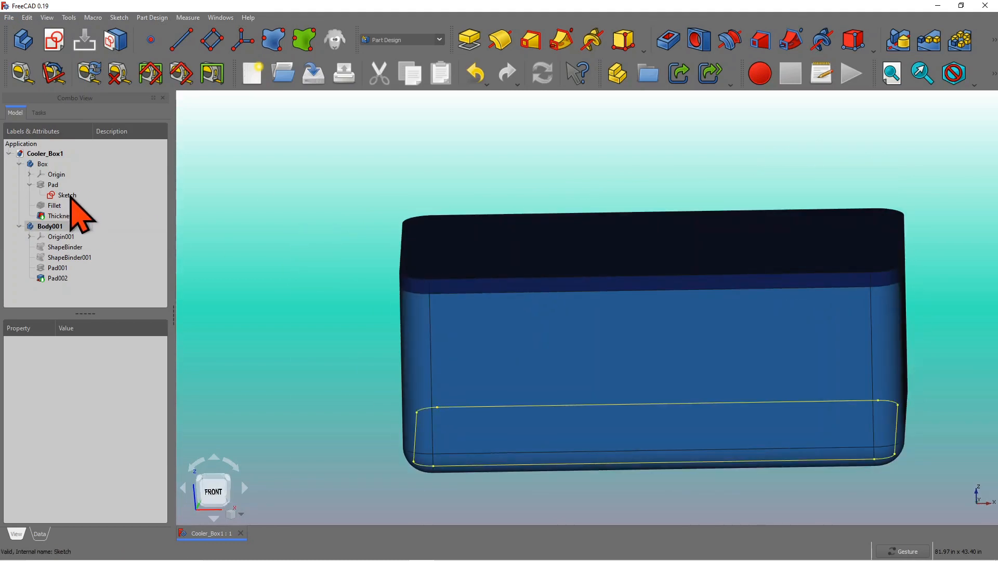
# - Change the base block sketch's 48 in length constraint to 35 in and close the sketch
pyautogui.doubleClick(68, 195)
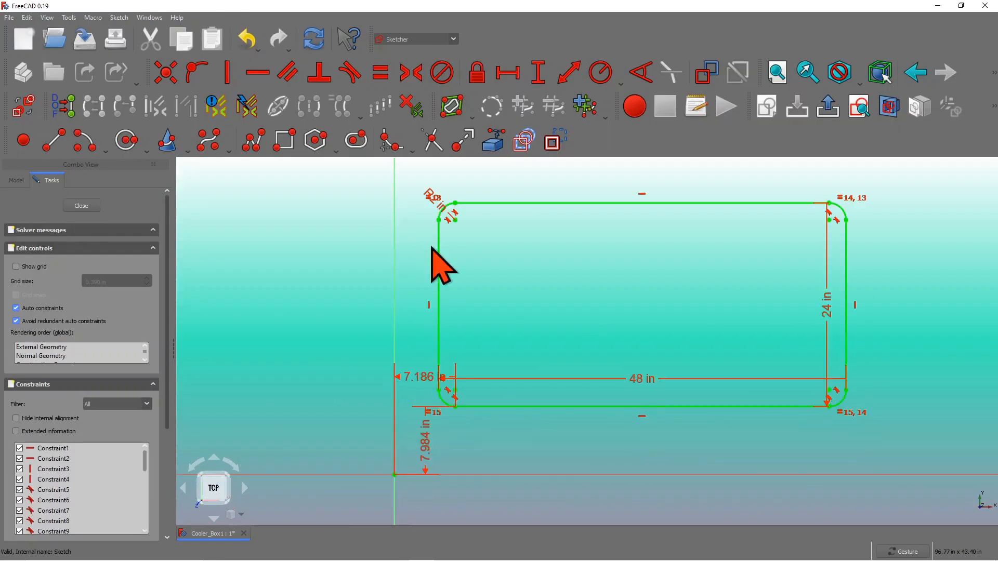
pyautogui.moveTo(650, 391)
pyautogui.write('36')
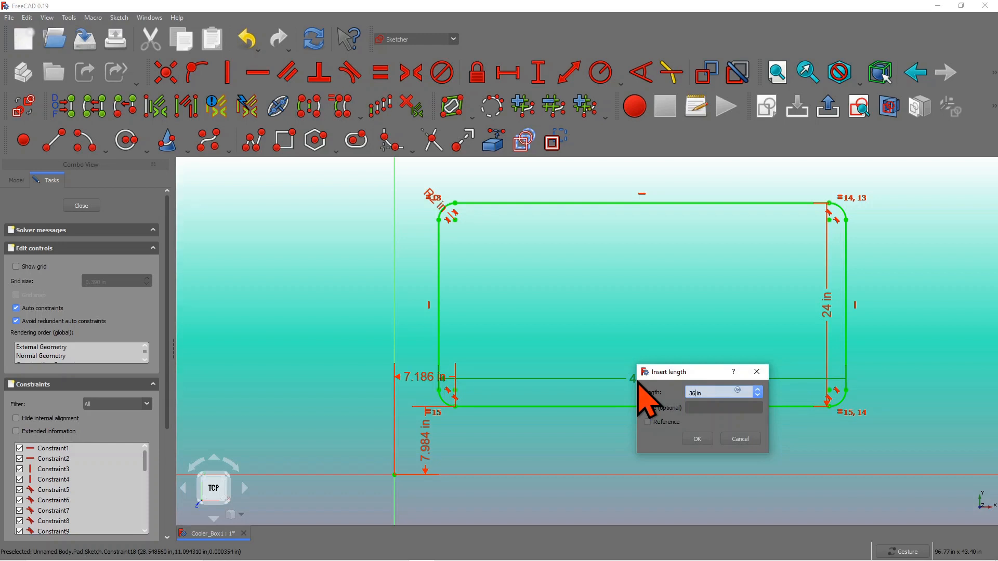
pyautogui.moveTo(701, 465)
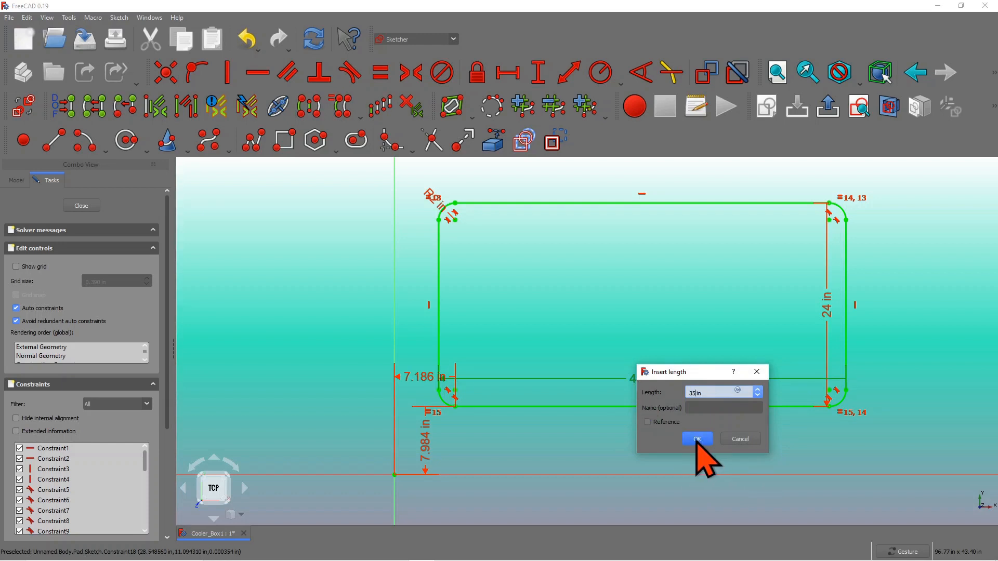
pyautogui.click(695, 439)
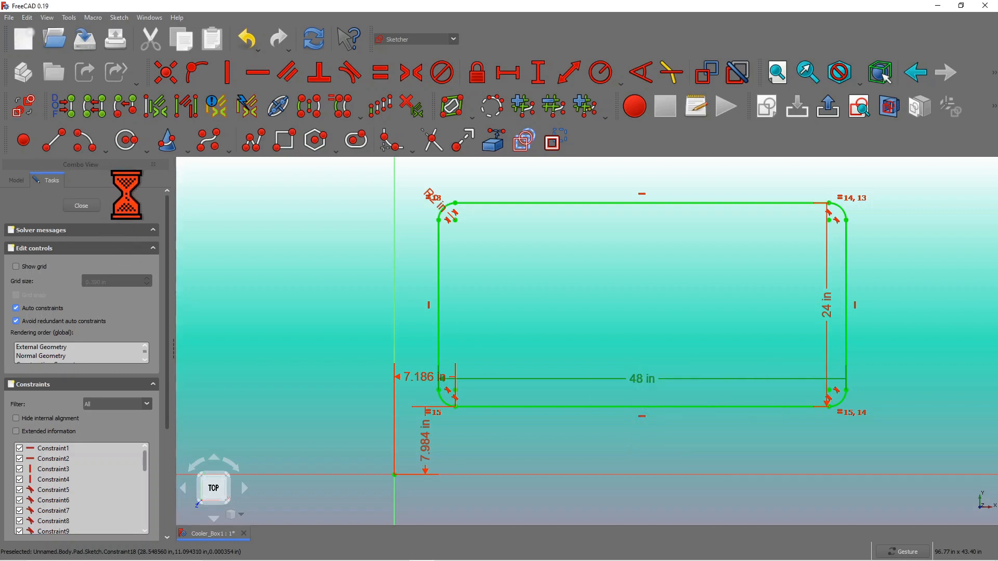
pyautogui.click(81, 205)
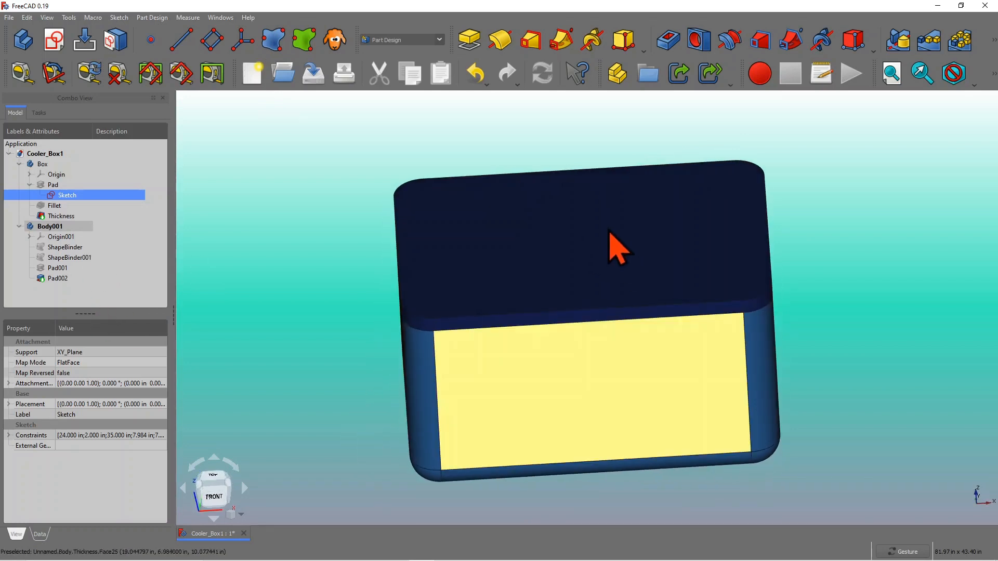
pyautogui.moveTo(608, 465)
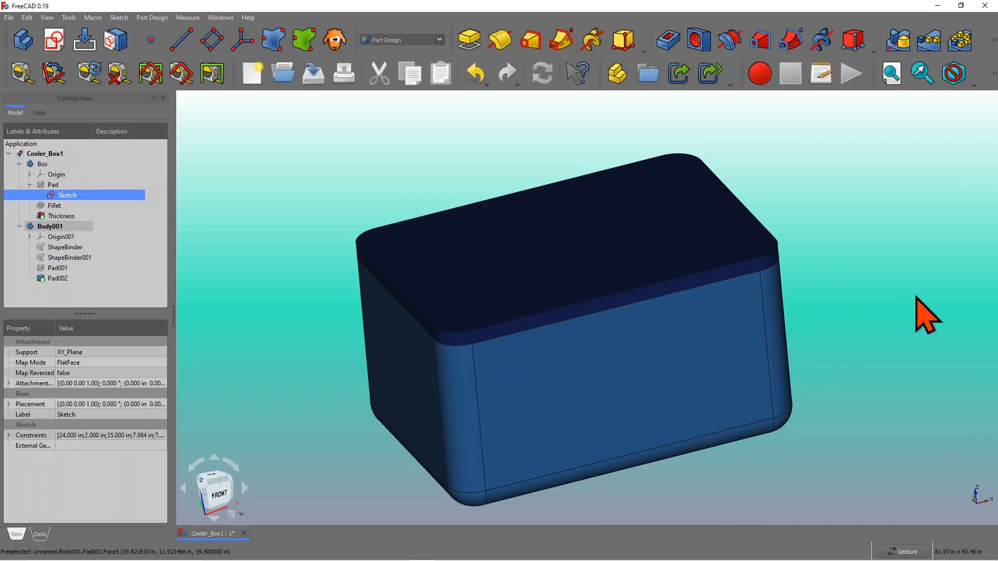
pyautogui.moveTo(905, 318)
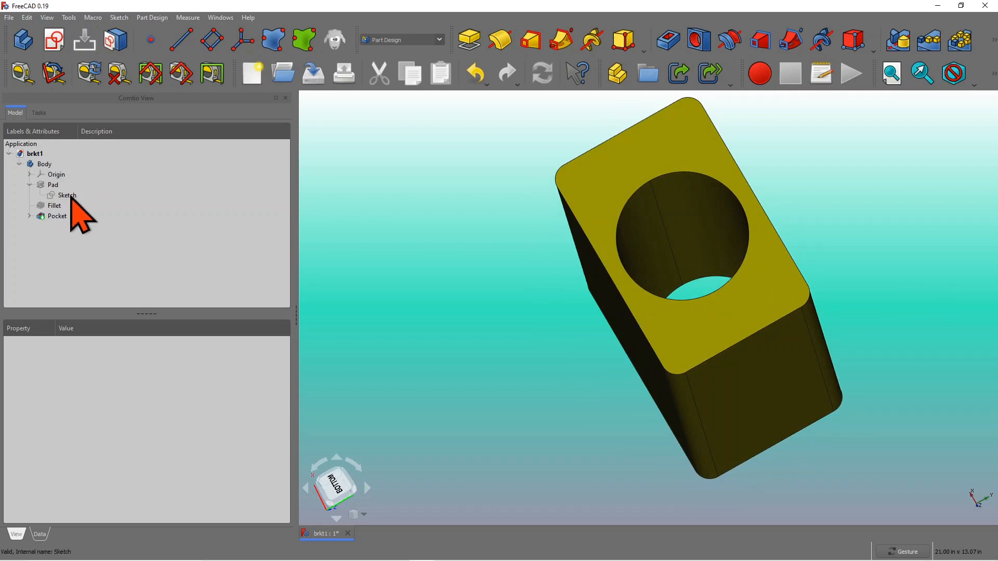
# - Open the brkt1 base block's Sketch under Pad in Sketcher
pyautogui.click(67, 195)
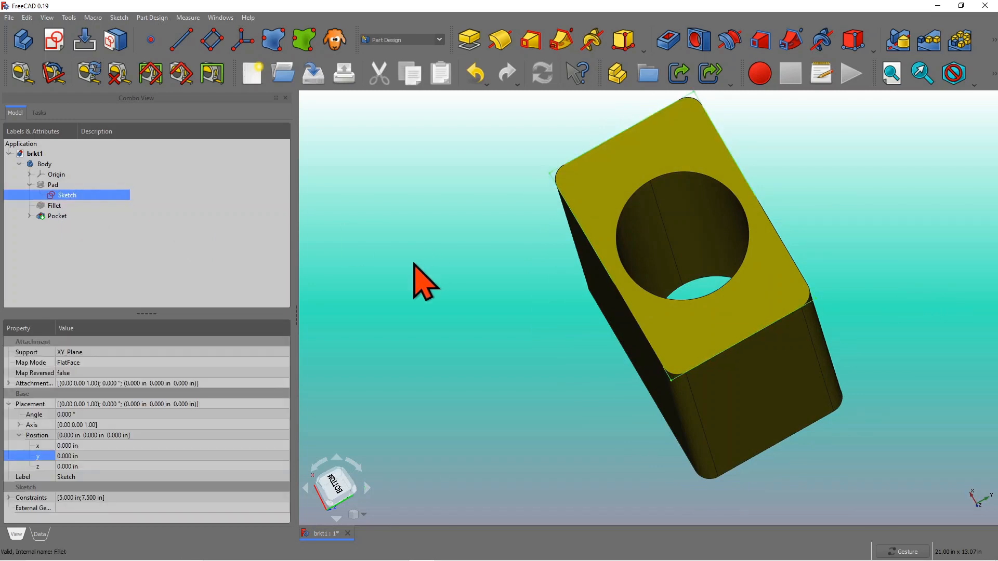
pyautogui.doubleClick(68, 195)
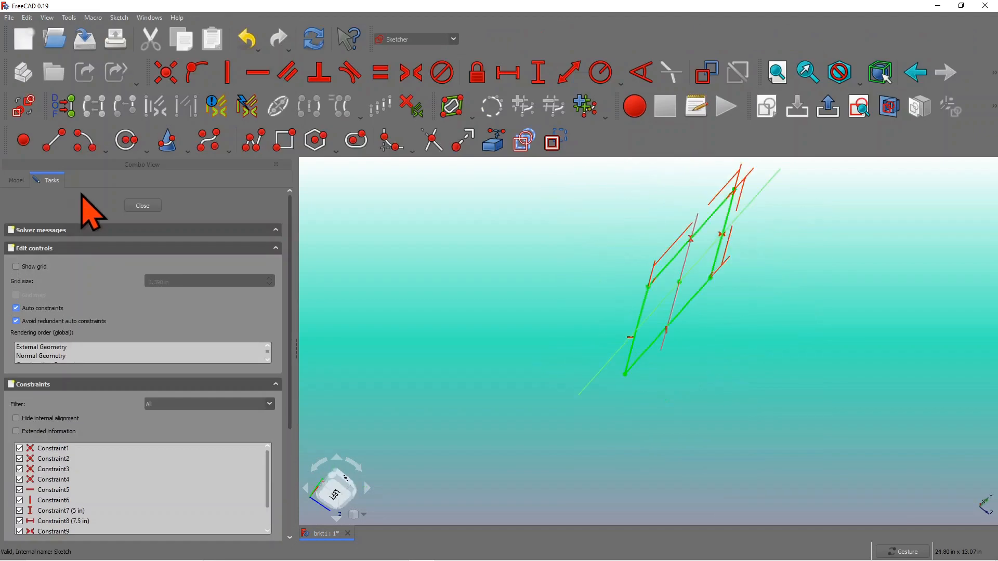
# - View the sketch from the top and change the 7.5 in width constraint to 6 in
pyautogui.click(335, 488)
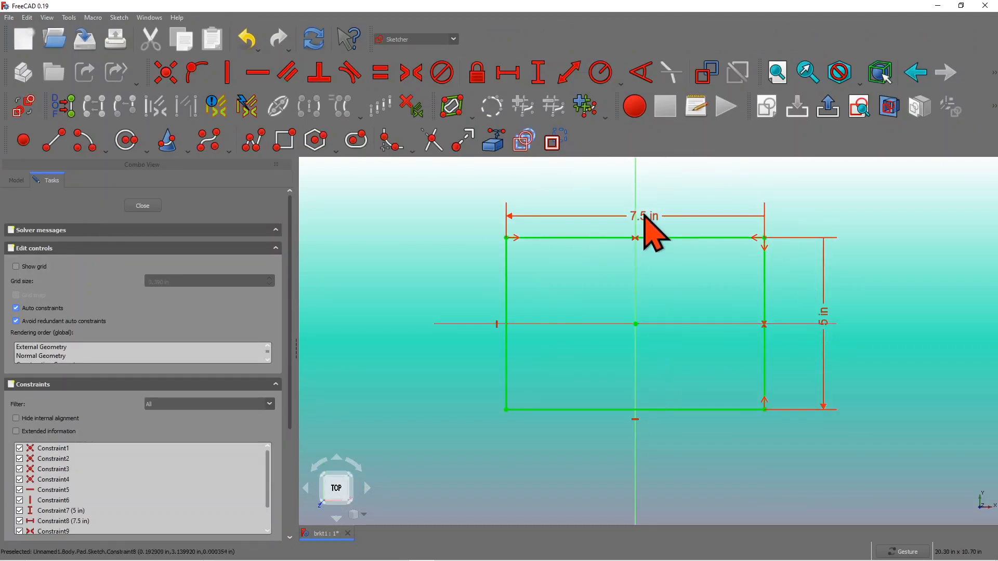
pyautogui.doubleClick(644, 216)
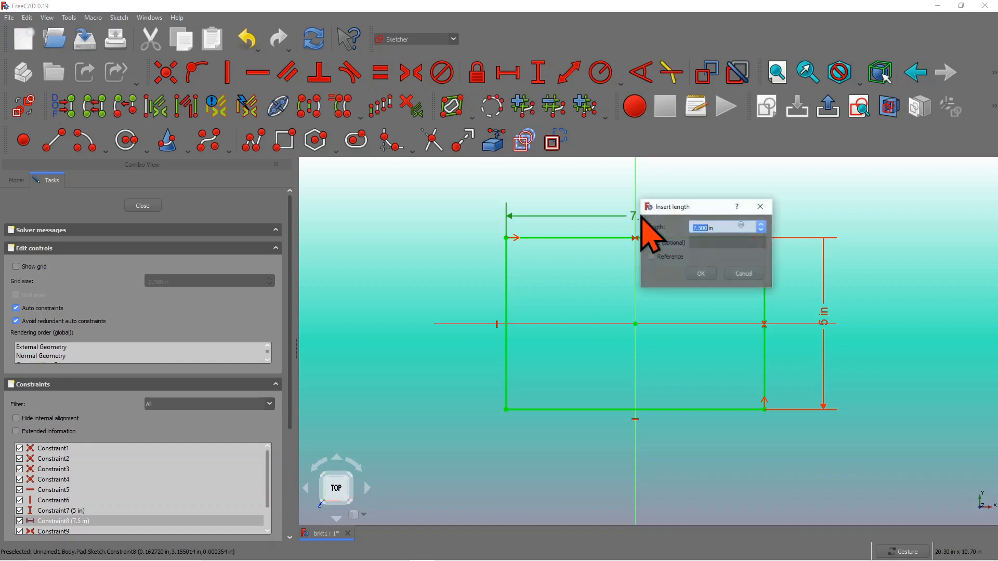
pyautogui.click(699, 274)
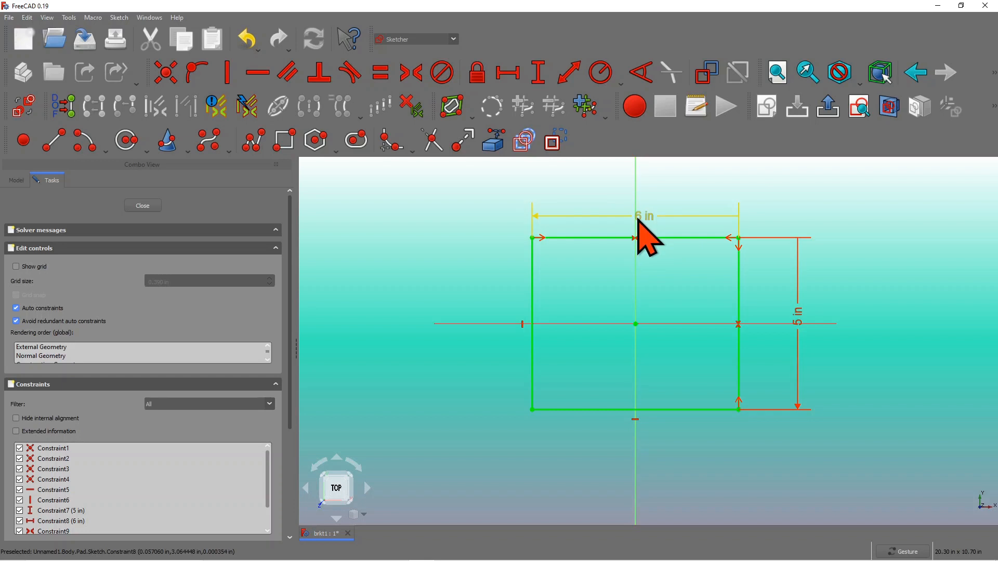
pyautogui.moveTo(840, 354)
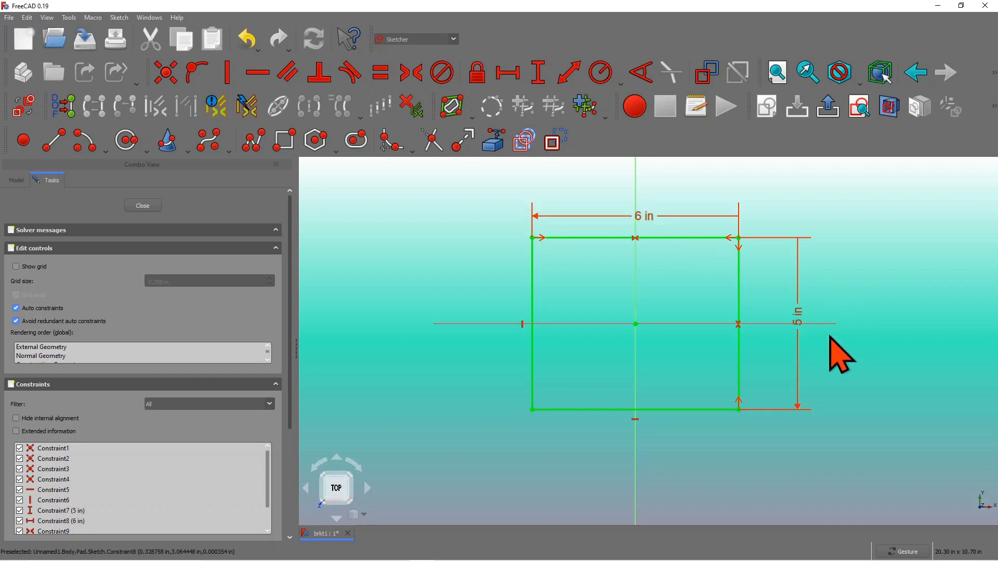
pyautogui.moveTo(738, 287)
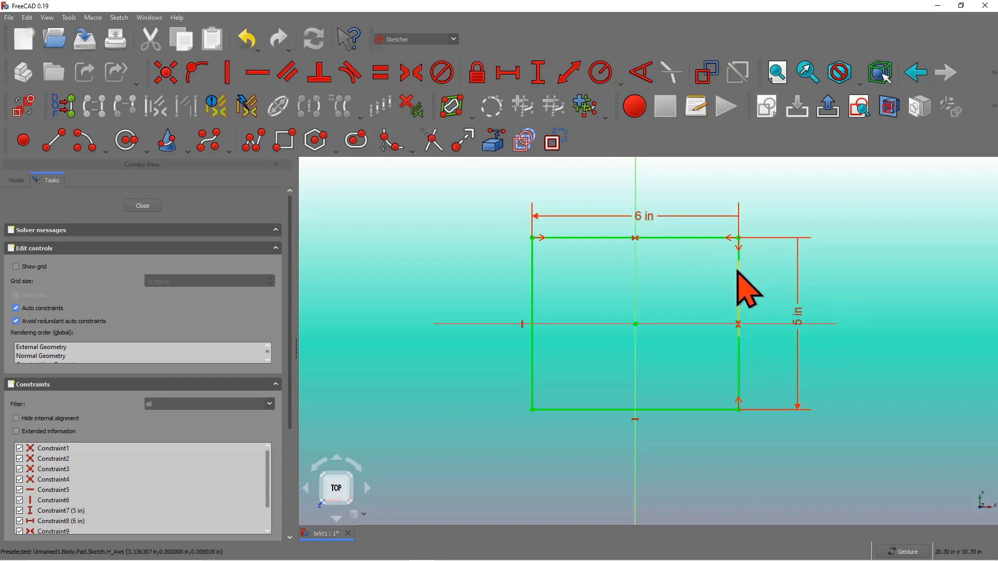
pyautogui.moveTo(582, 264)
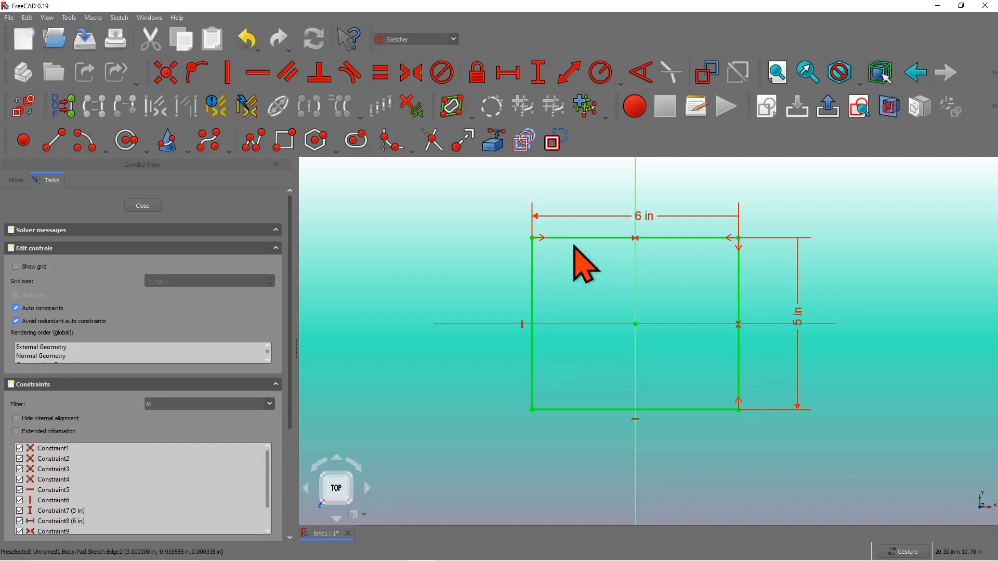
pyautogui.moveTo(634, 337)
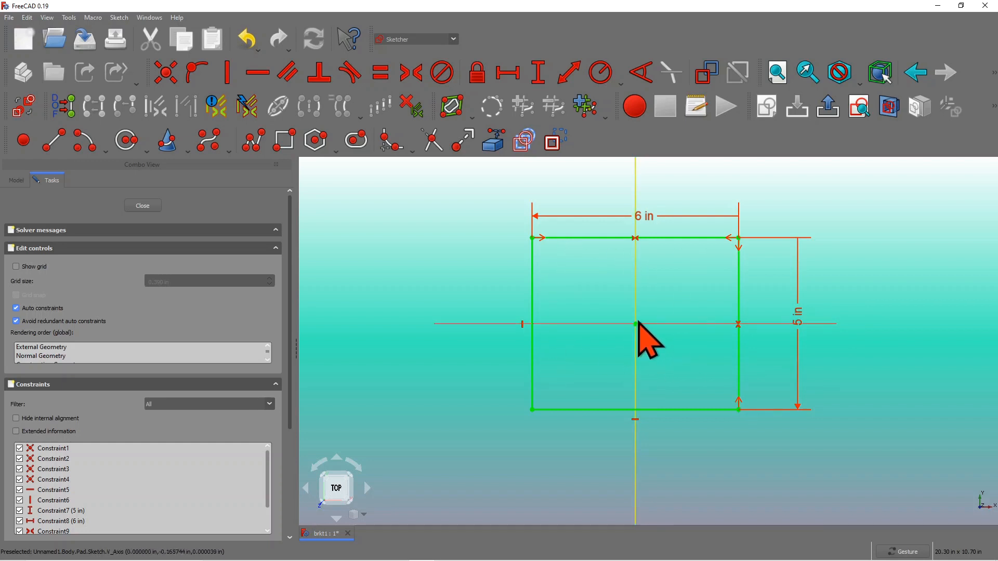
pyautogui.moveTo(806, 417)
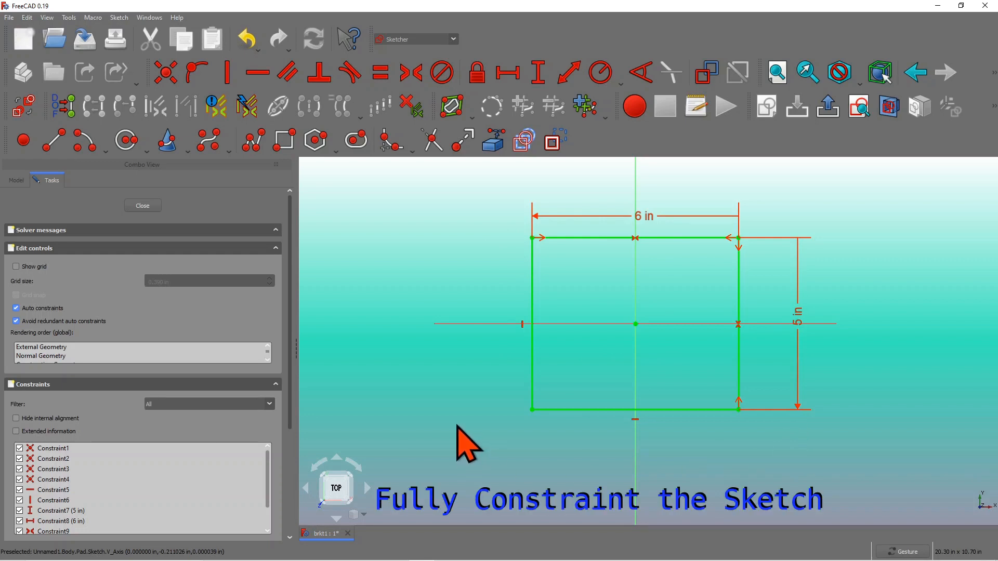
pyautogui.moveTo(732, 191)
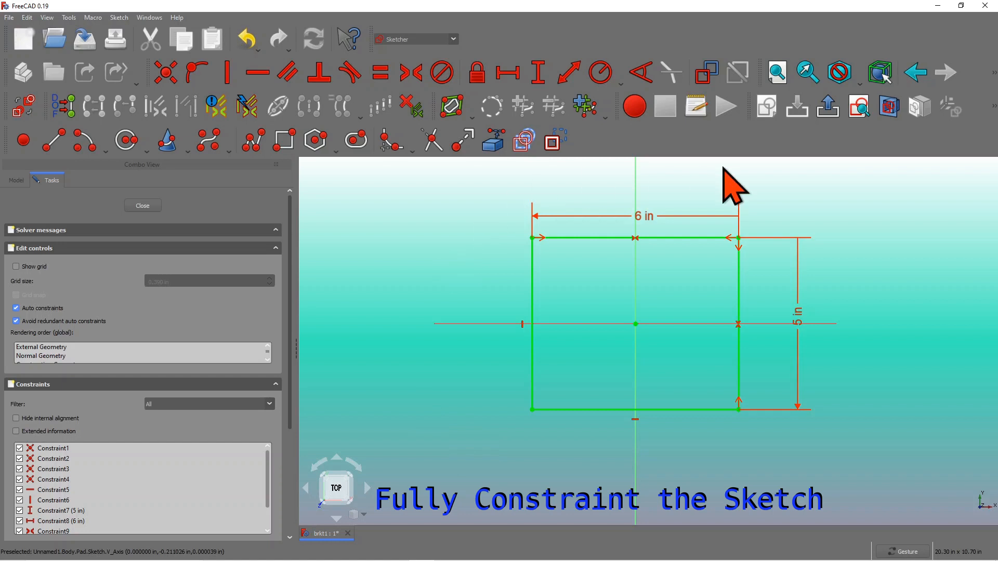
pyautogui.moveTo(477, 239)
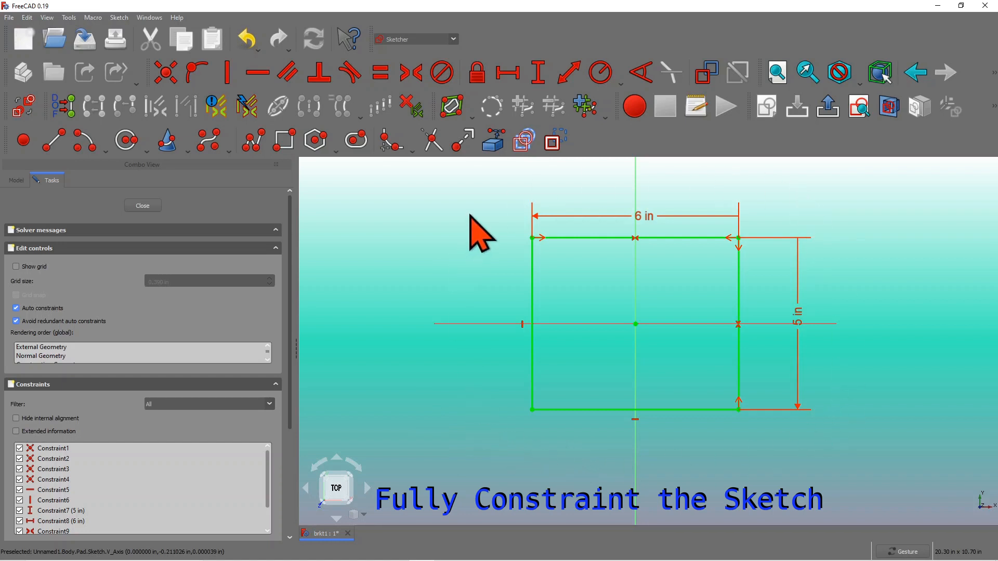
pyautogui.moveTo(570, 449)
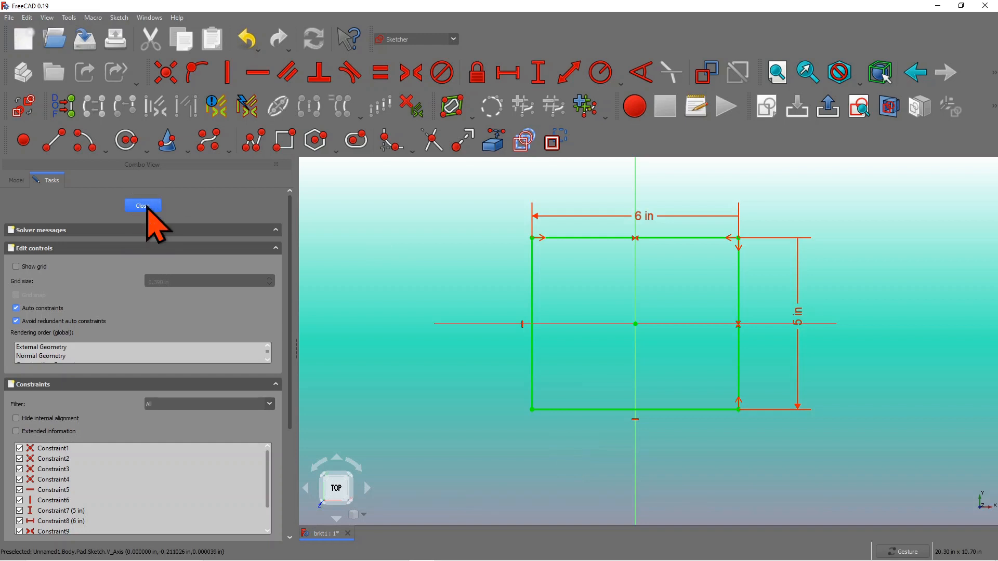
# - Close the sketch so brkt1 rebuilds as a 5 by 6 in filleted block
pyautogui.click(143, 205)
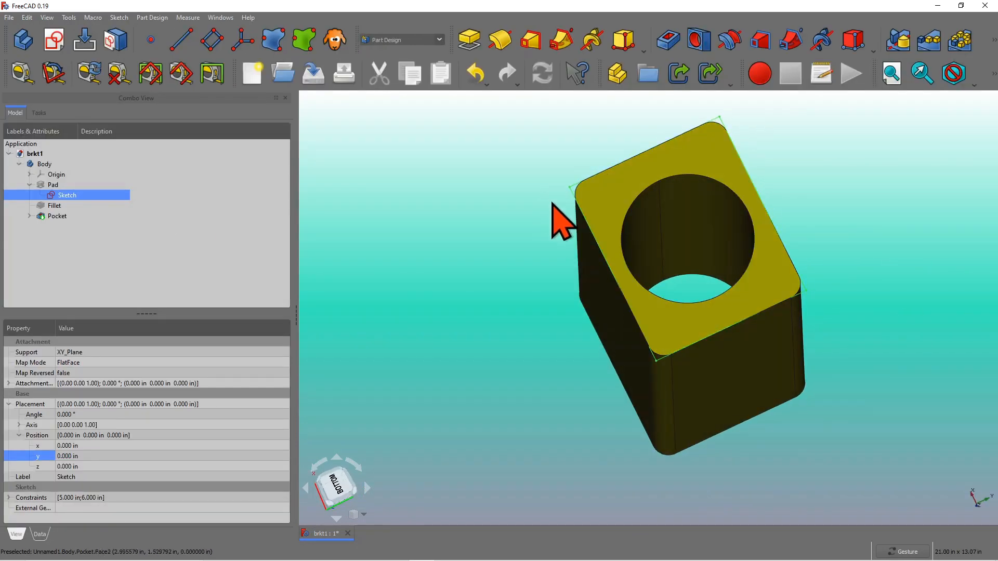
pyautogui.moveTo(677, 379)
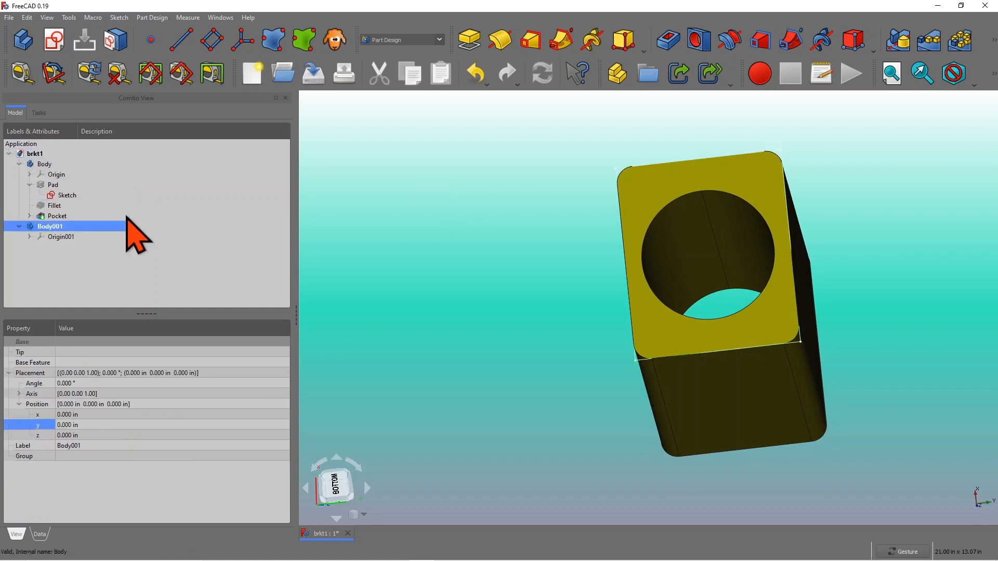
pyautogui.moveTo(493, 251)
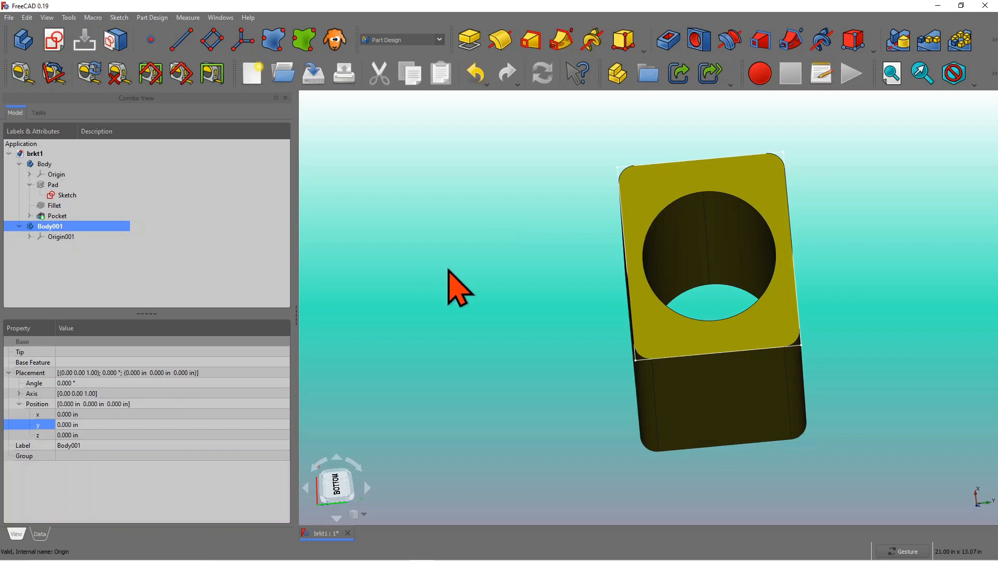
pyautogui.moveTo(644, 182)
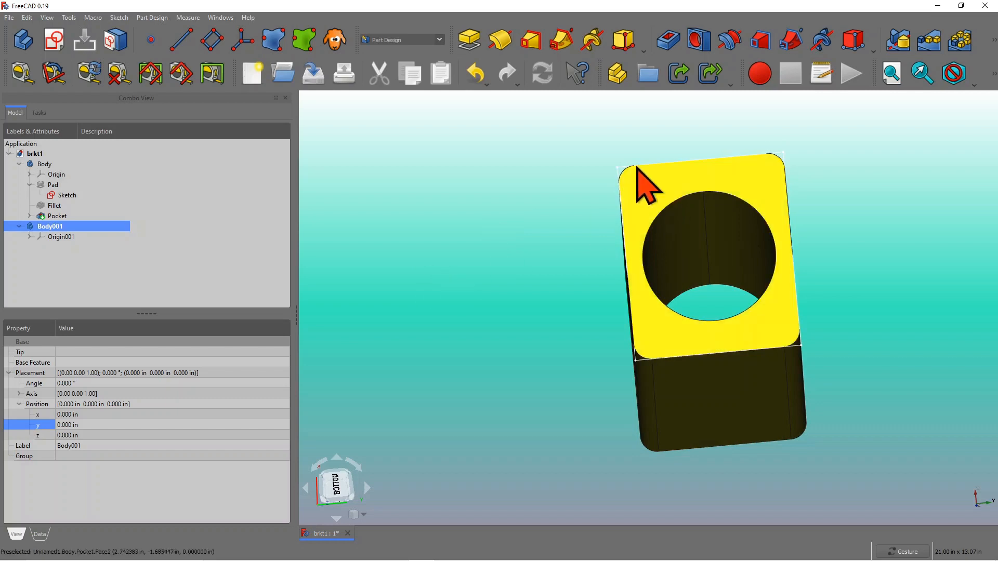
pyautogui.moveTo(474, 267)
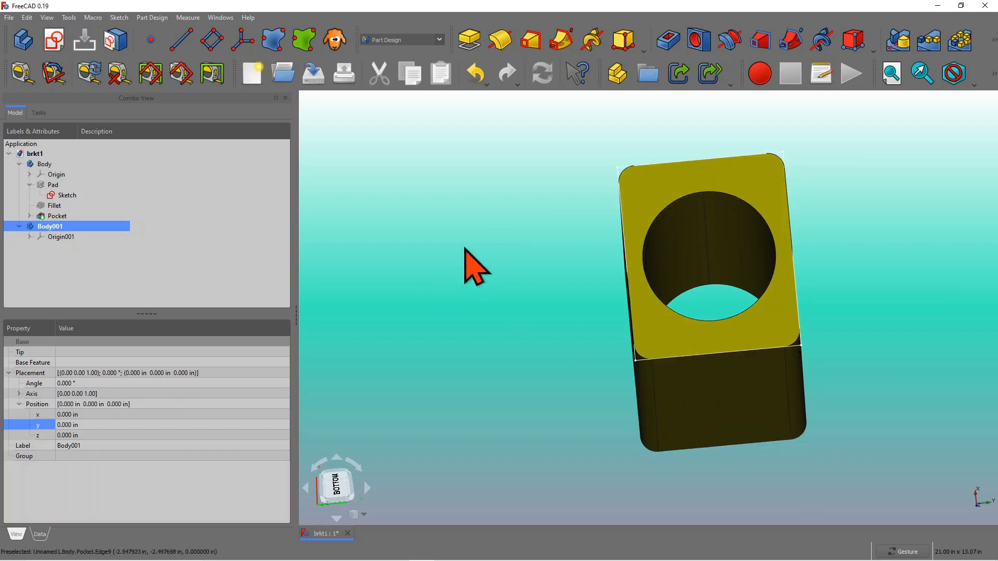
pyautogui.moveTo(659, 210)
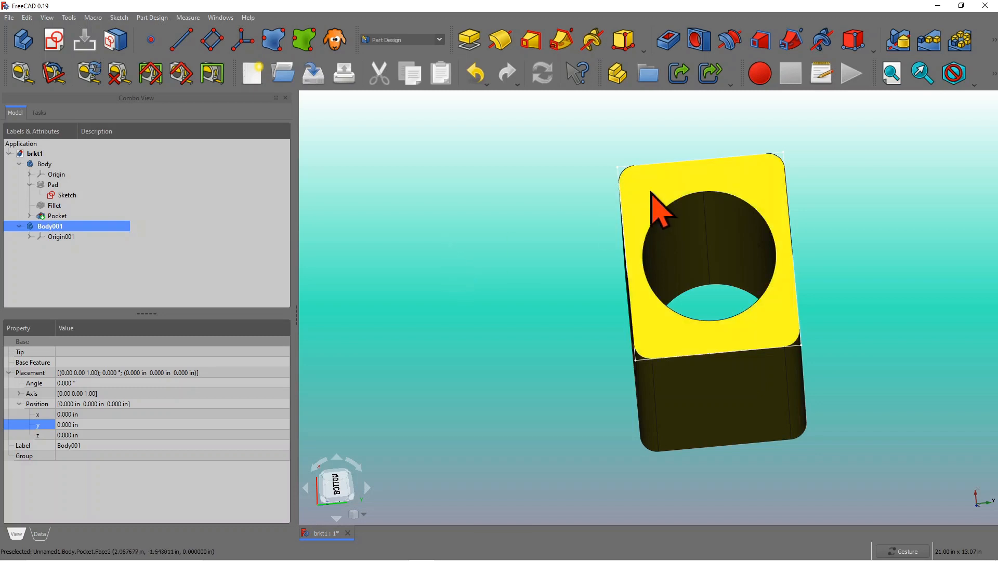
pyautogui.moveTo(649, 210)
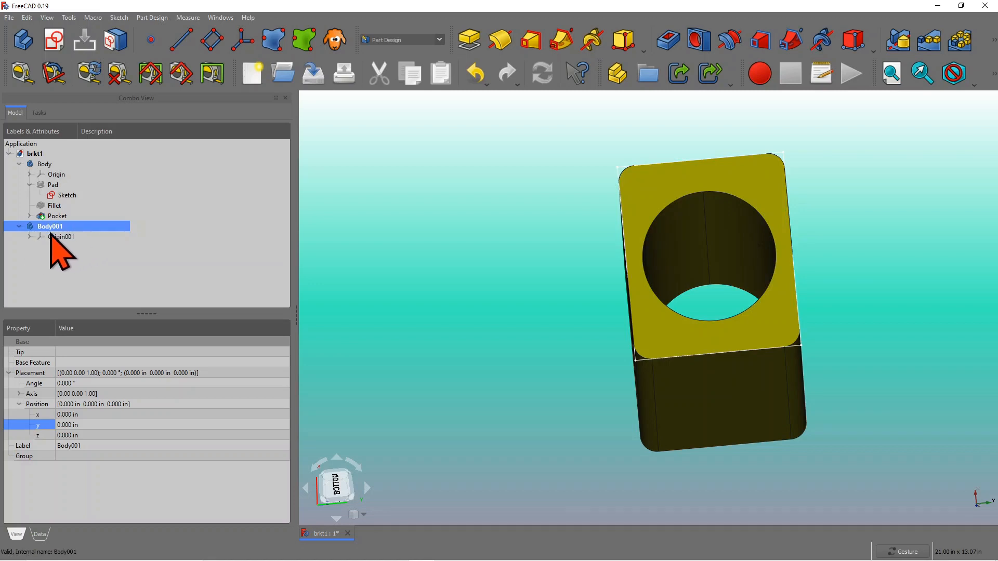
pyautogui.moveTo(627, 203)
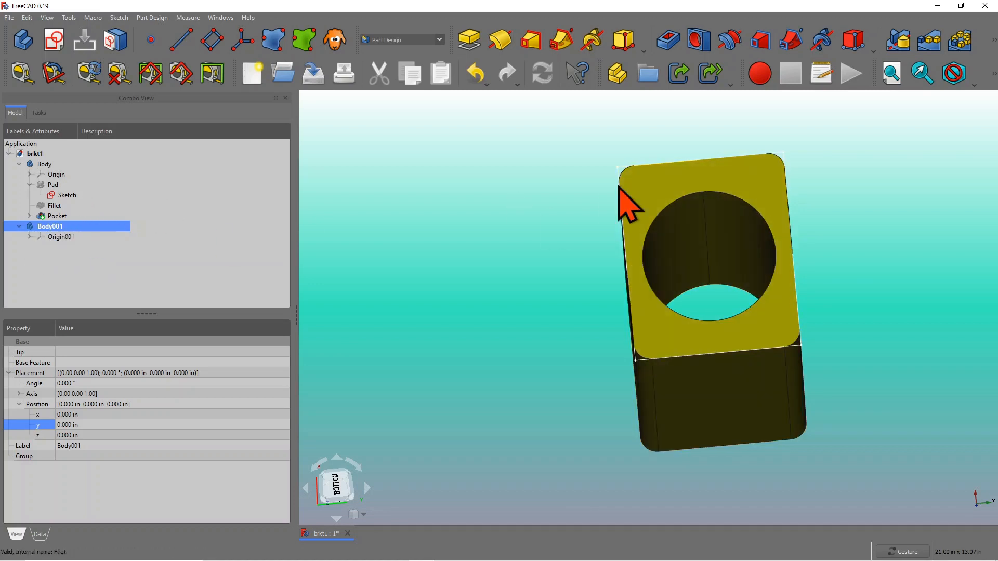
# - Bind the Pocket's holed Face2 into Body001 as a ShapeBinder and select it
pyautogui.click(57, 216)
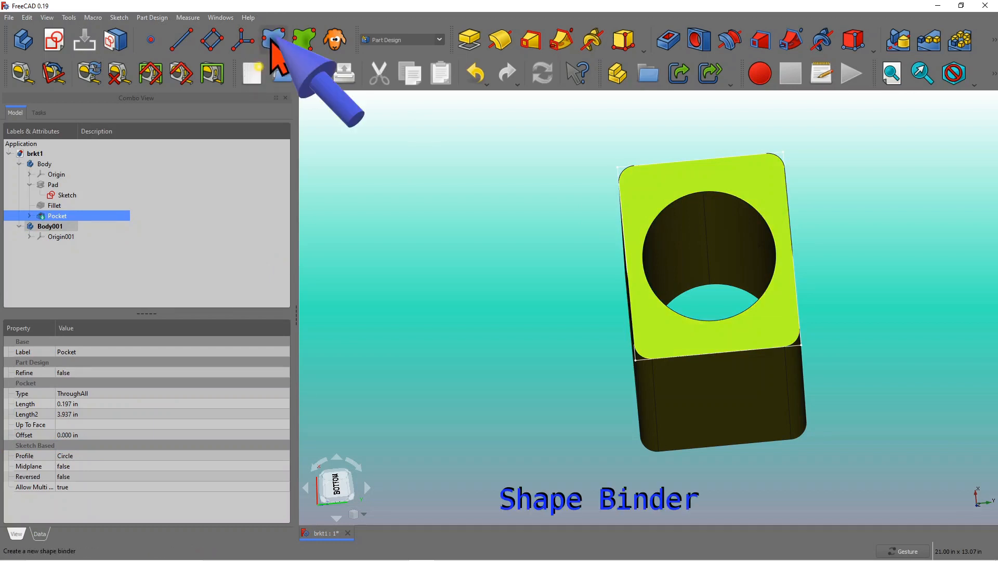
pyautogui.click(273, 40)
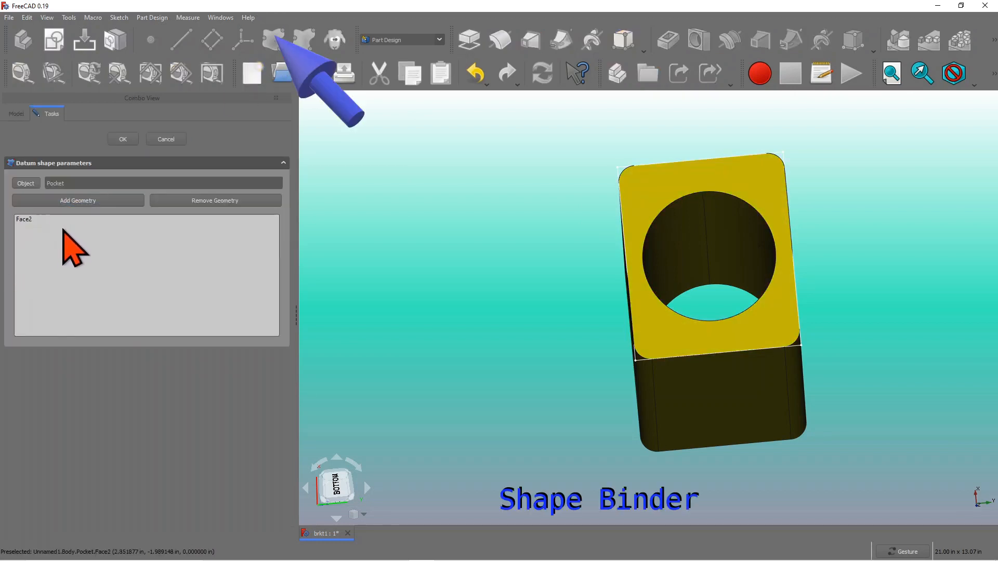
pyautogui.moveTo(118, 165)
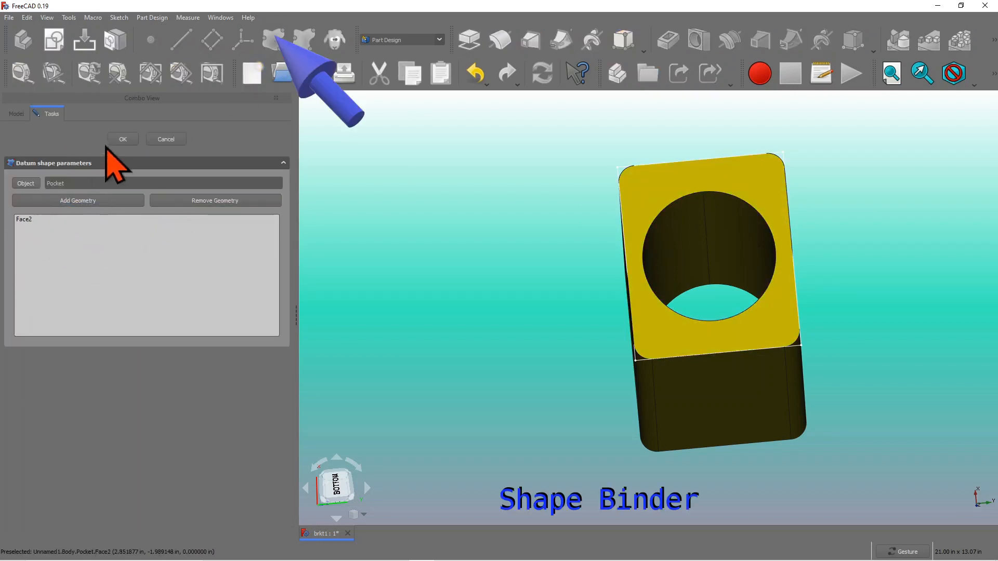
pyautogui.click(122, 139)
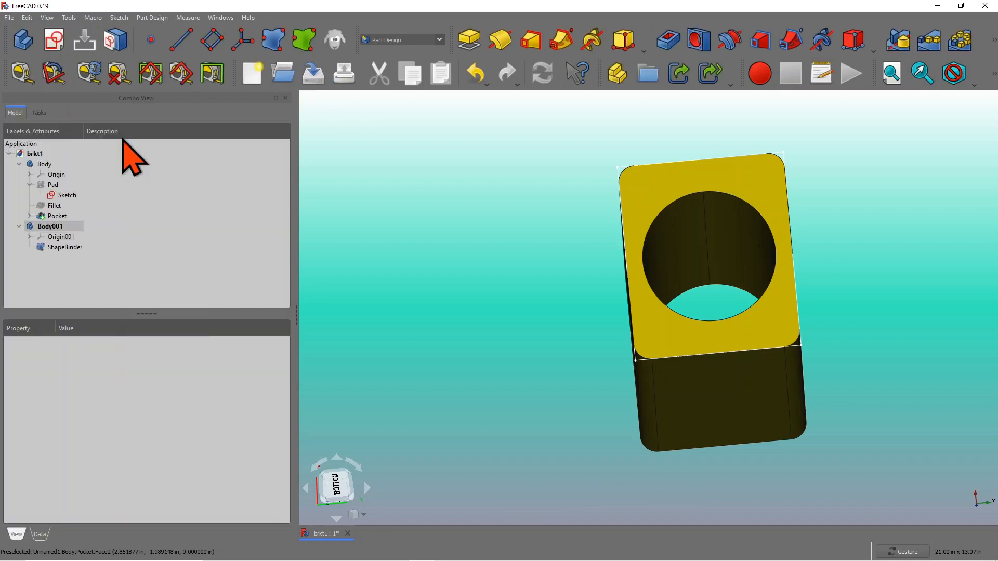
pyautogui.click(65, 247)
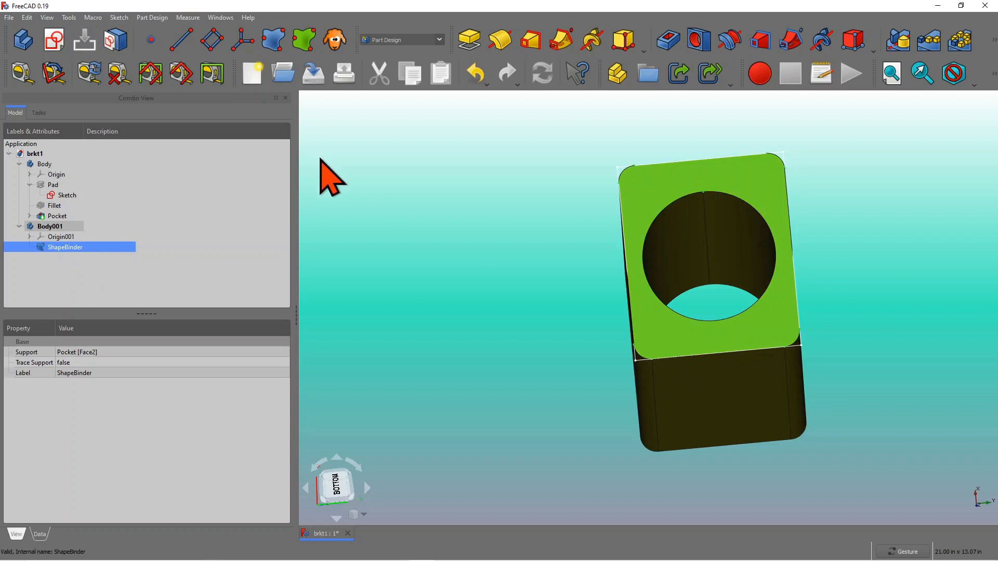
pyautogui.moveTo(118, 76)
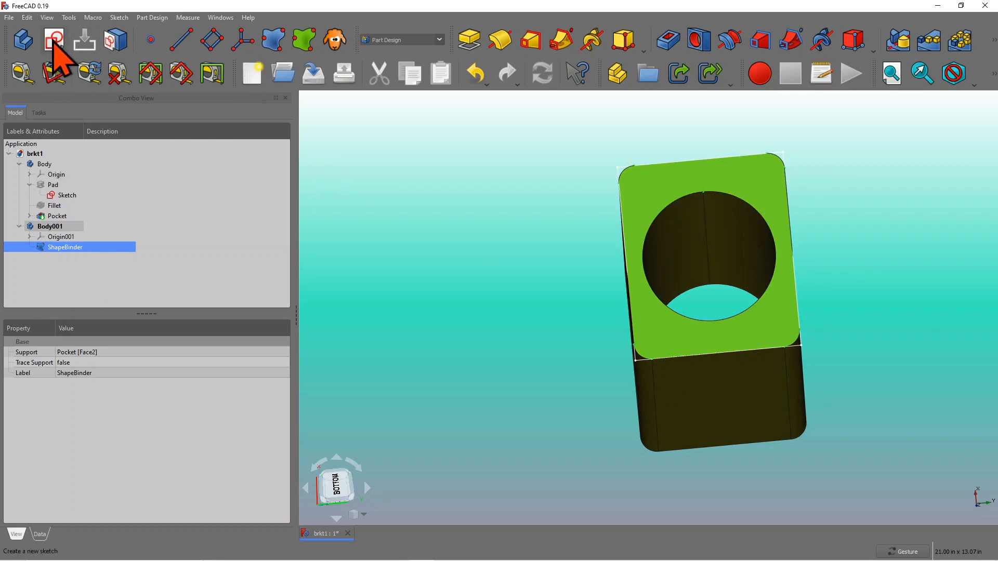
pyautogui.moveTo(54, 39)
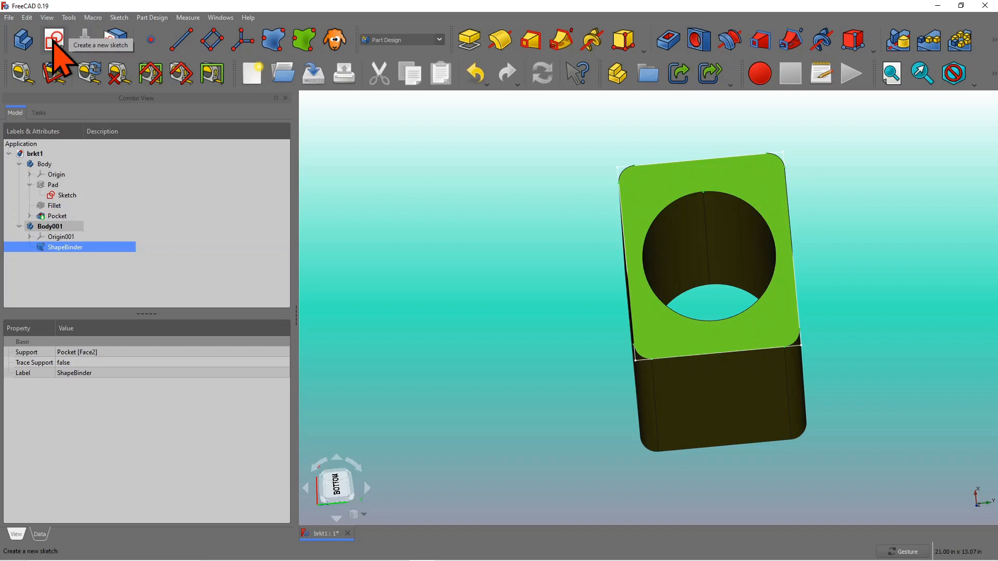
# - Create Sketch001 in Body001 attached to the ShapeBinder as its support
pyautogui.click(53, 39)
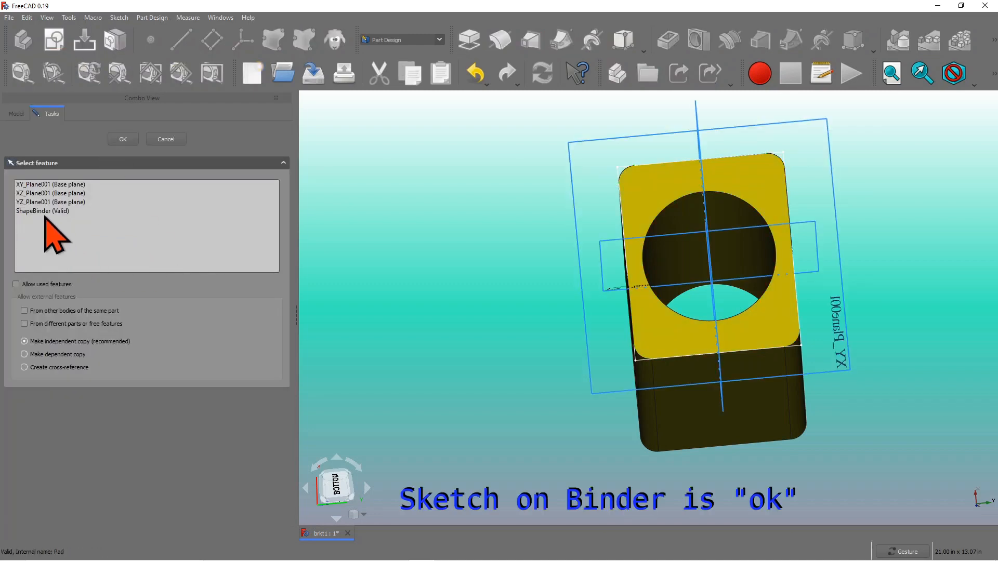
pyautogui.moveTo(70, 236)
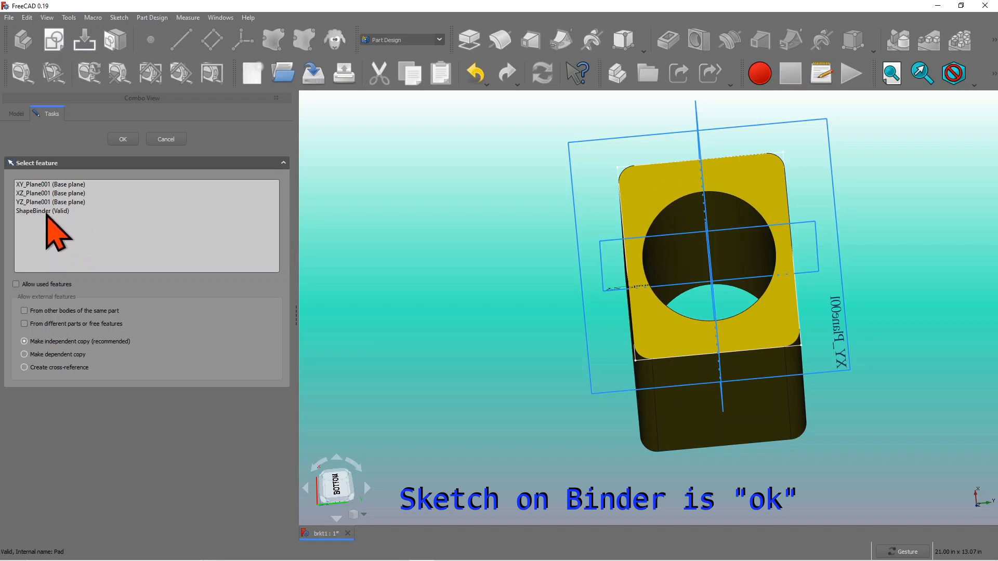
pyautogui.click(42, 210)
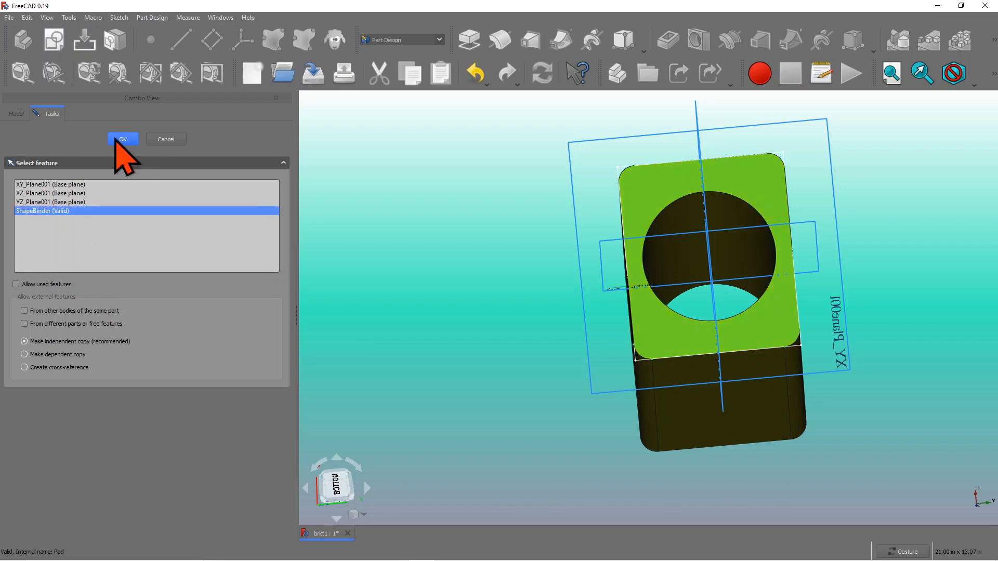
pyautogui.click(122, 139)
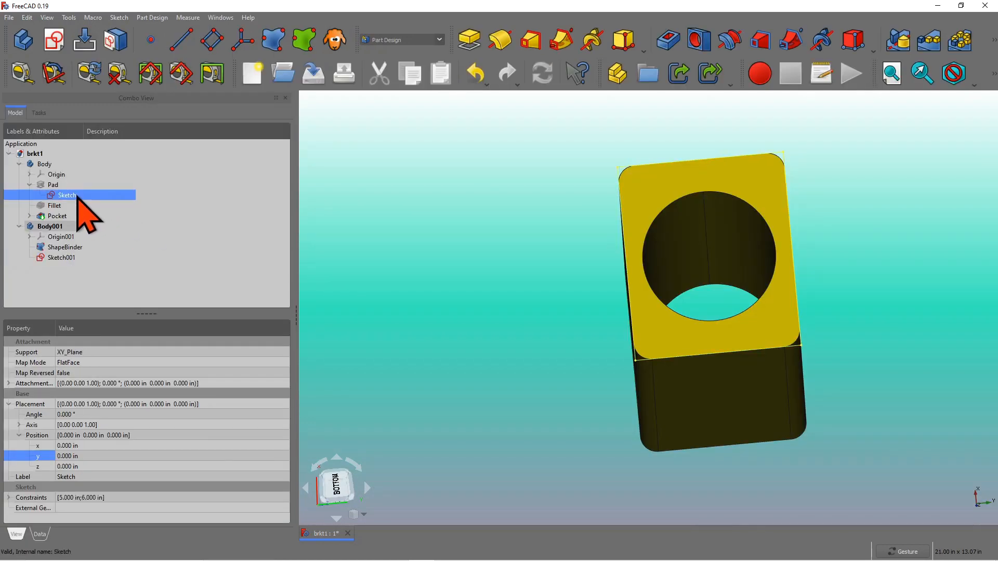
# - Hide the base Body and open Sketch001 for editing
pyautogui.click(45, 164)
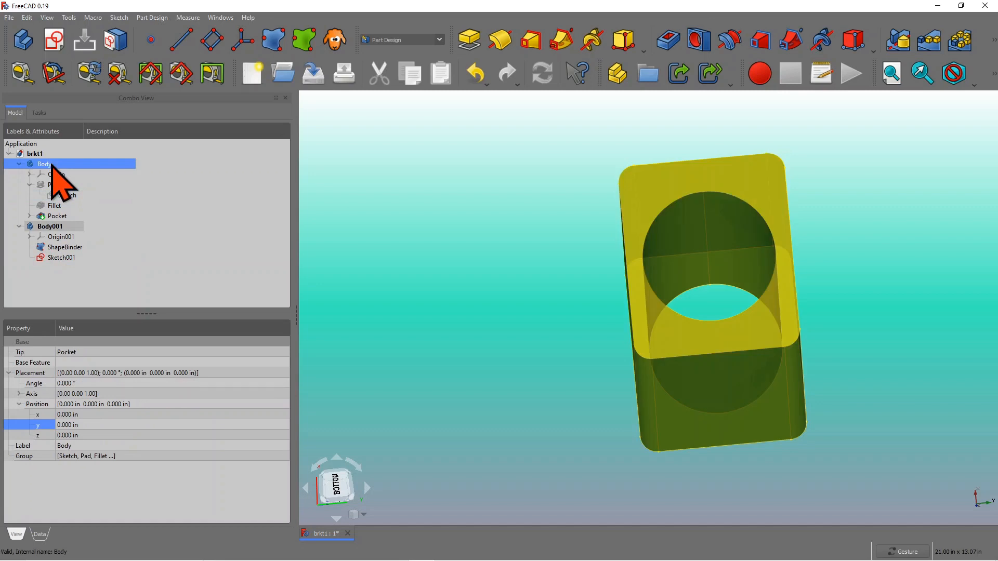
pyautogui.click(57, 215)
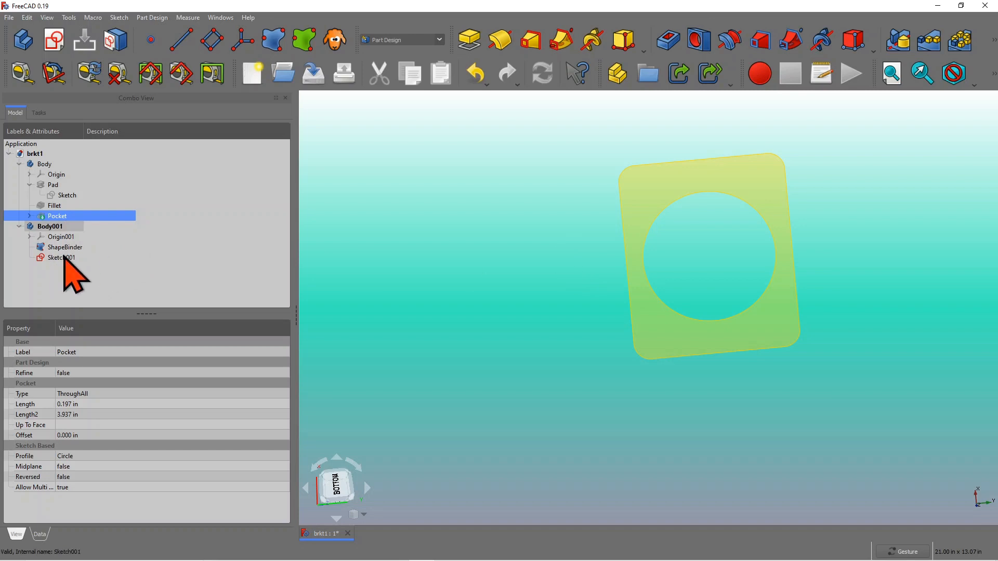
pyautogui.click(61, 258)
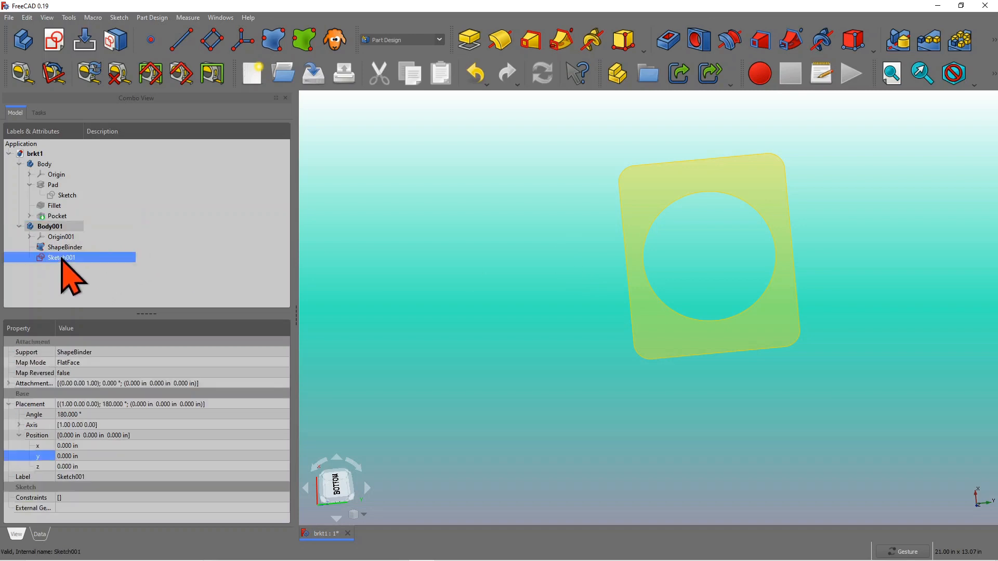
pyautogui.doubleClick(61, 257)
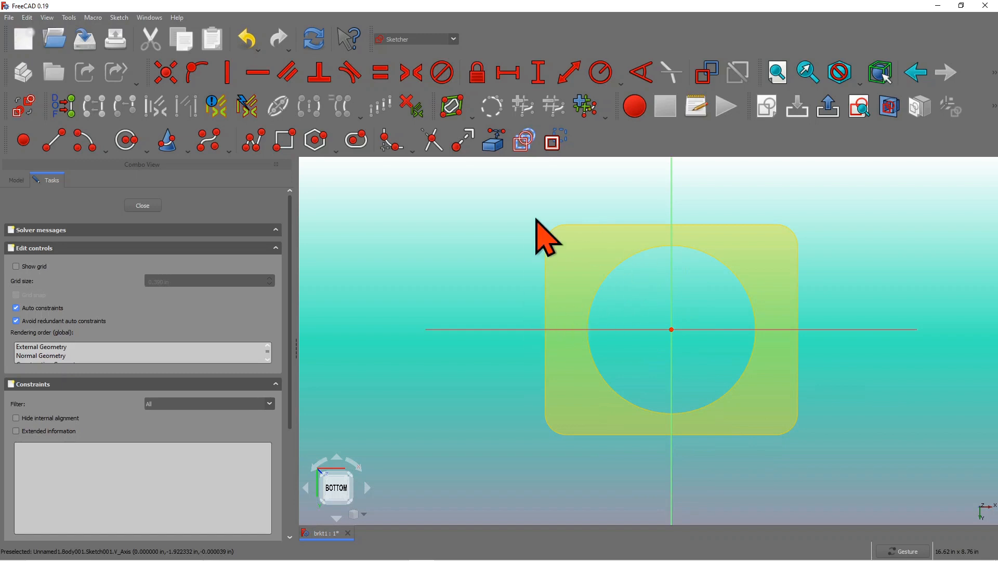
pyautogui.moveTo(732, 417)
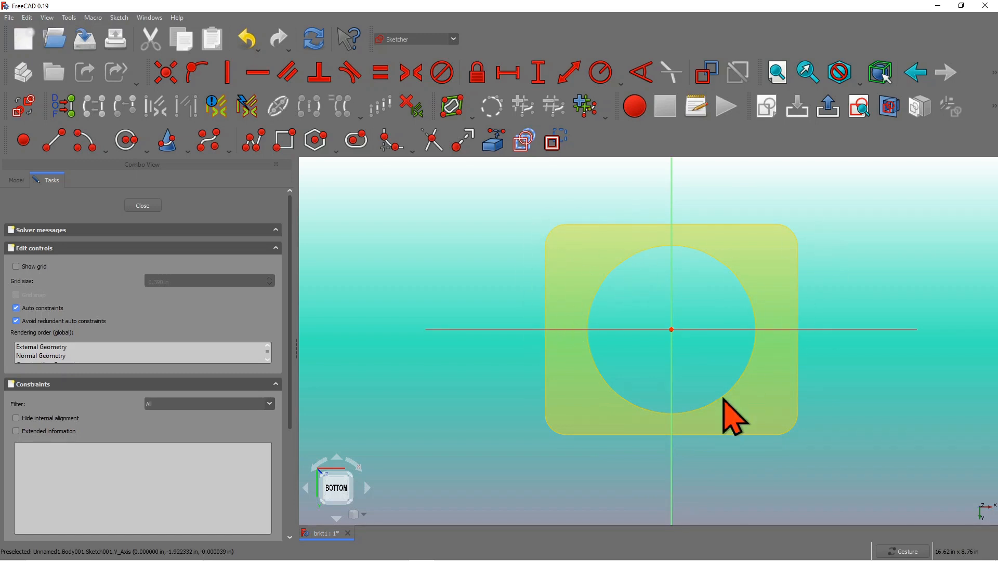
pyautogui.moveTo(410, 281)
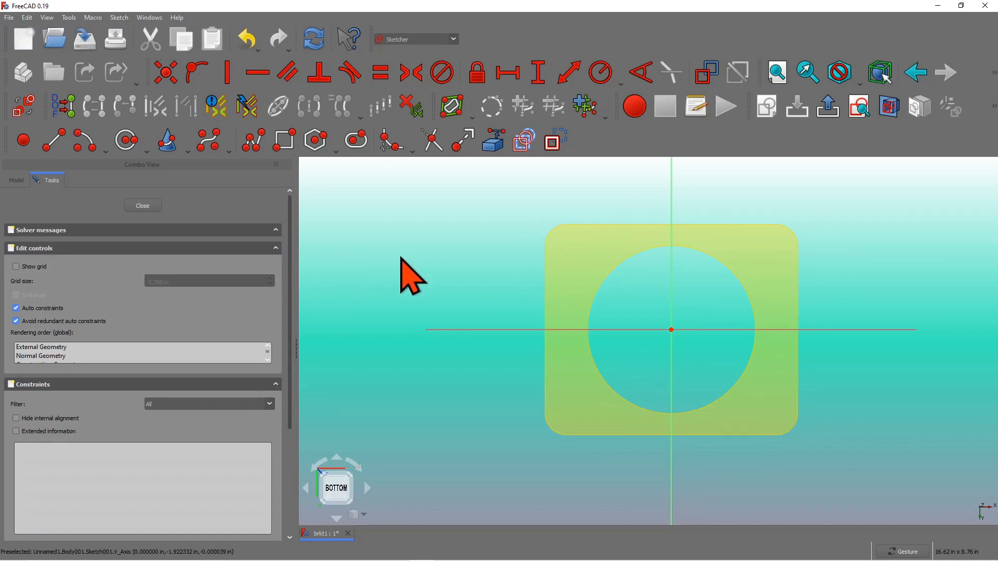
pyautogui.moveTo(493, 141)
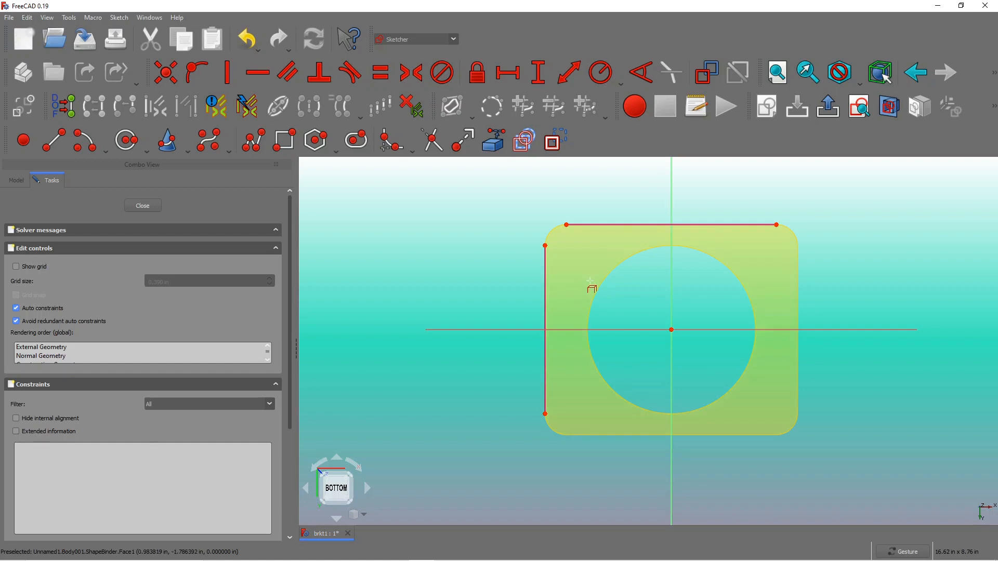
pyautogui.moveTo(458, 201)
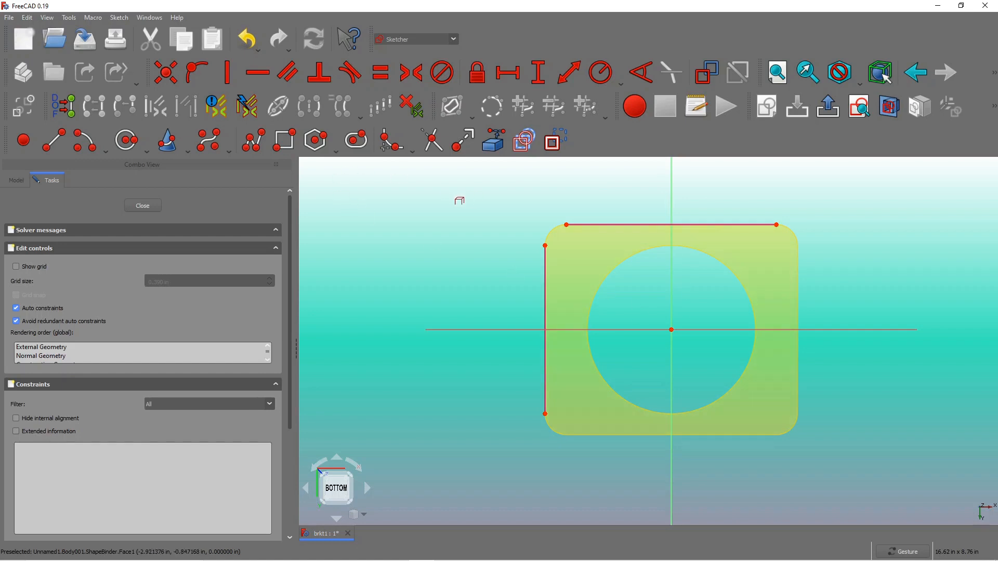
pyautogui.moveTo(364, 209)
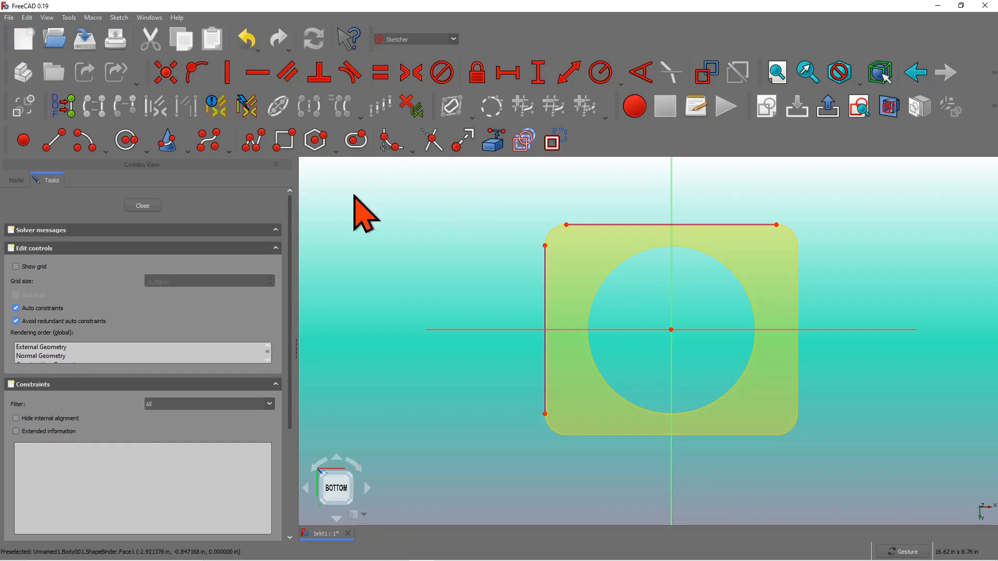
pyautogui.moveTo(126, 140)
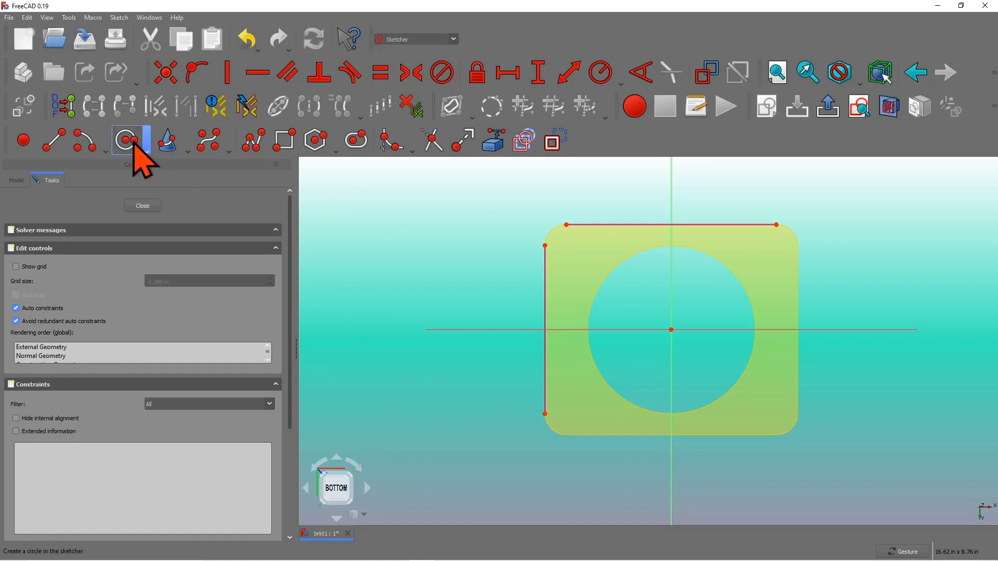
# - Draw four corner hole circles and constrain them to equal size
pyautogui.click(125, 139)
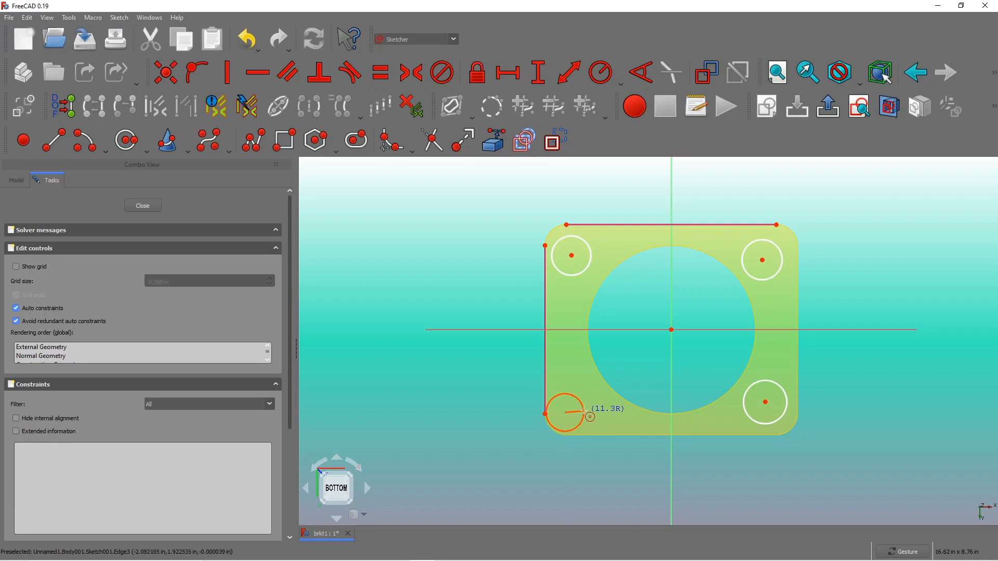
pyautogui.click(313, 140)
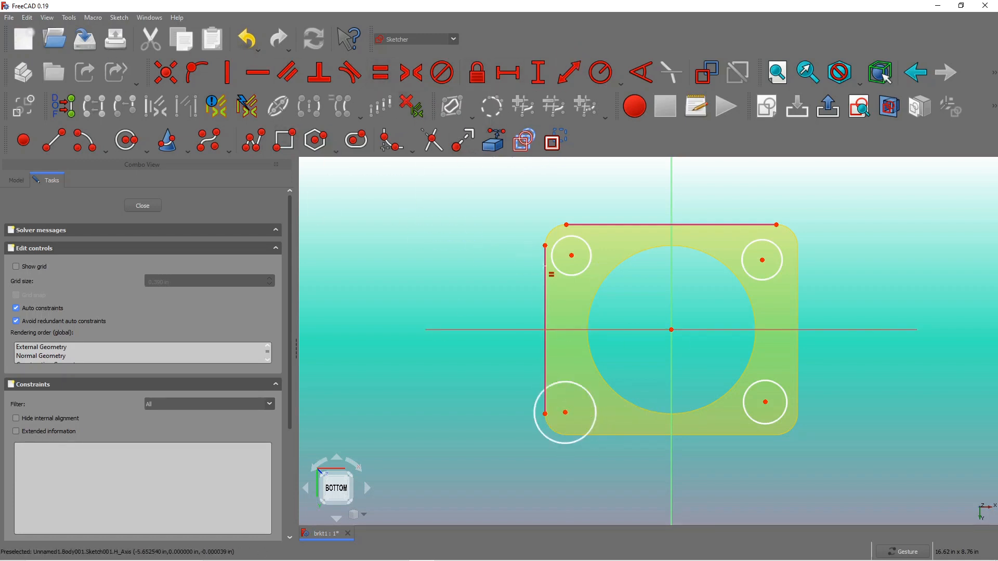
pyautogui.click(571, 255)
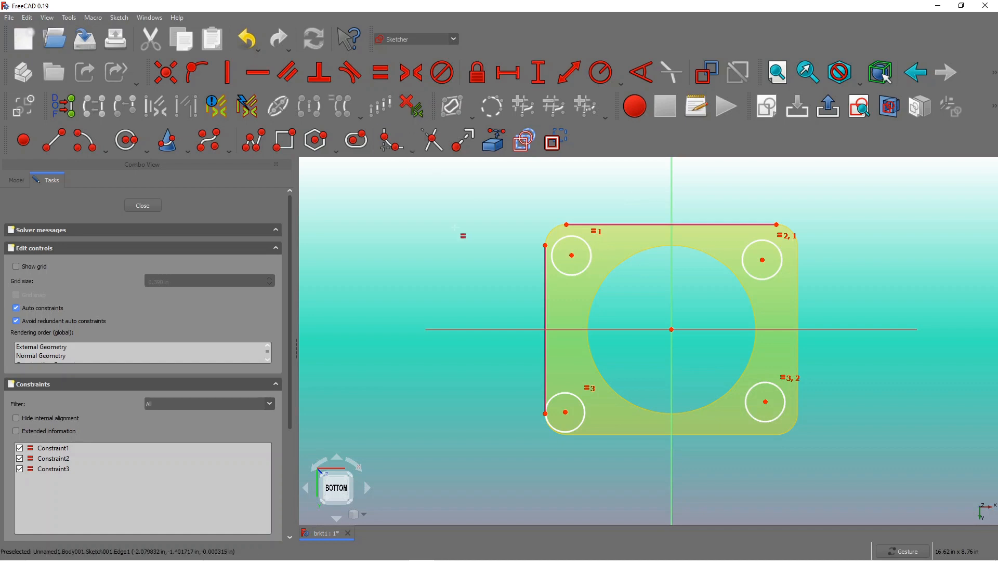
pyautogui.moveTo(479, 105)
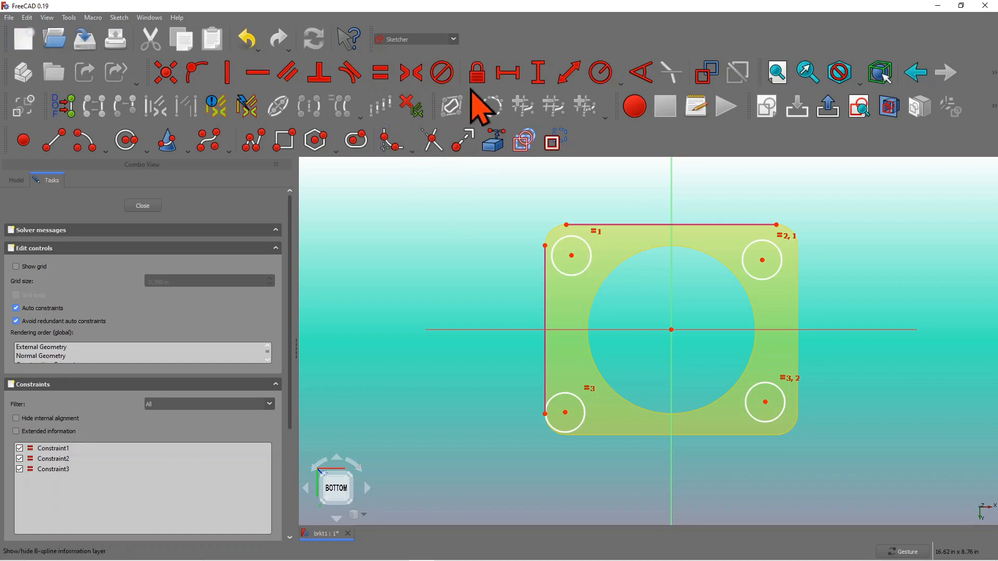
pyautogui.moveTo(572, 255)
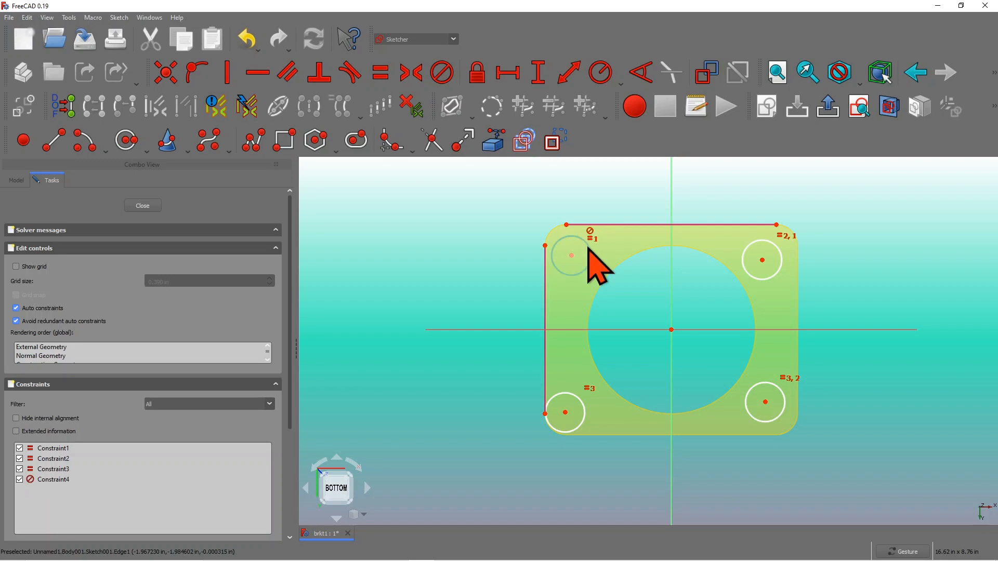
pyautogui.moveTo(575, 266)
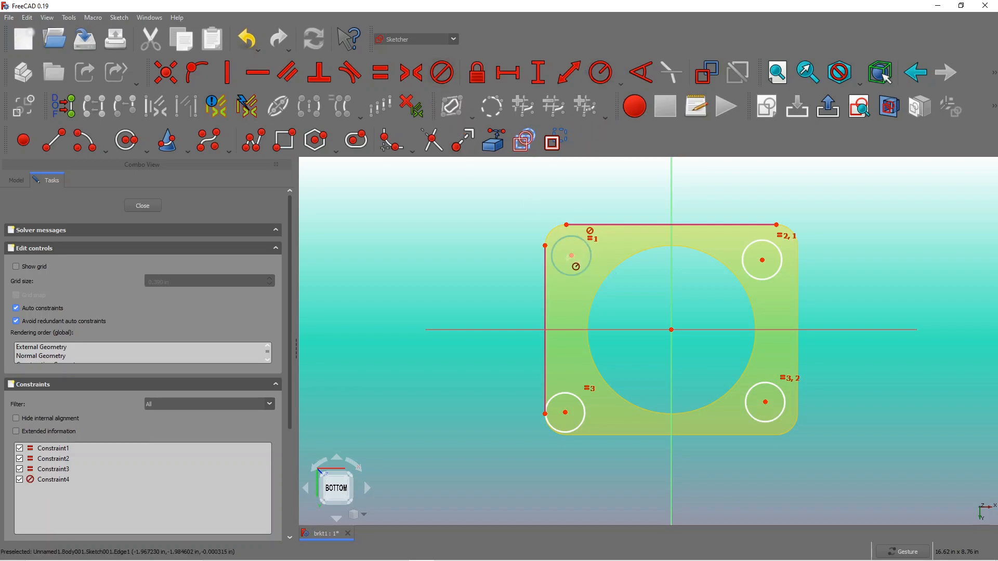
pyautogui.moveTo(133, 55)
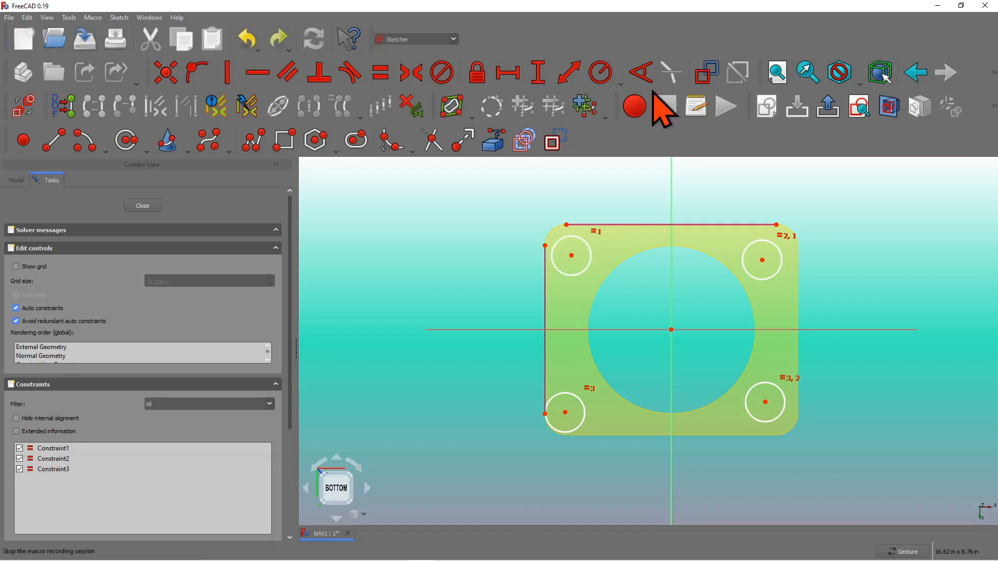
# - Constrain the upper-left hole circle's radius to 0.4 in
pyautogui.click(602, 72)
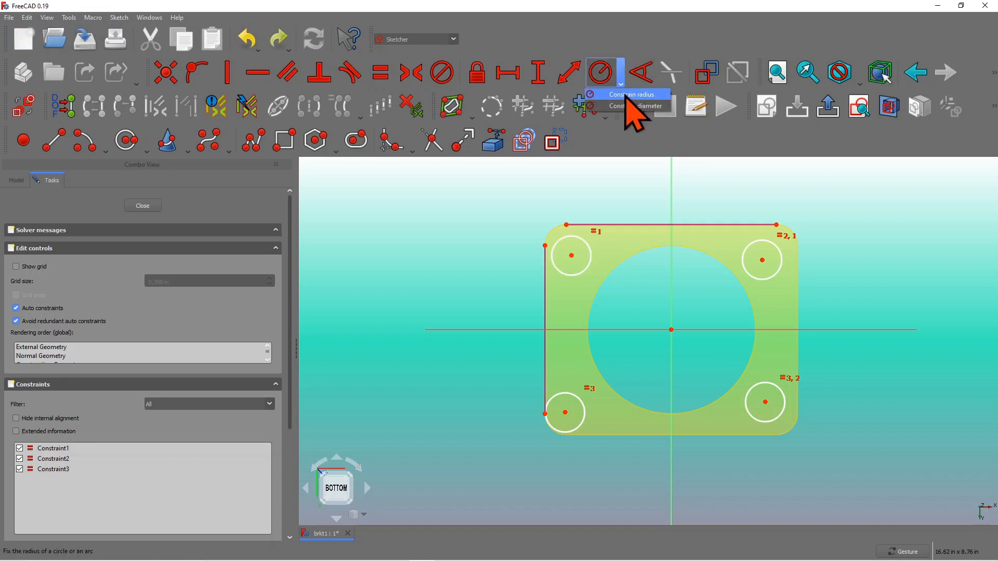
pyautogui.click(630, 94)
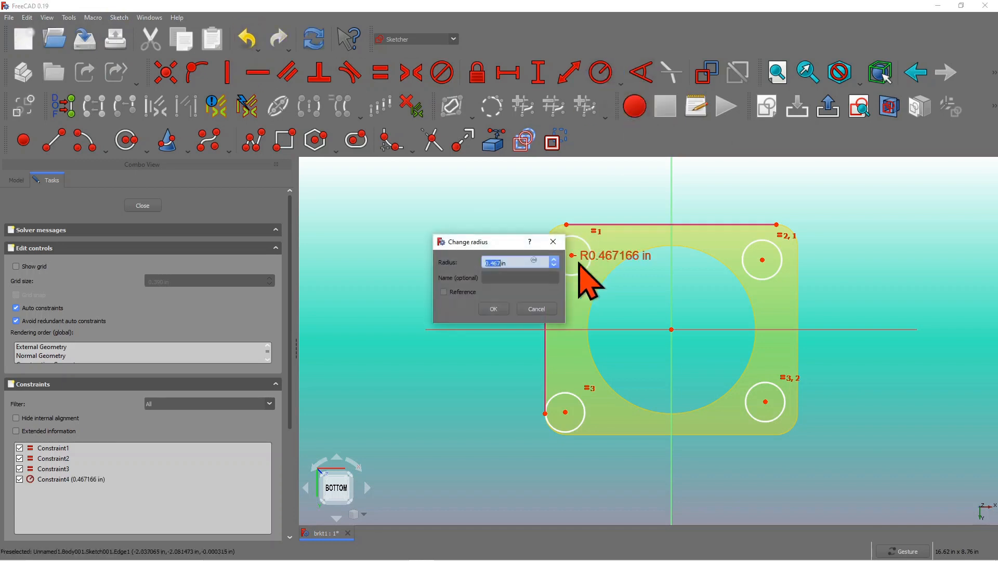
pyautogui.write('0.')
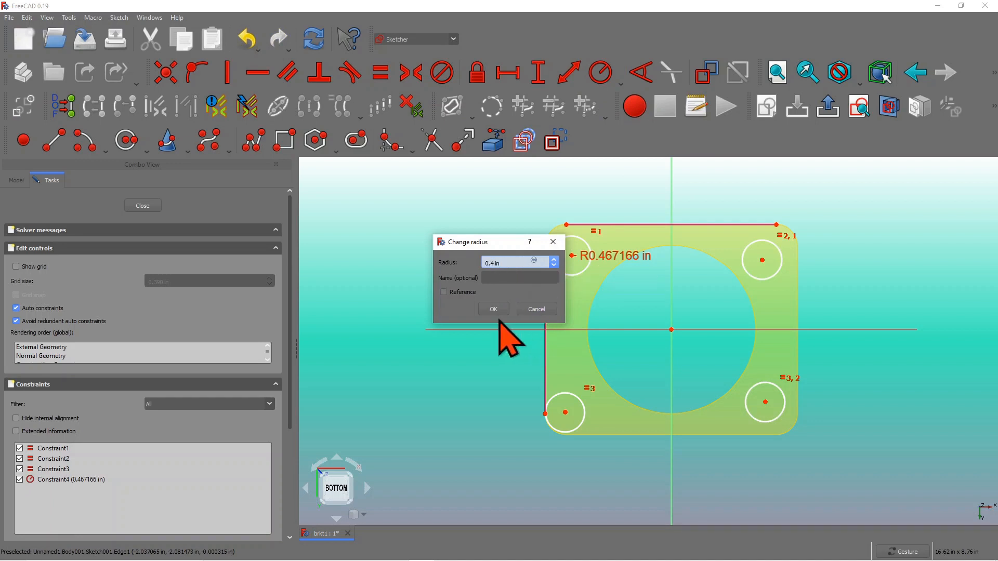
pyautogui.click(493, 309)
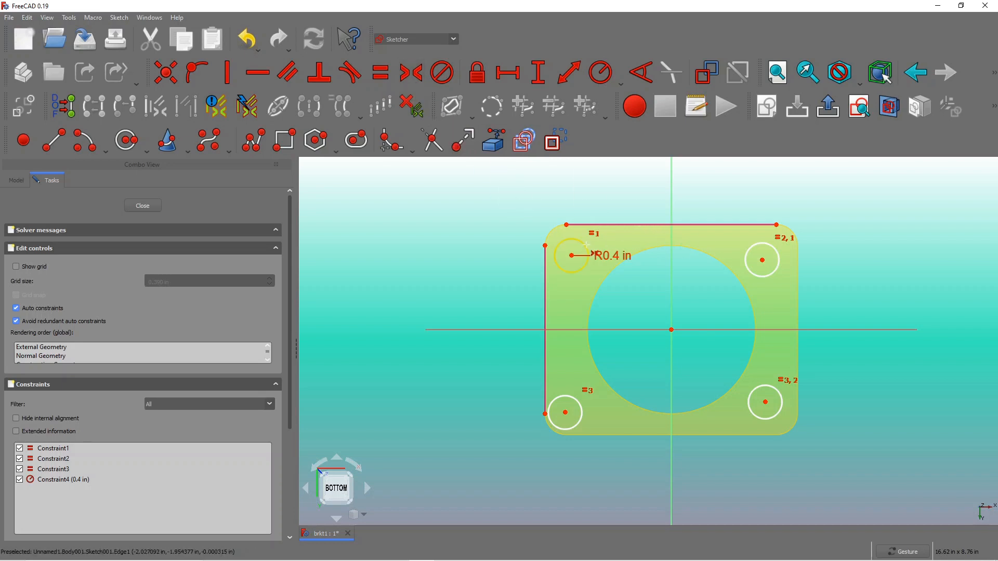
# - Select the upper-left circle's centre as the first point for a symmetry constraint
pyautogui.click(571, 256)
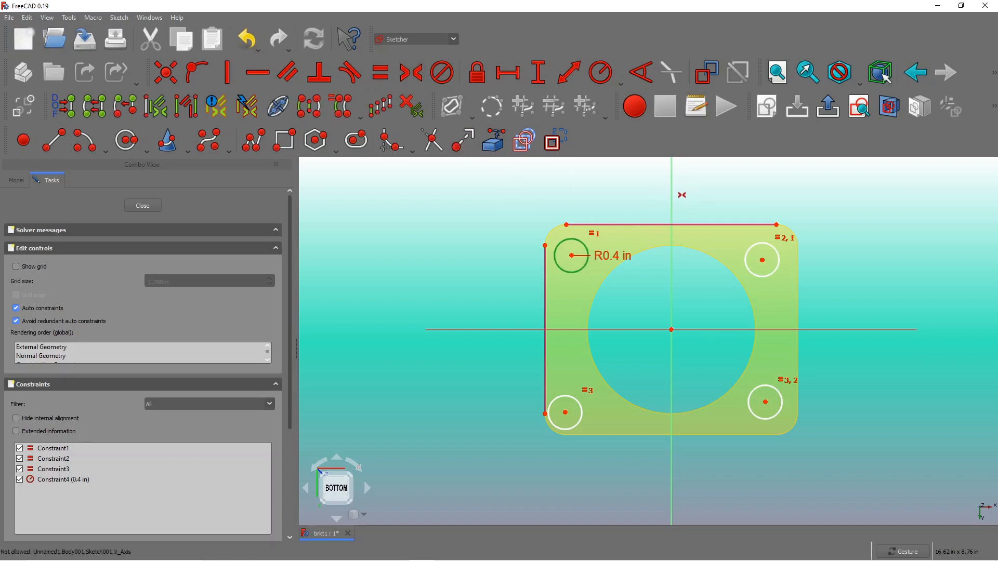
pyautogui.moveTo(417, 105)
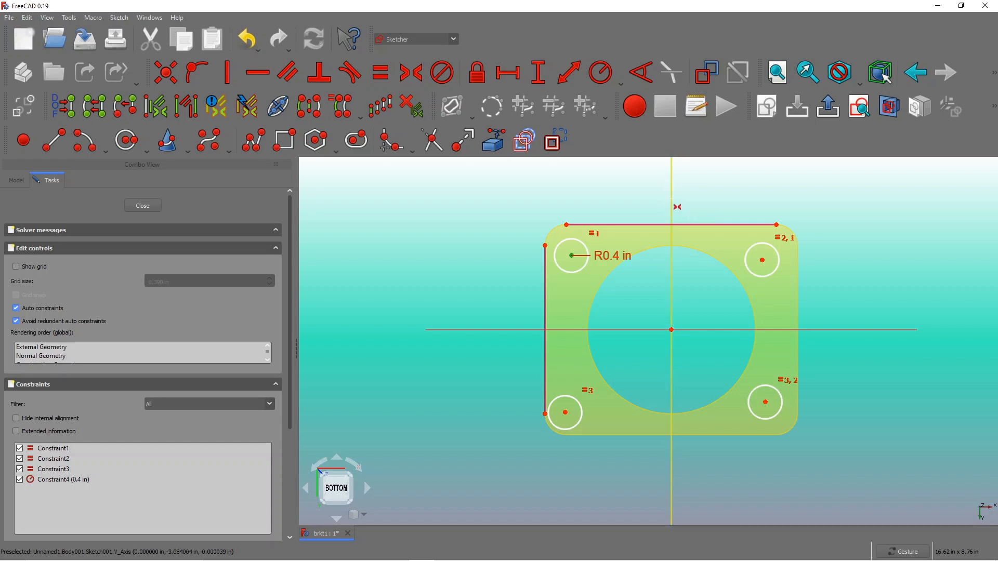
pyautogui.moveTo(763, 260)
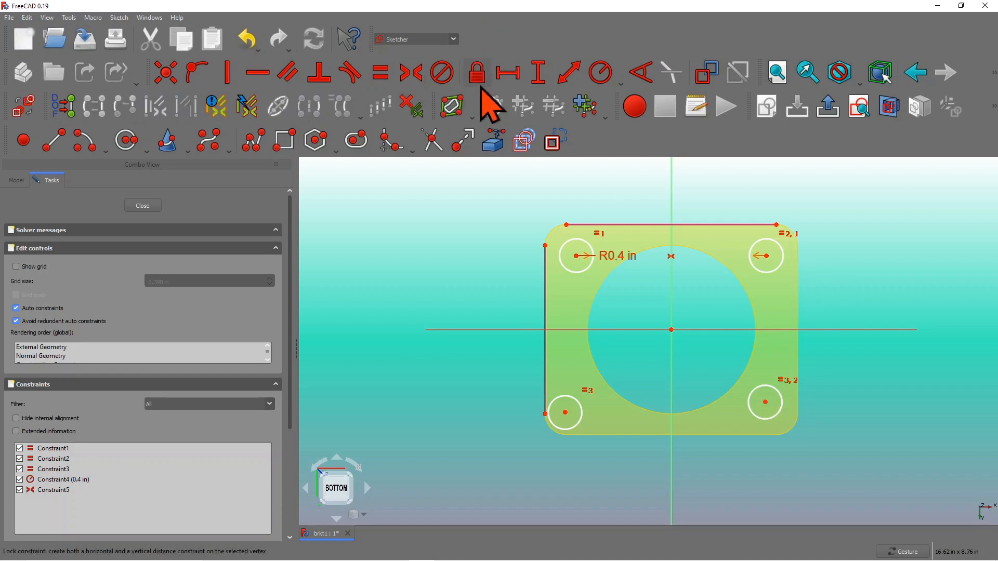
pyautogui.moveTo(767, 255)
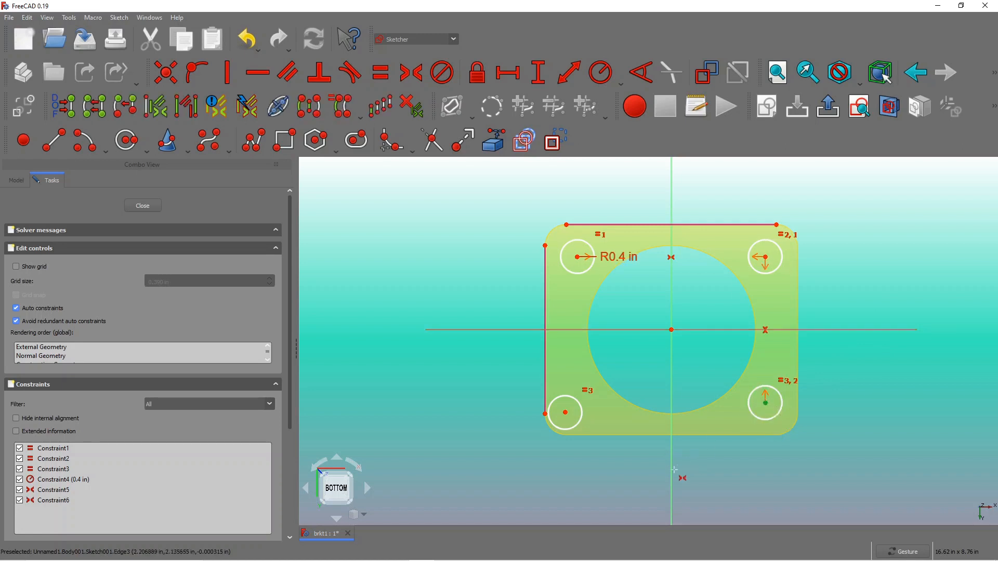
pyautogui.moveTo(565, 412)
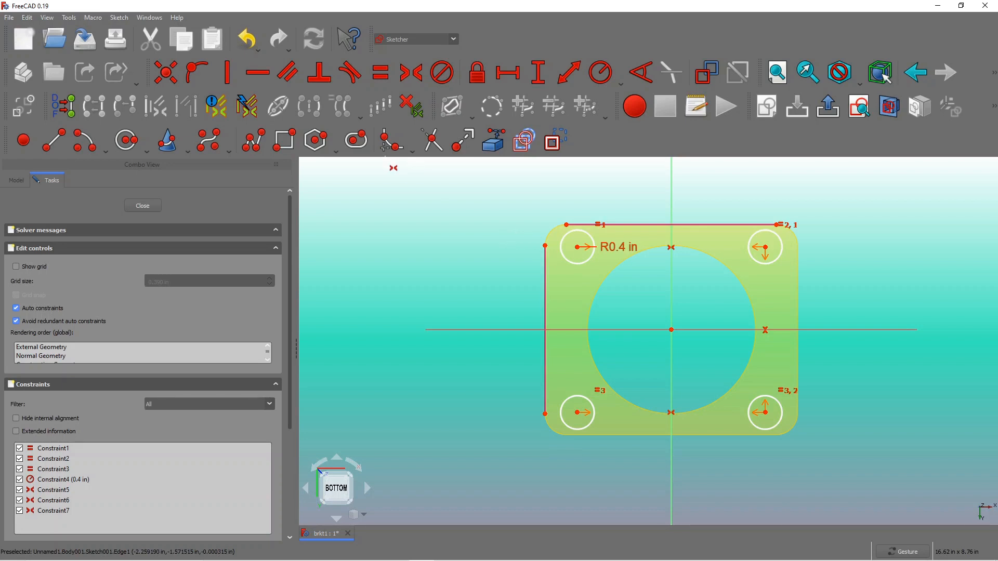
pyautogui.moveTo(468, 140)
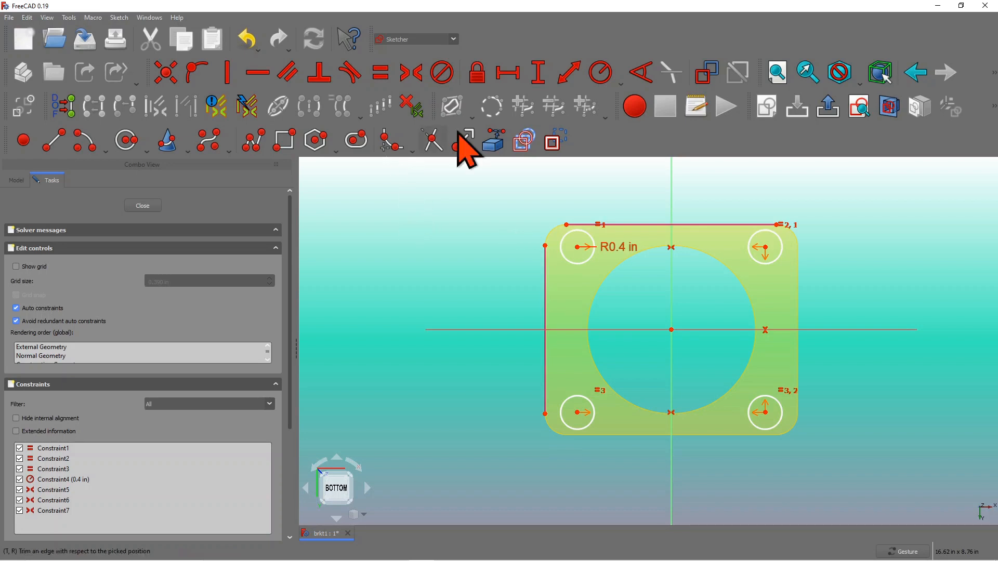
pyautogui.moveTo(583, 256)
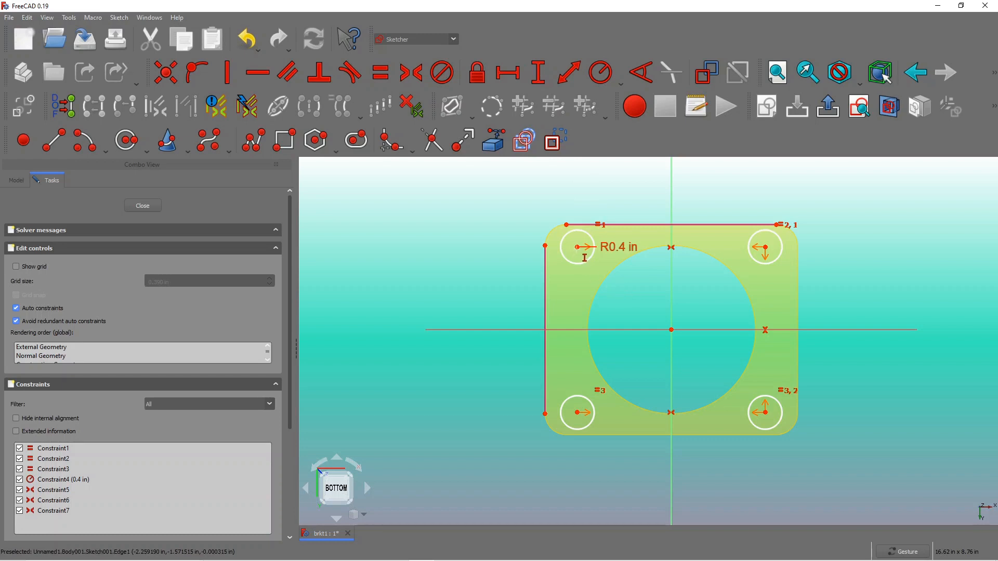
pyautogui.moveTo(571, 224)
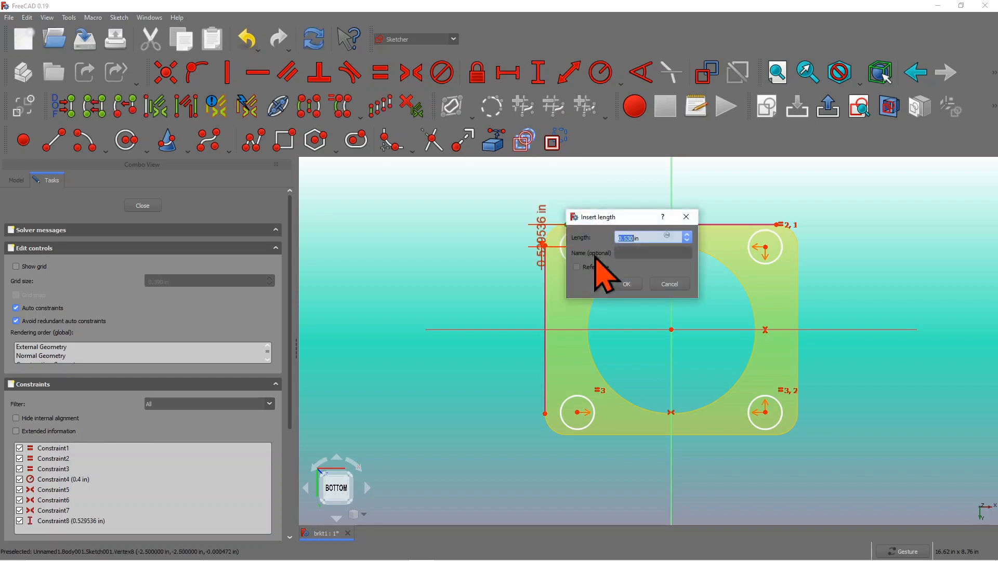
# - Place the hole centre 0.53 in vertically and 0.768 in horizontally from the corner, then close the sketch
pyautogui.click(626, 284)
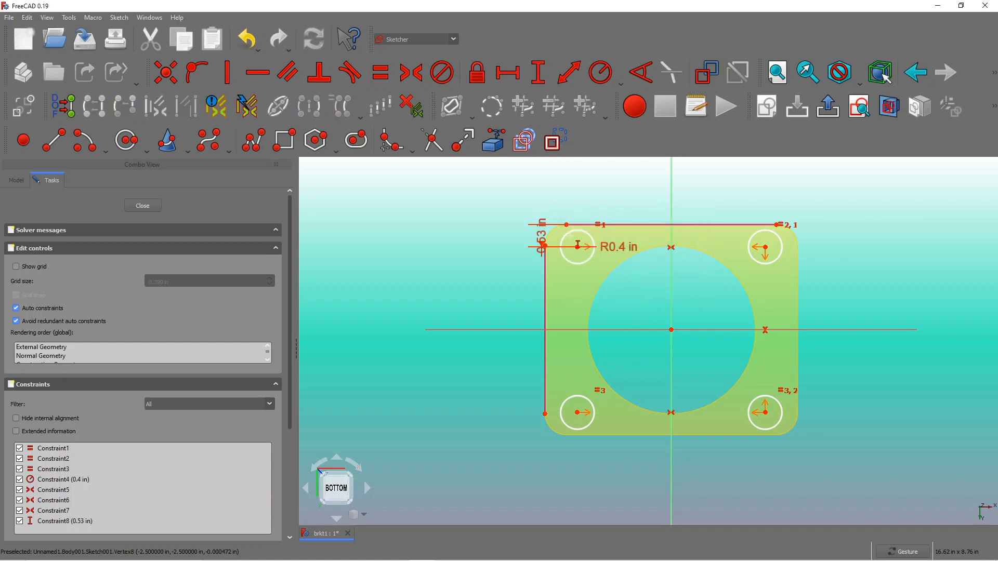
pyautogui.moveTo(570, 229)
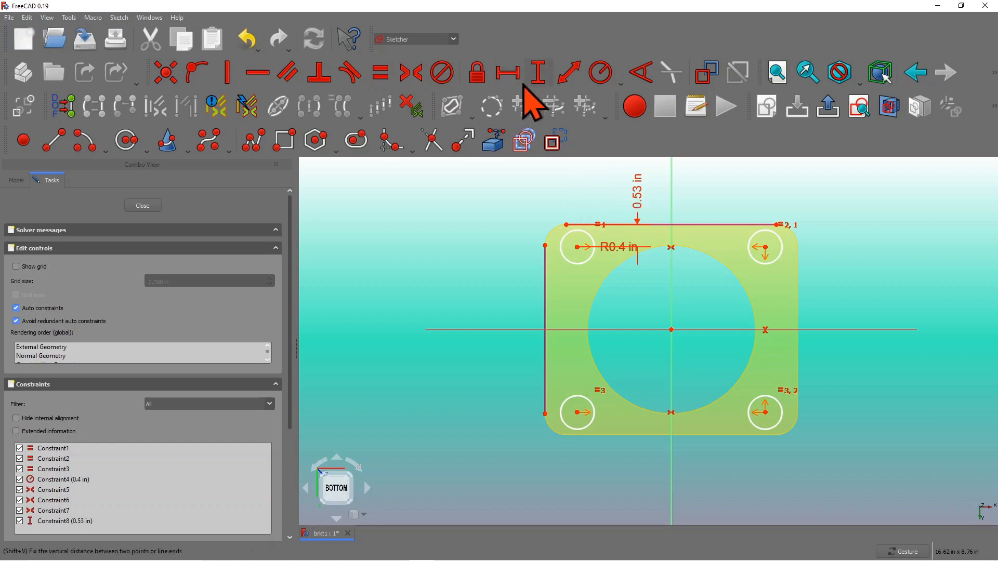
pyautogui.moveTo(604, 281)
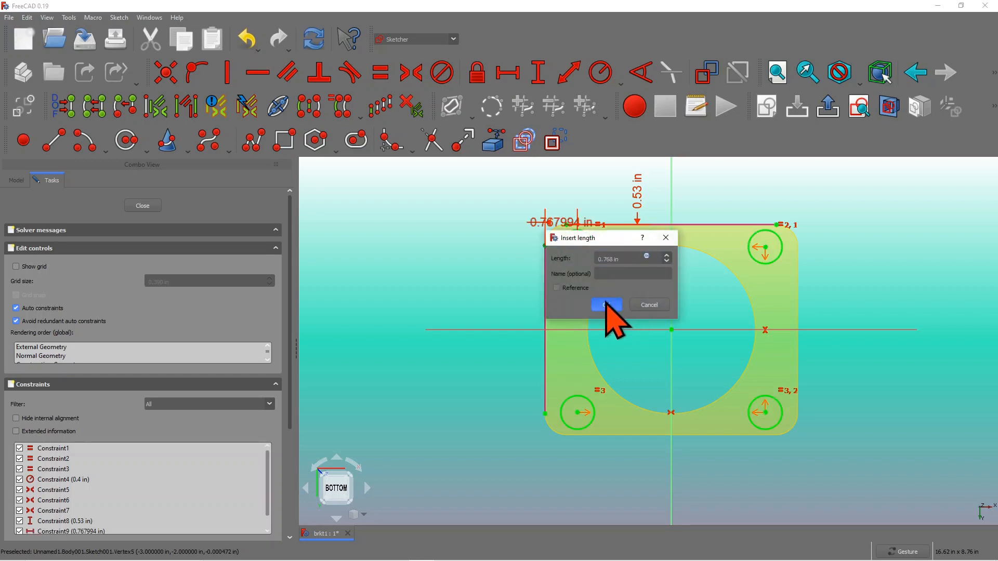
pyautogui.click(604, 304)
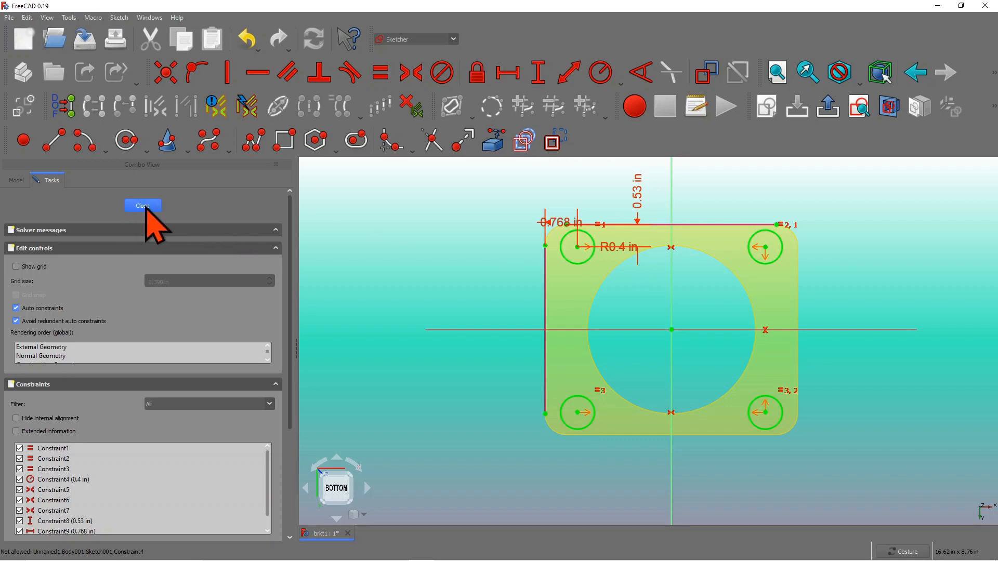
pyautogui.click(142, 204)
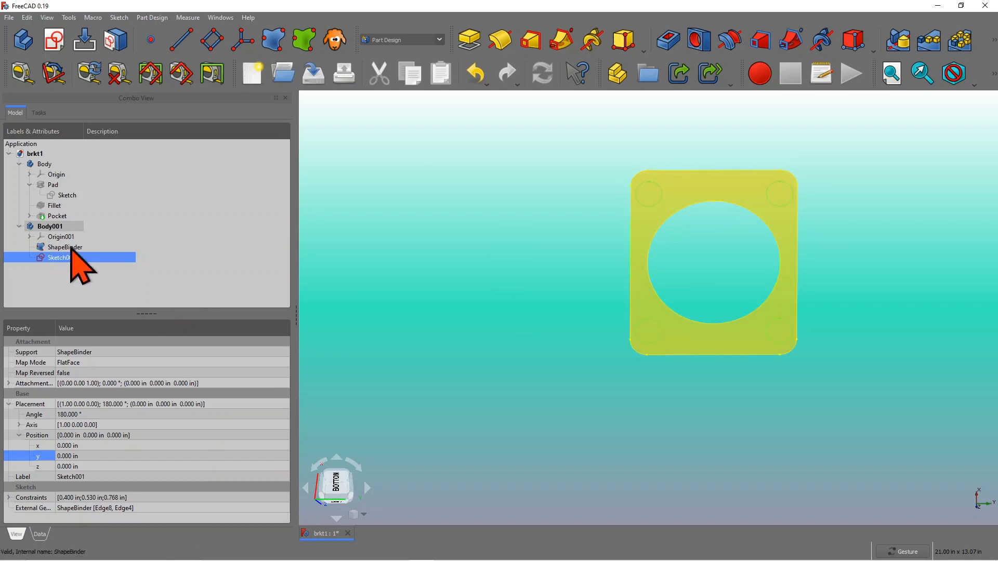
# - Pad the ShapeBinder profile to a 0.25 in thick plate
pyautogui.click(64, 247)
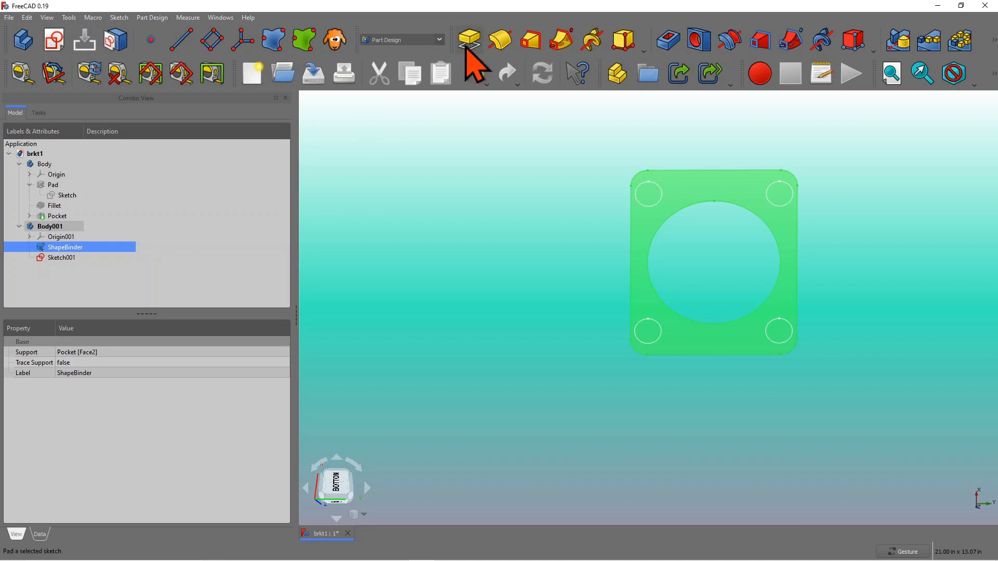
pyautogui.click(468, 40)
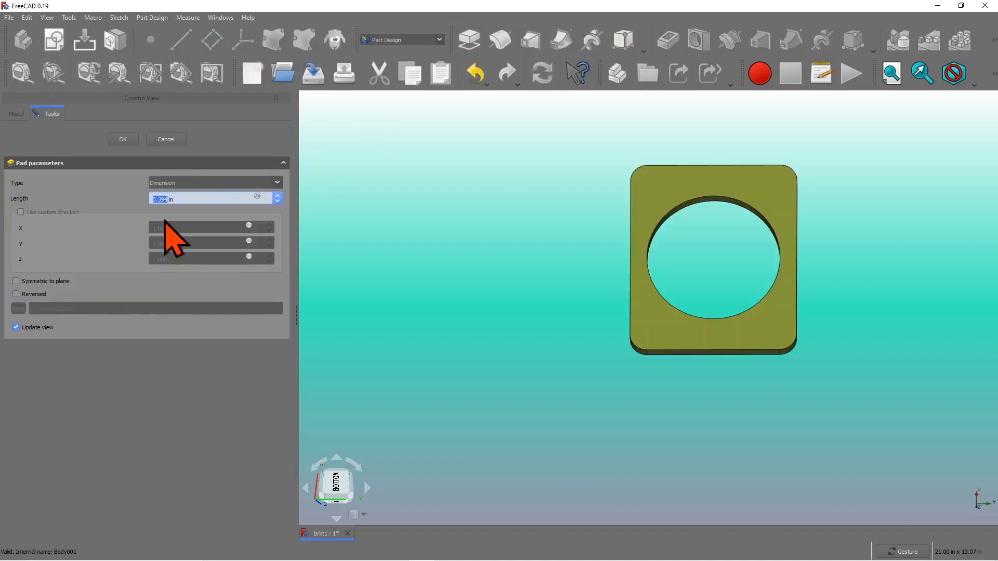
pyautogui.write('0.')
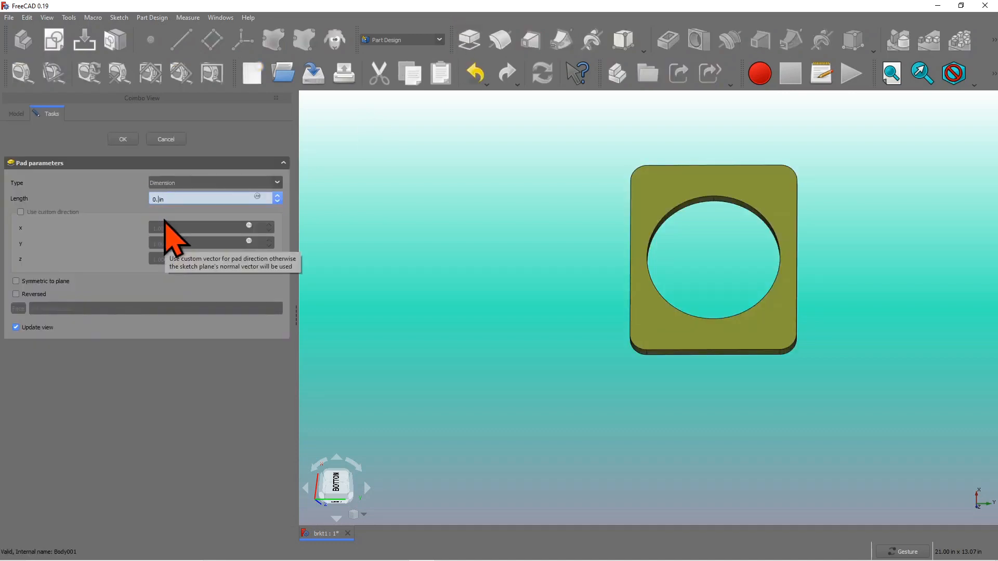
pyautogui.write('0.25 in')
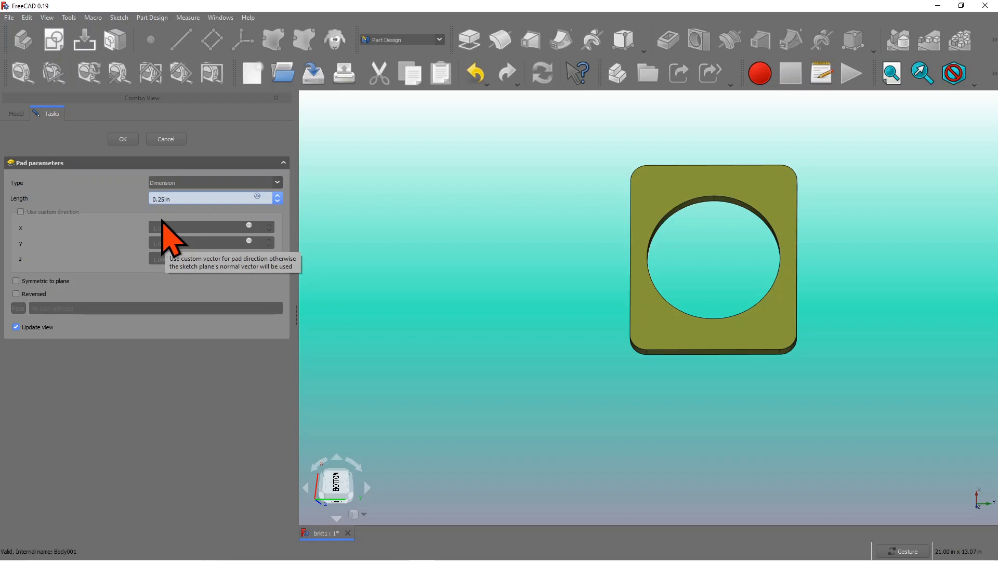
pyautogui.click(122, 139)
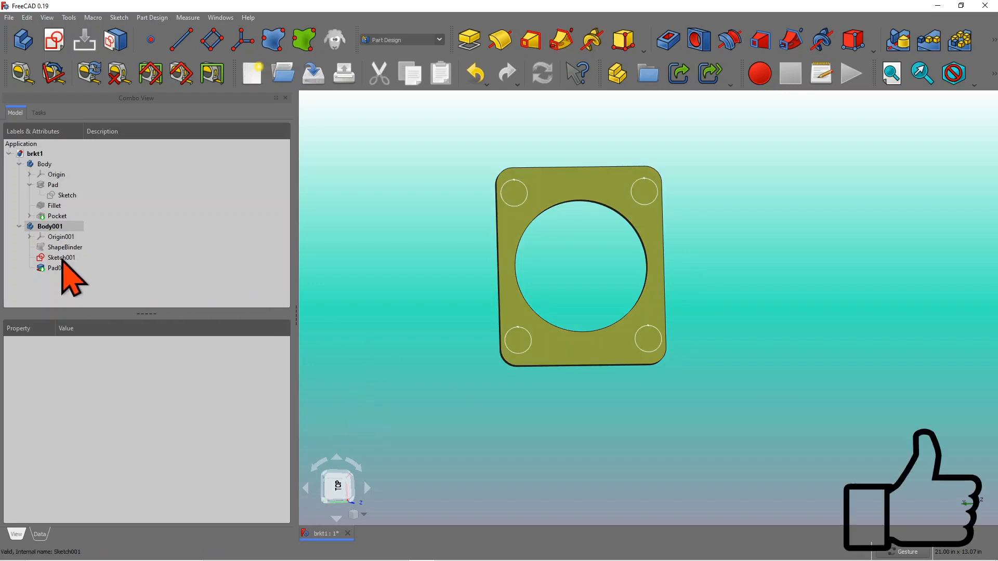
# - Pocket Sketch001 reversed to cut the four corner holes through the plate
pyautogui.click(61, 257)
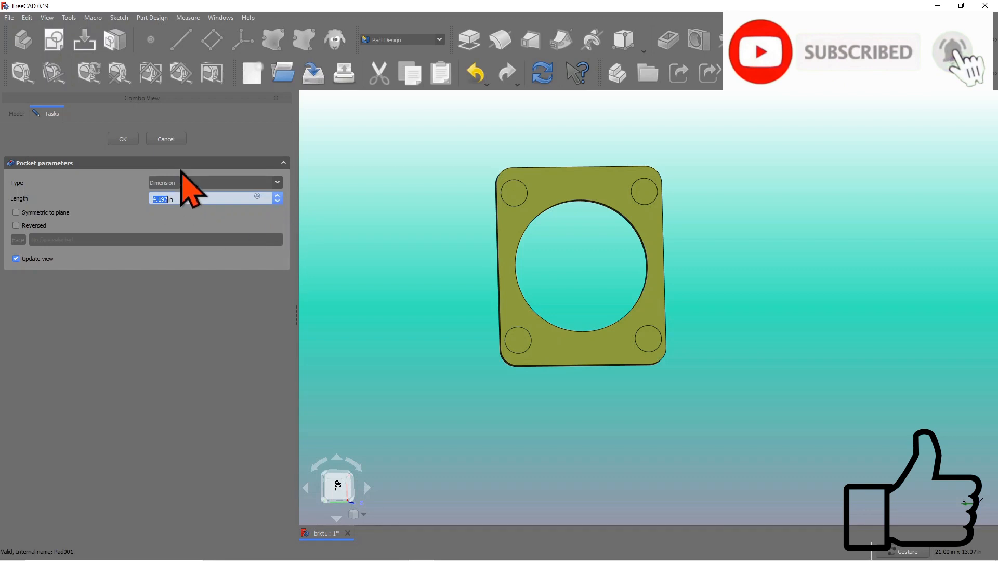
pyautogui.click(16, 225)
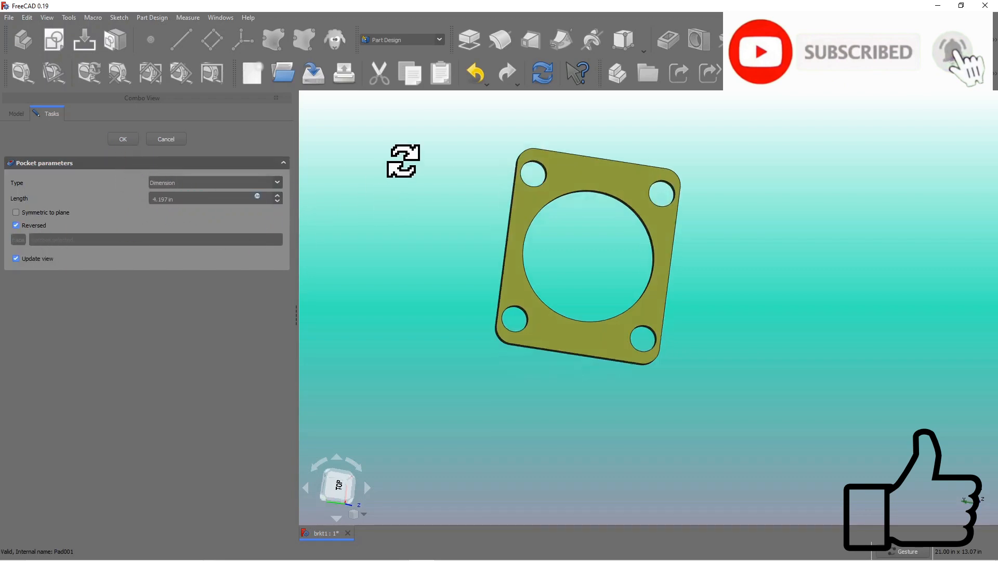
pyautogui.click(122, 138)
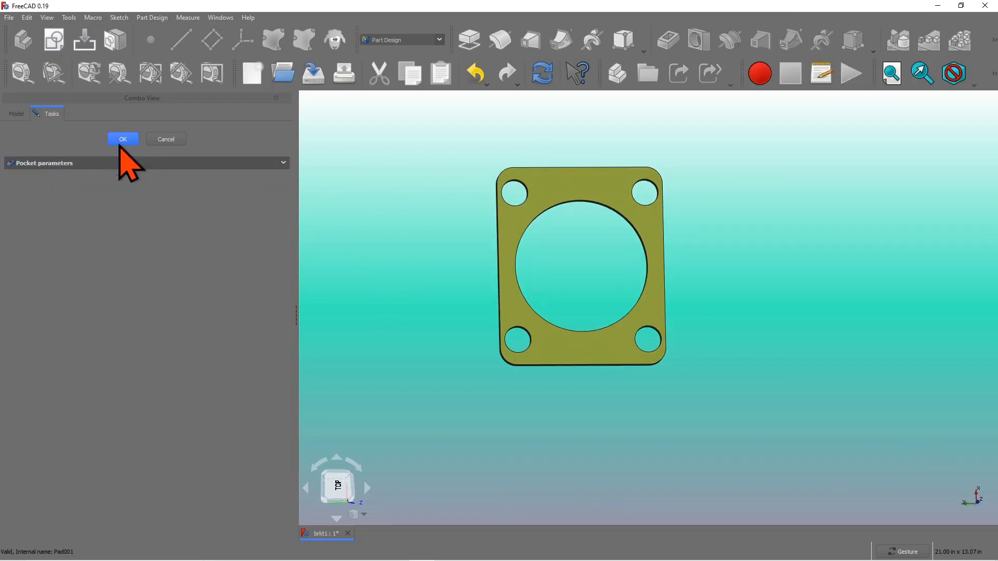
pyautogui.click(122, 138)
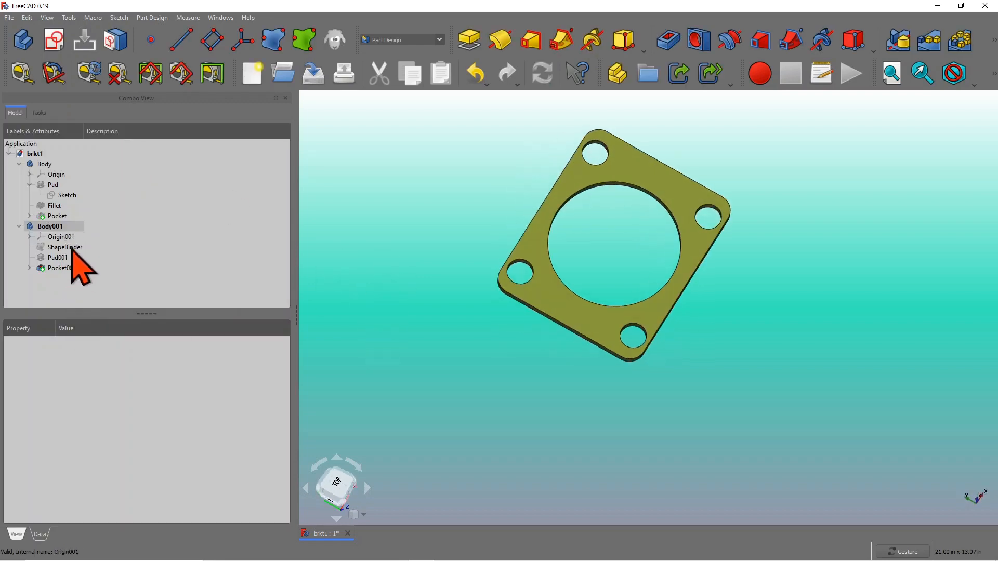
# - Show the brkt1 base block again and open its base sketch for editing
pyautogui.click(45, 164)
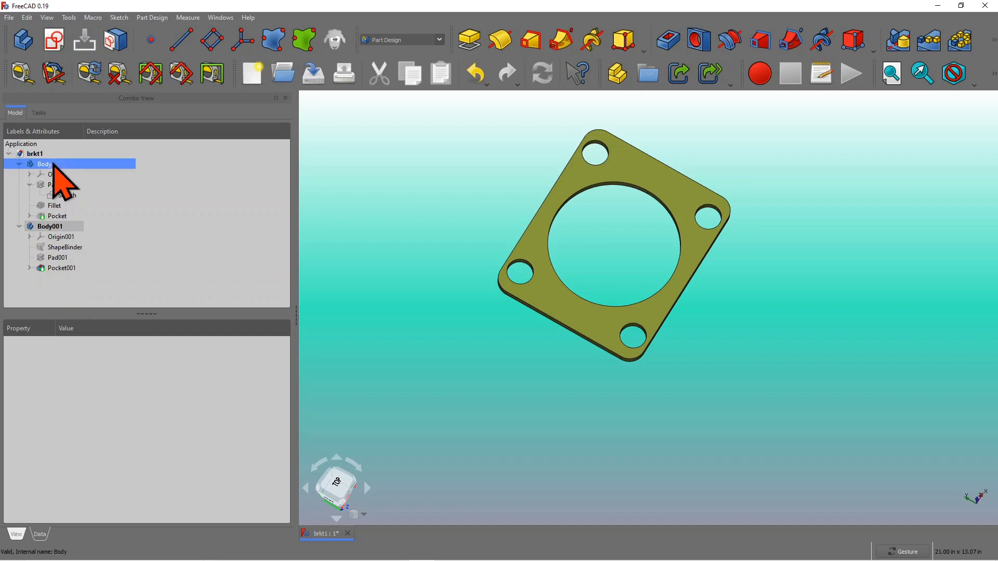
pyautogui.click(57, 216)
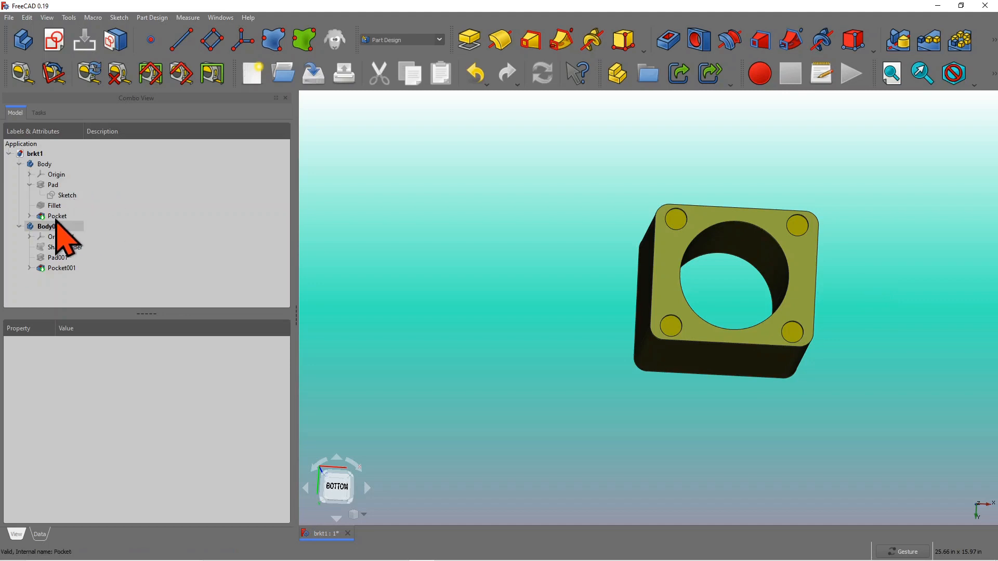
pyautogui.click(67, 195)
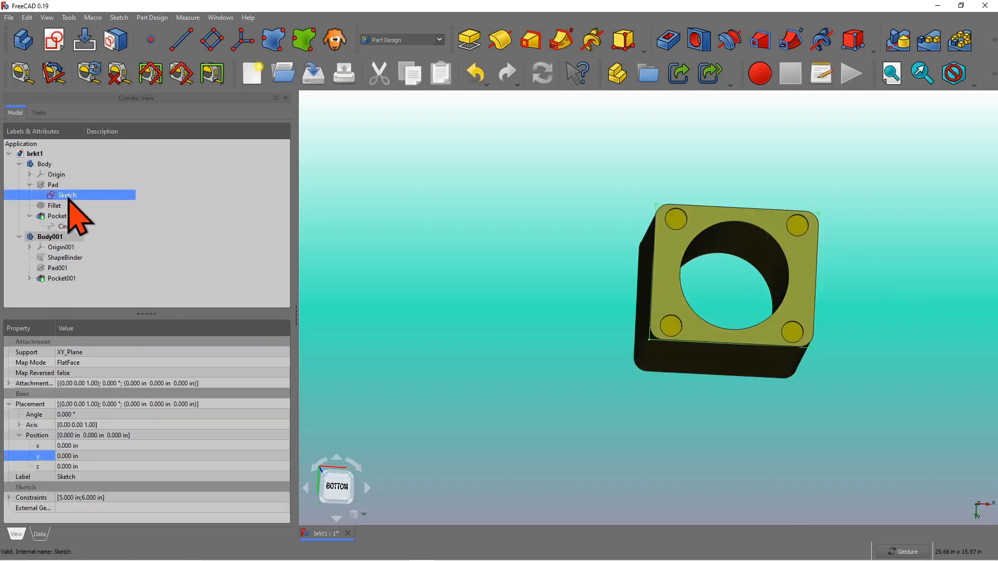
pyautogui.doubleClick(67, 195)
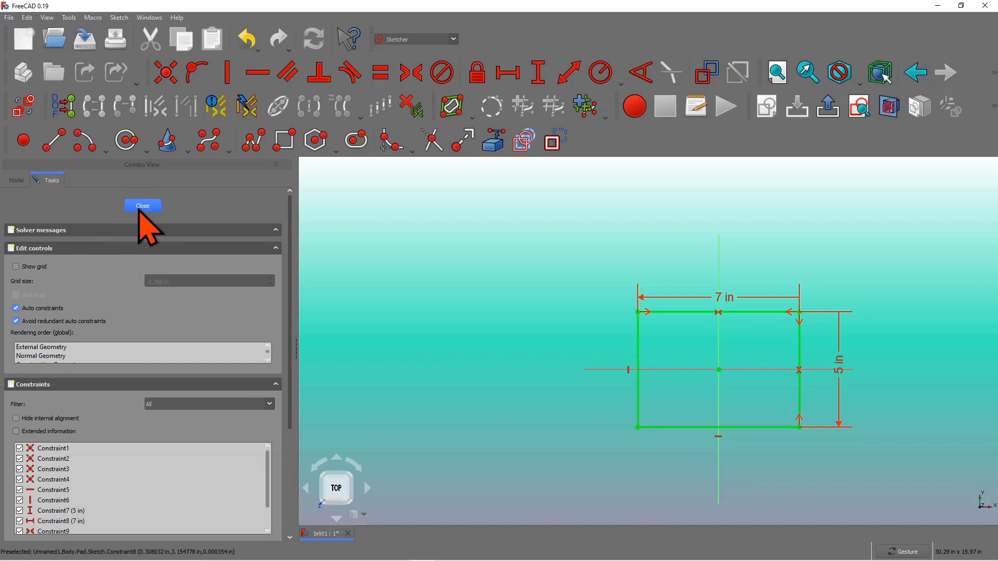
# - Close the base sketch so the block rebuilds at 7 by 5 in
pyautogui.click(142, 205)
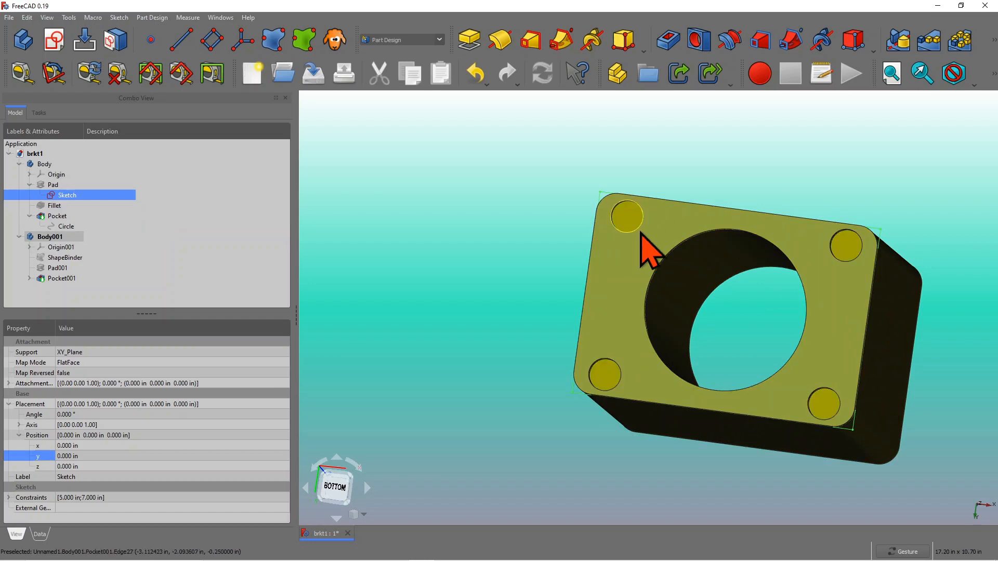
pyautogui.moveTo(856, 420)
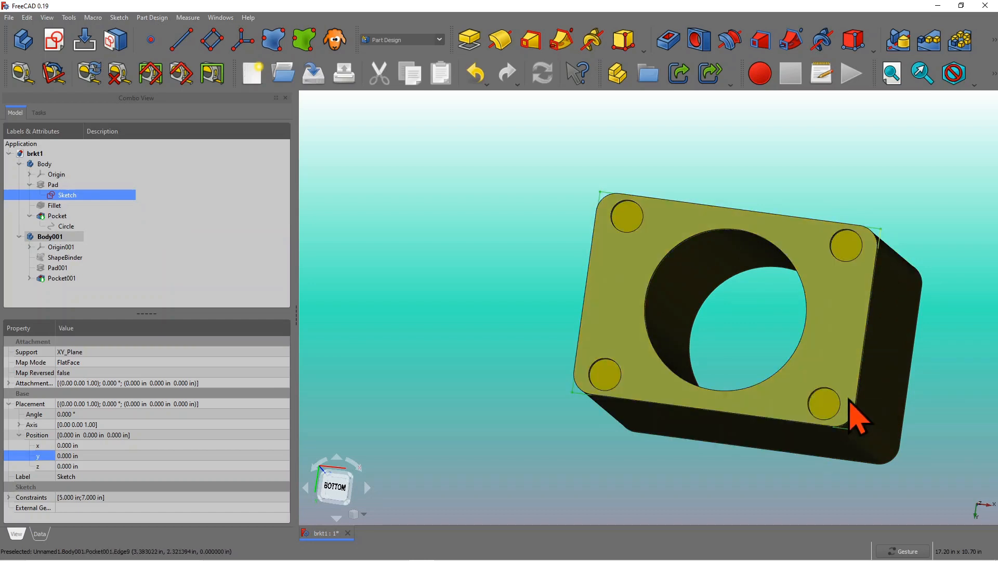
pyautogui.moveTo(828, 251)
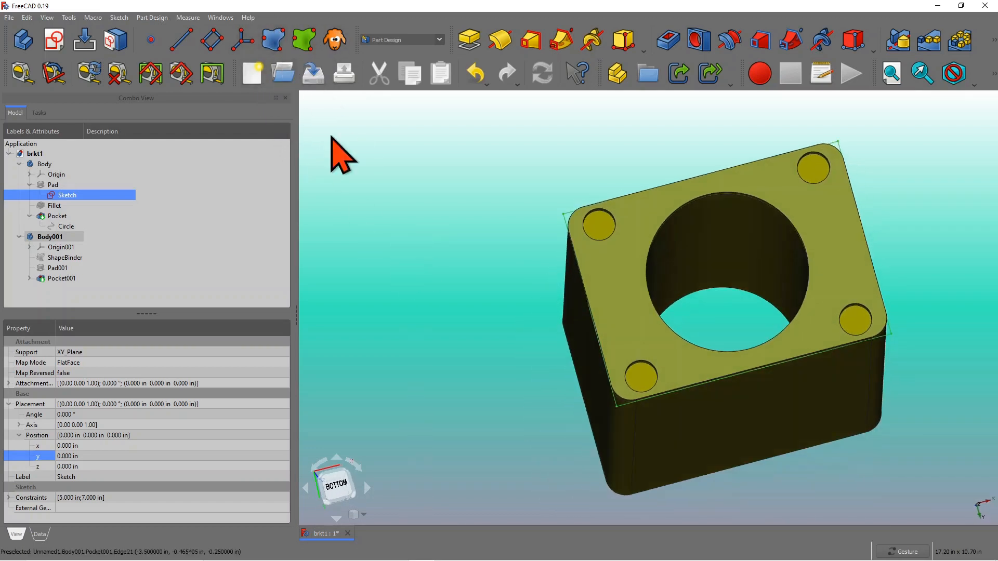
pyautogui.moveTo(373, 188)
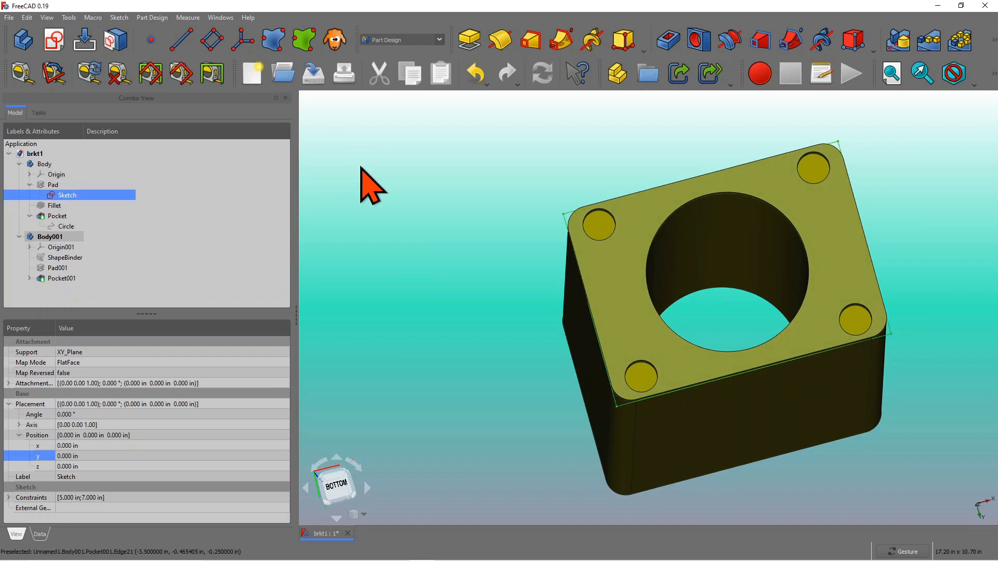